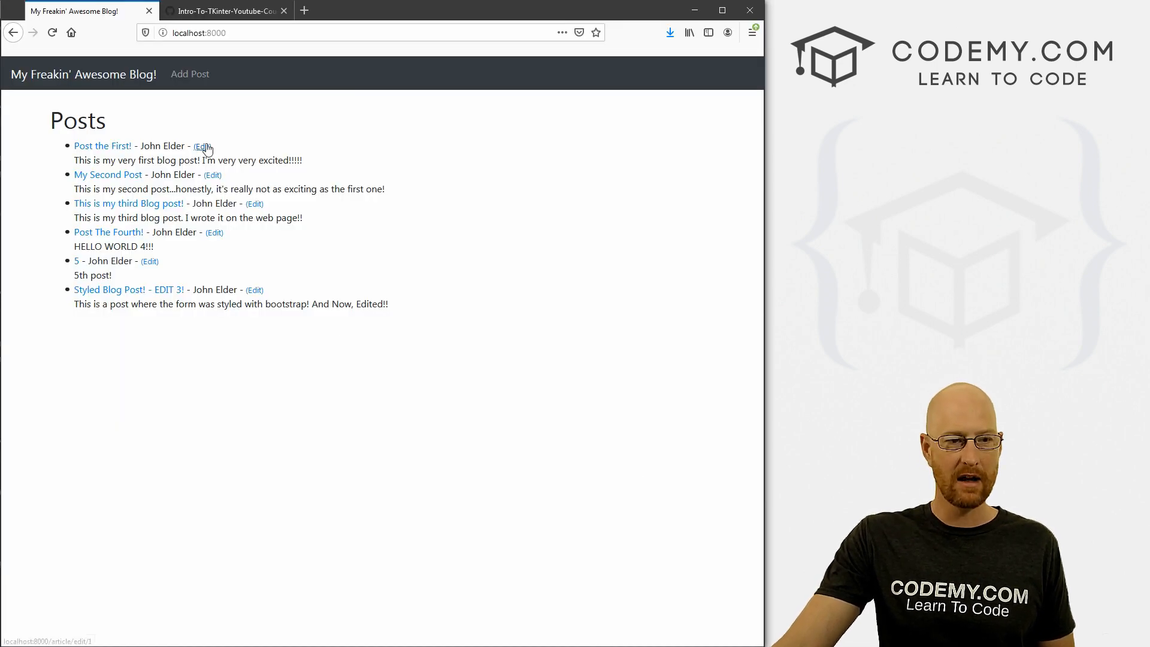
Append ', DeleteView' to the django.views.generic import line in views.py.
left_click(203, 146)
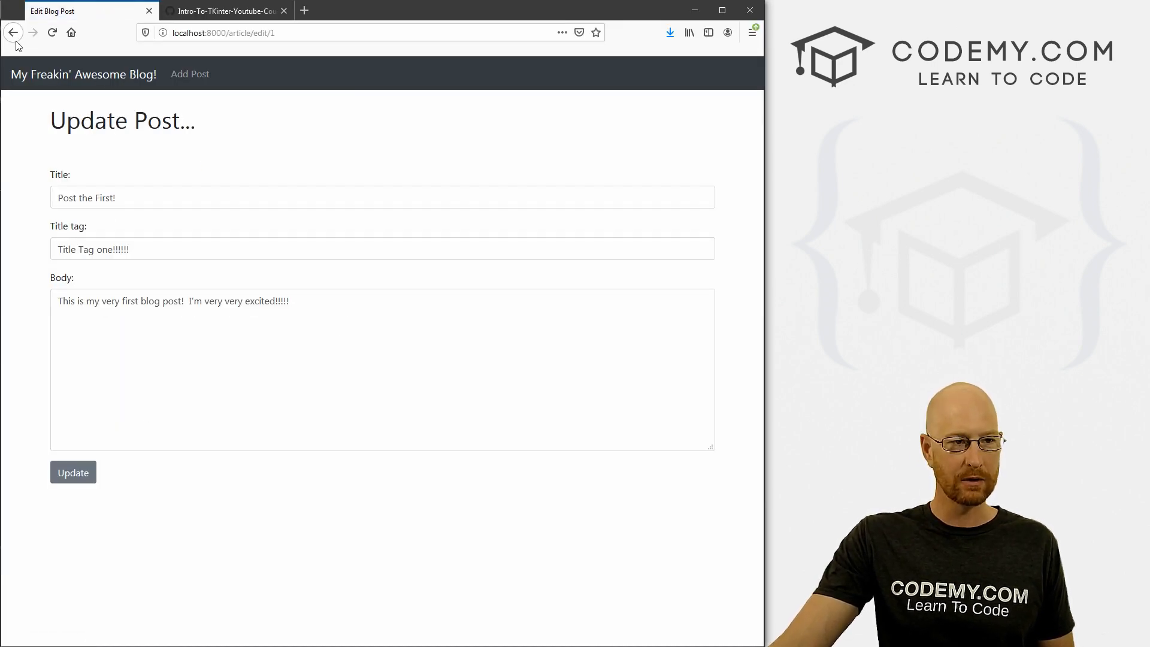
left_click(12, 33)
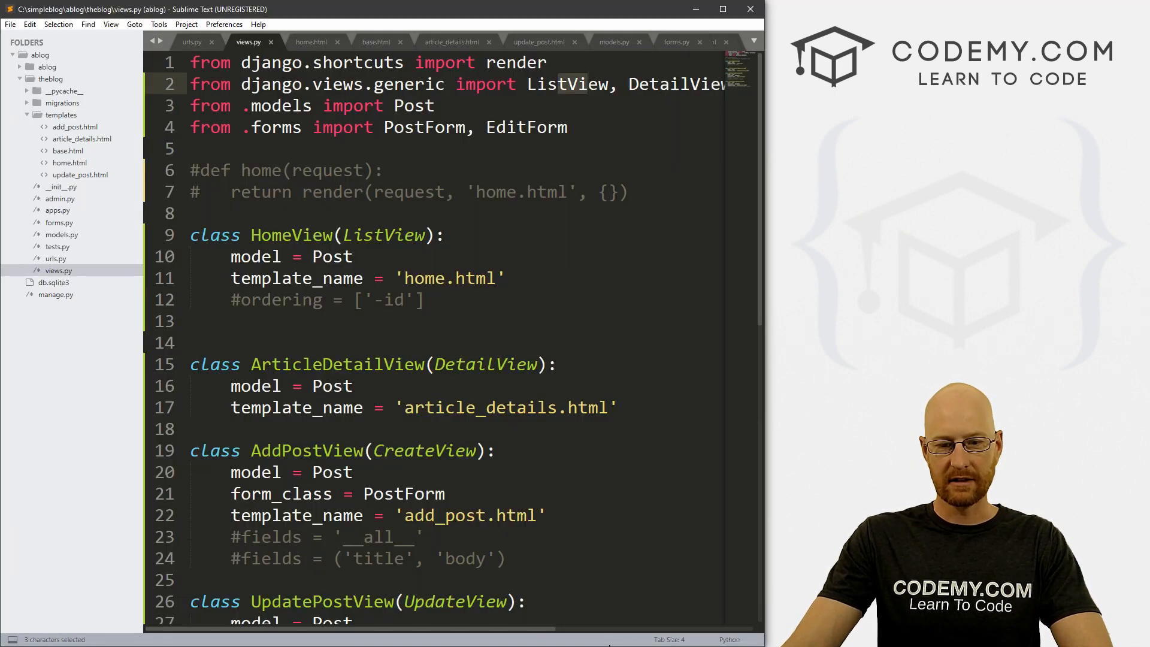
scroll("right", 3)
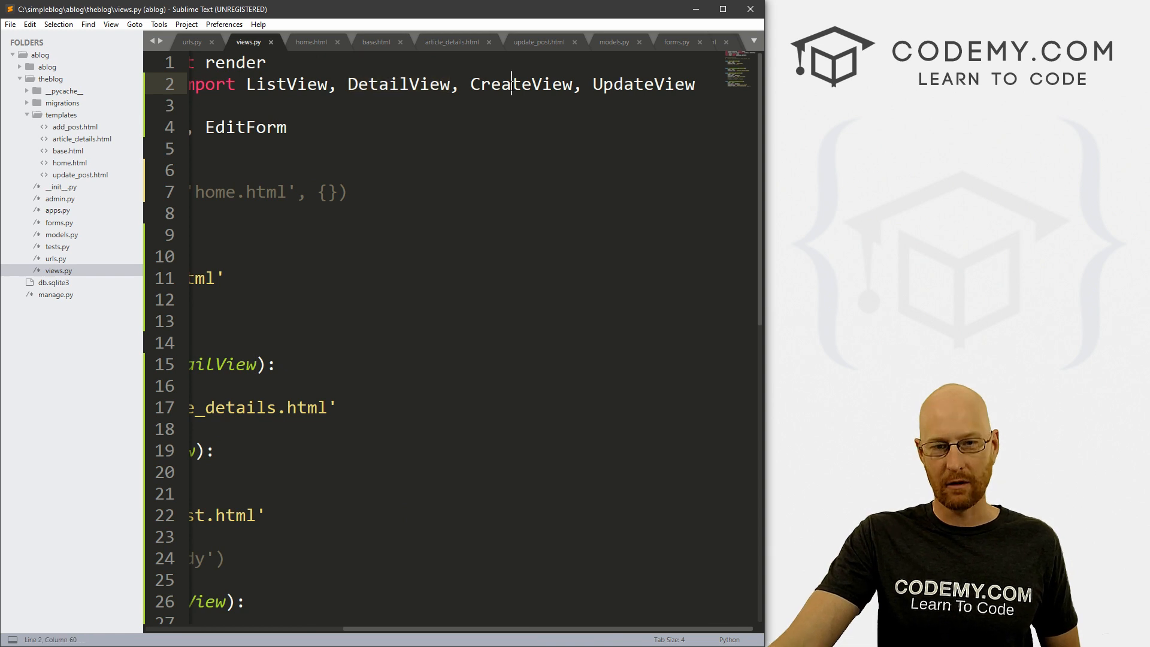
double_click(521, 84)
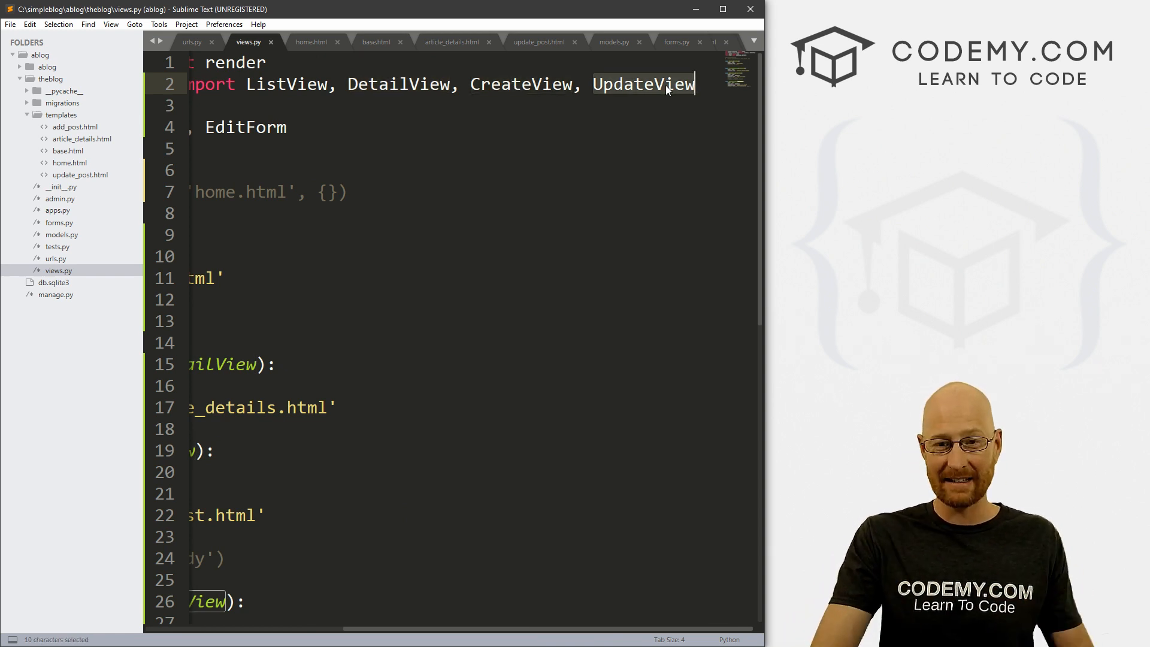
type(", D")
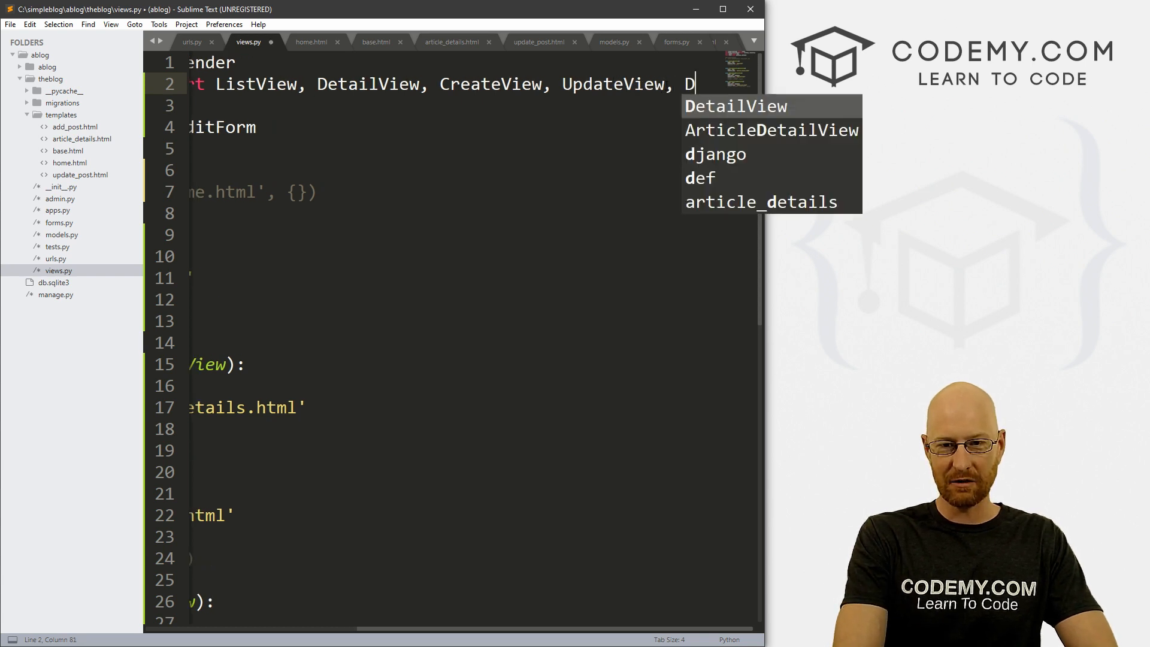
type("elet")
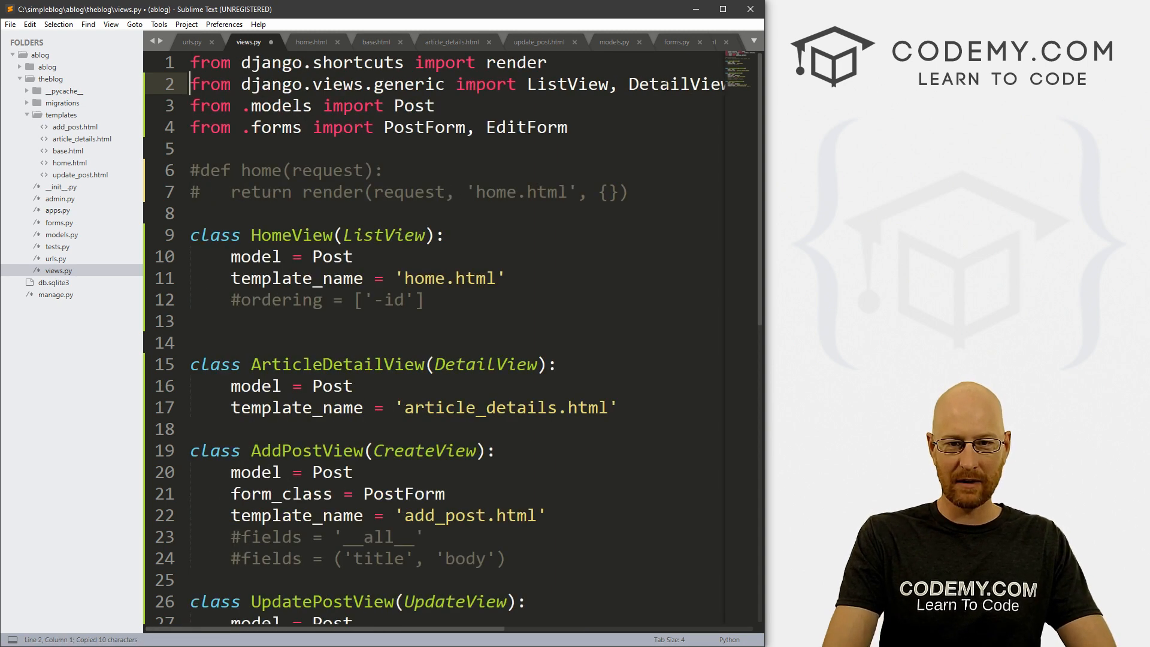
scroll("down", 3)
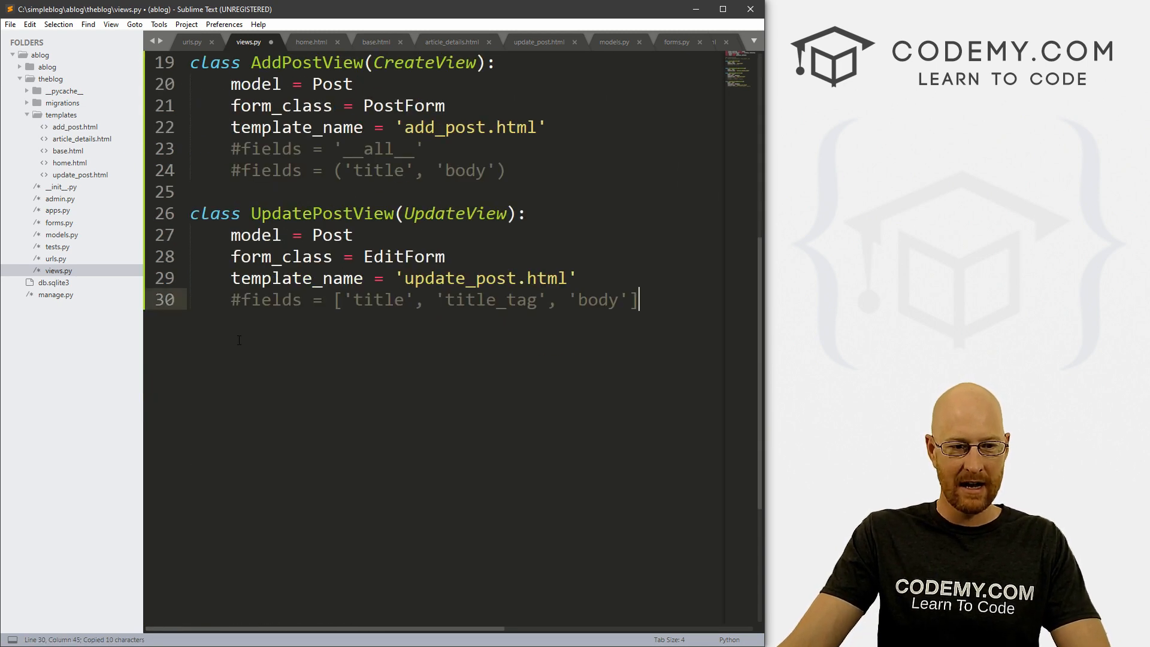
Declare class DeletePostView(DeleteView): below UpdatePostView in views.py.
type("c")
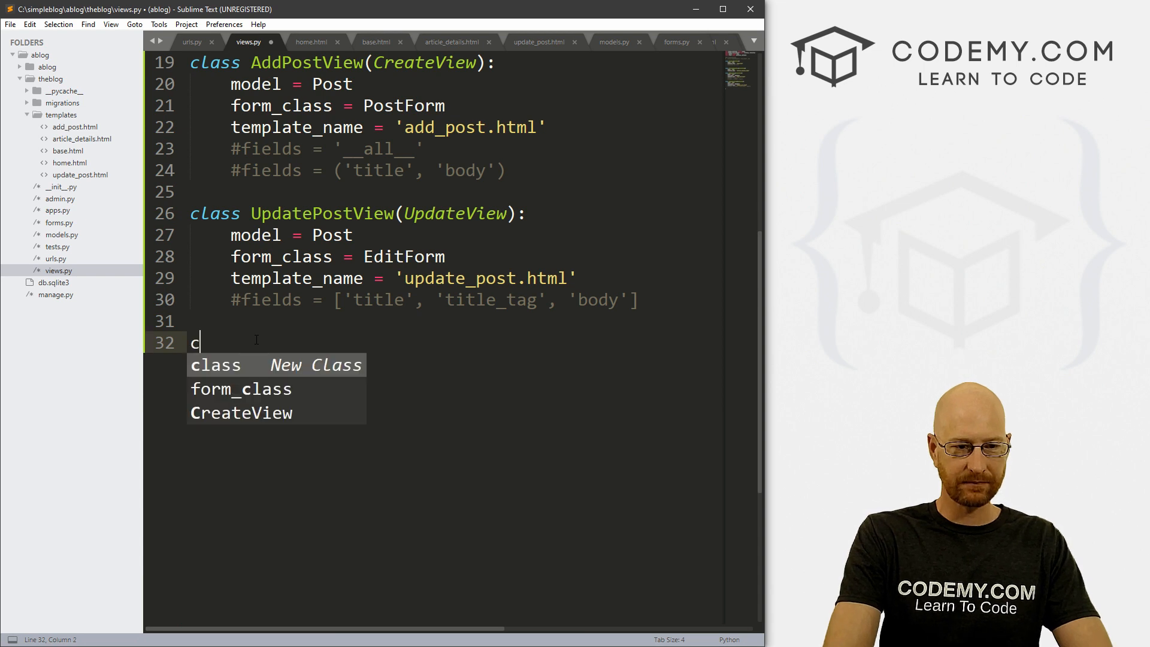
type("lass De")
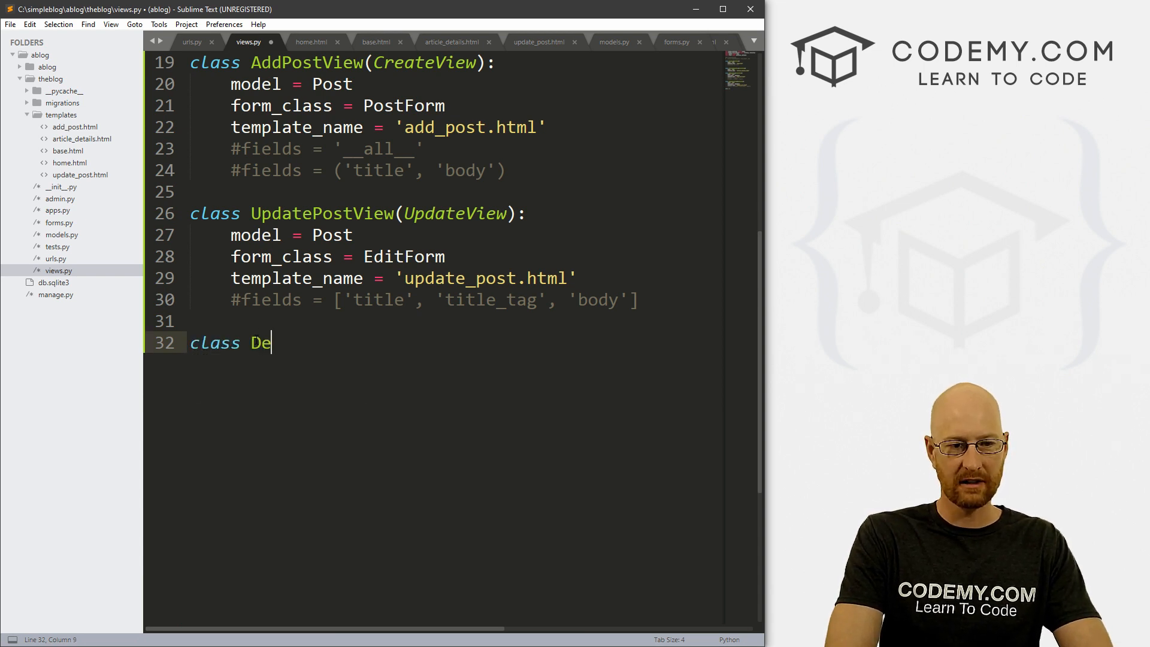
type("letePostView")
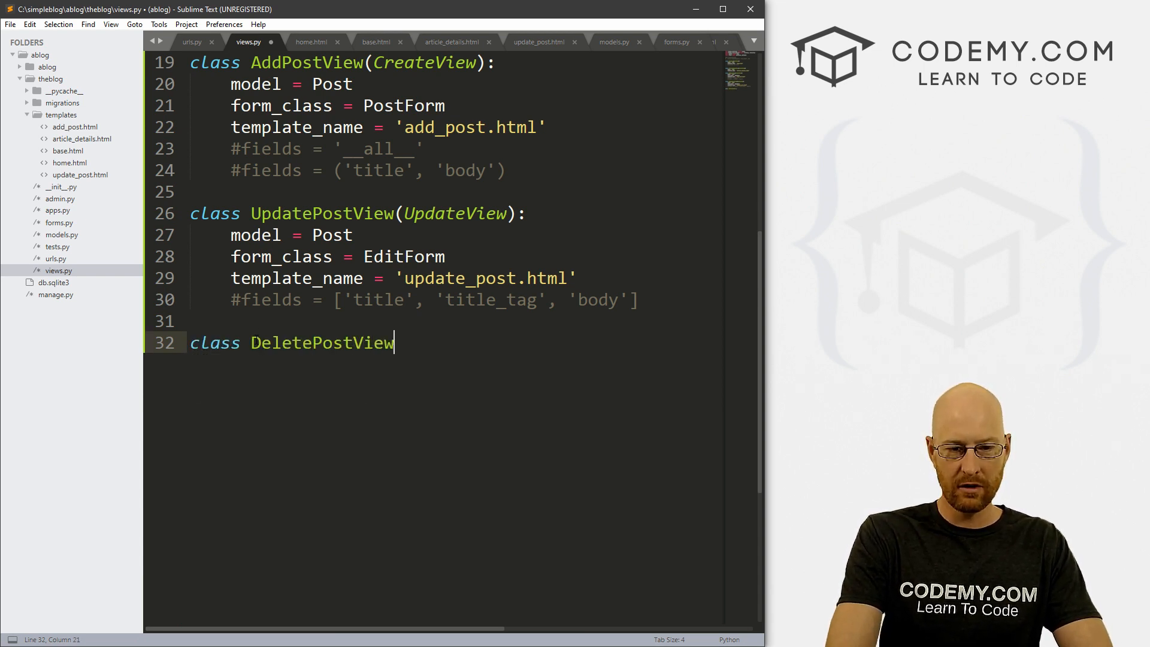
type("(DeleteView)")
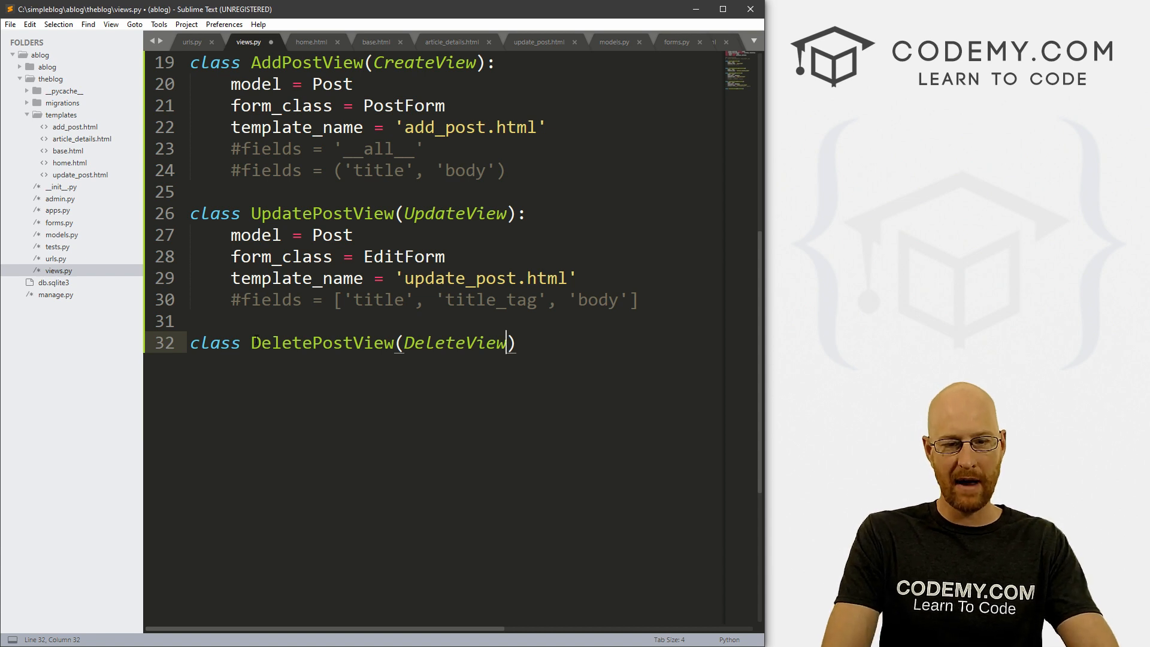
type(":")
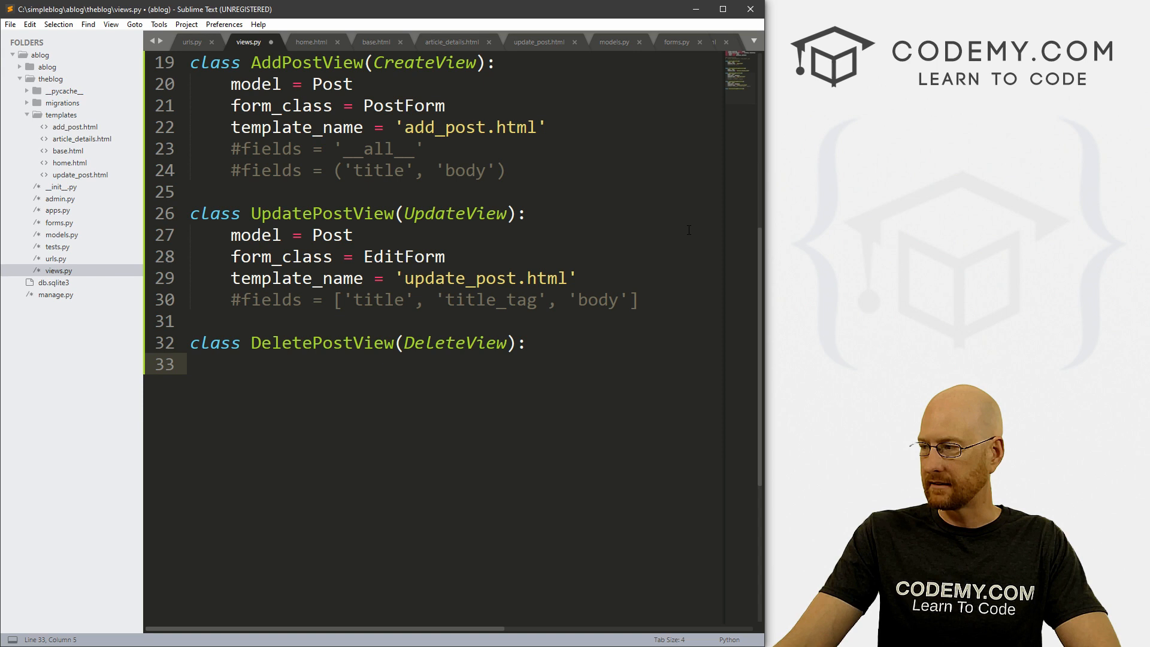
Reuse model Post and template_name 'delete_post.html' in DeletePostView and save views.py.
left_click_drag(230, 235, 578, 278)
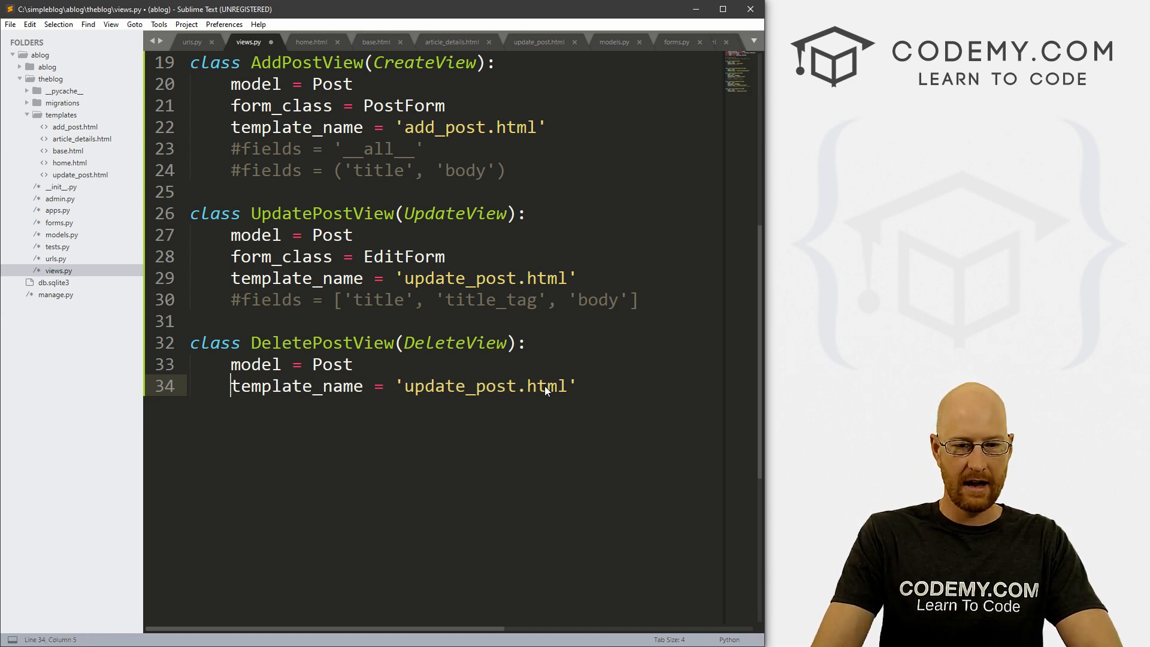
double_click(440, 385)
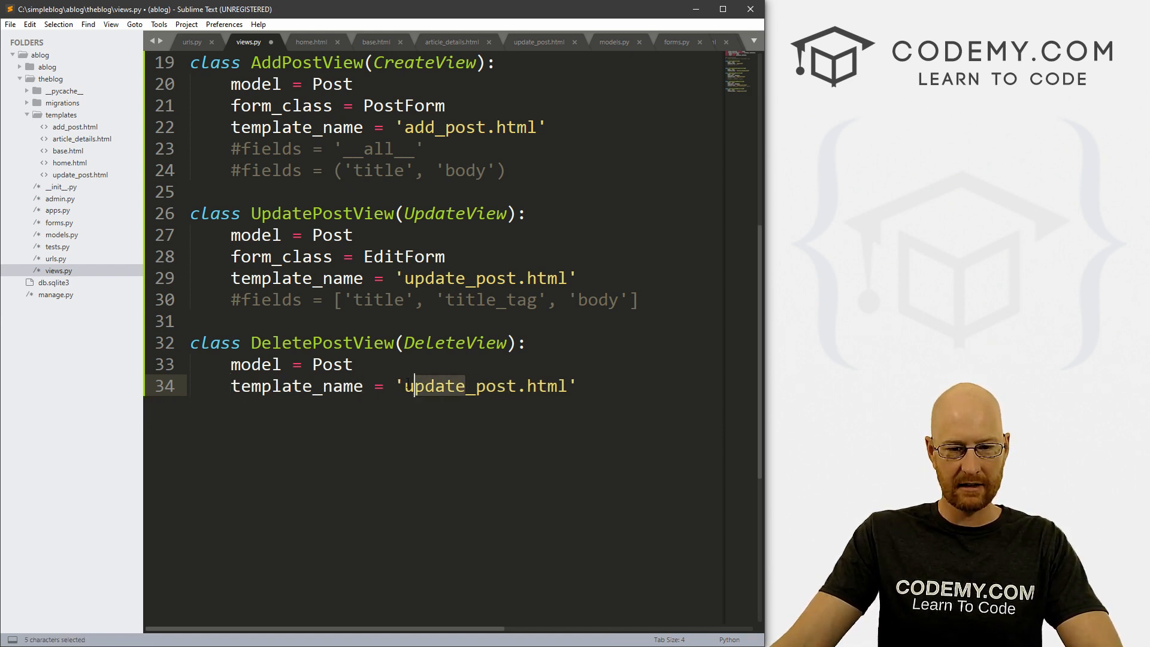
type("delete")
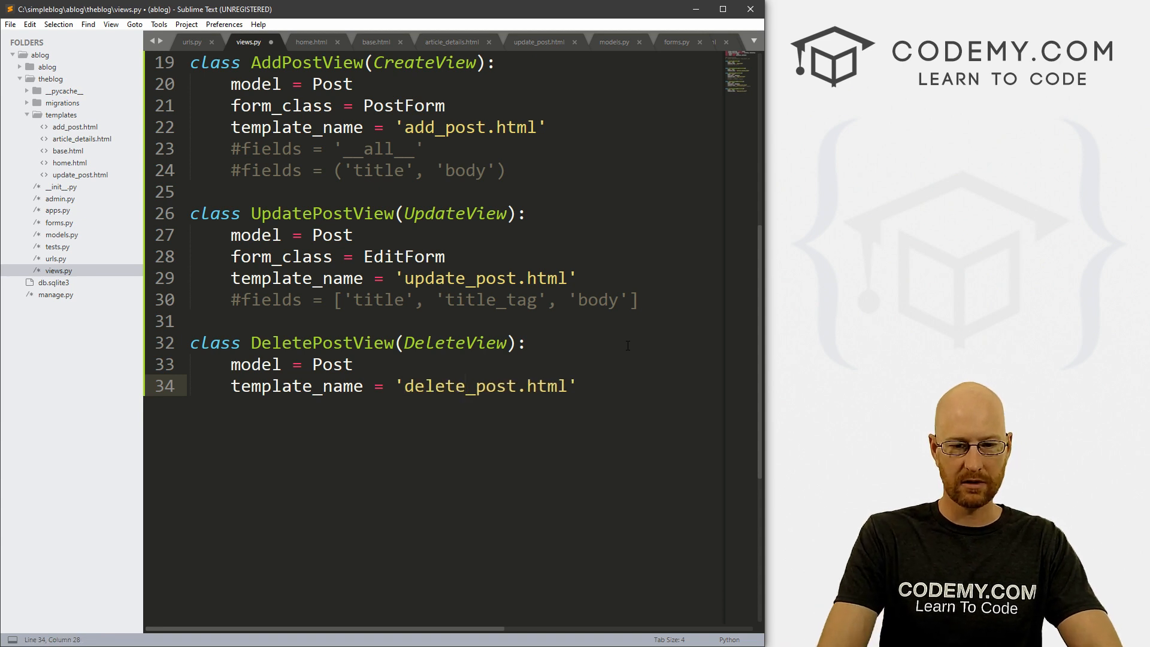
key("ctrl+s")
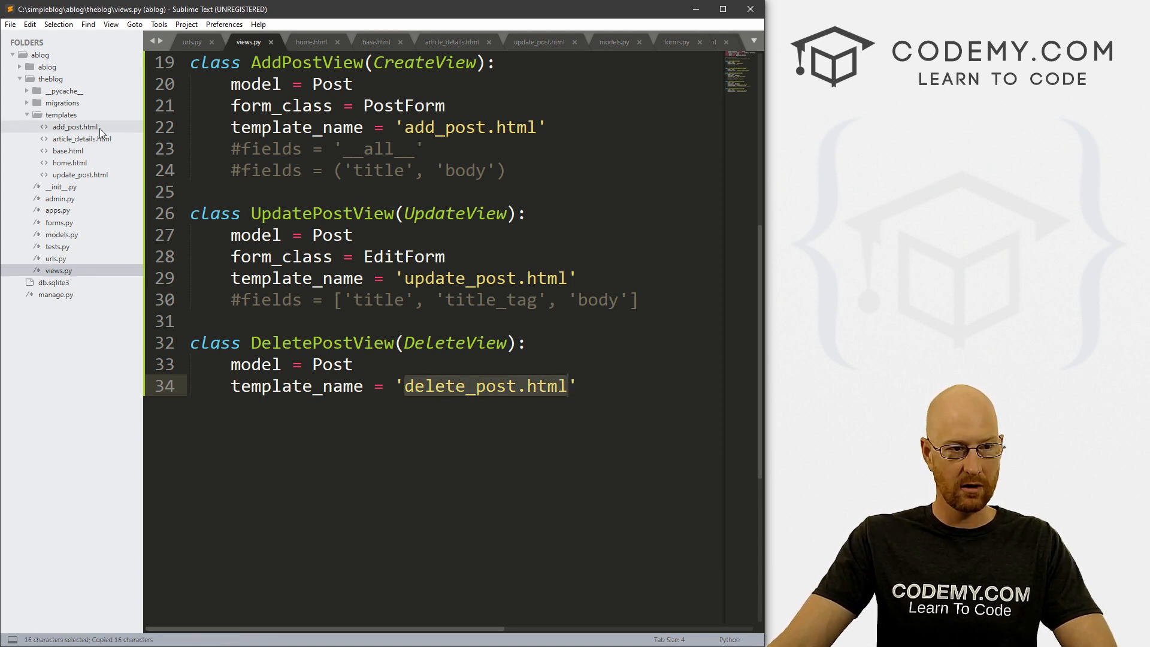
Create a new file in templates and save it as delete_post.html.
right_click(61, 115)
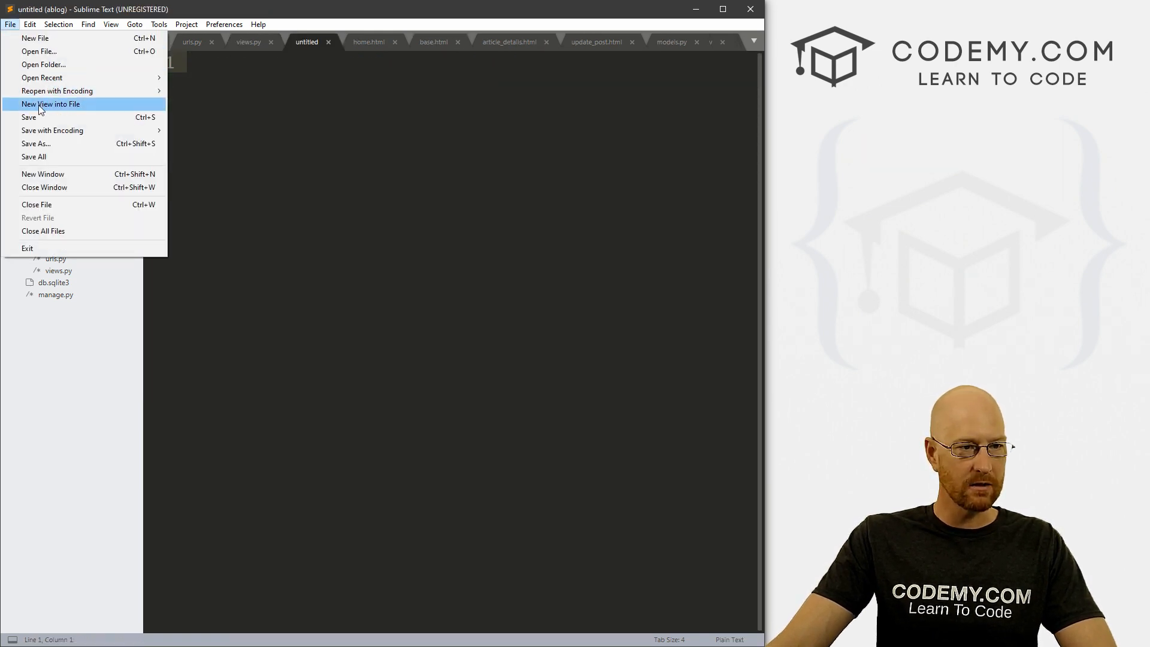
left_click(35, 143)
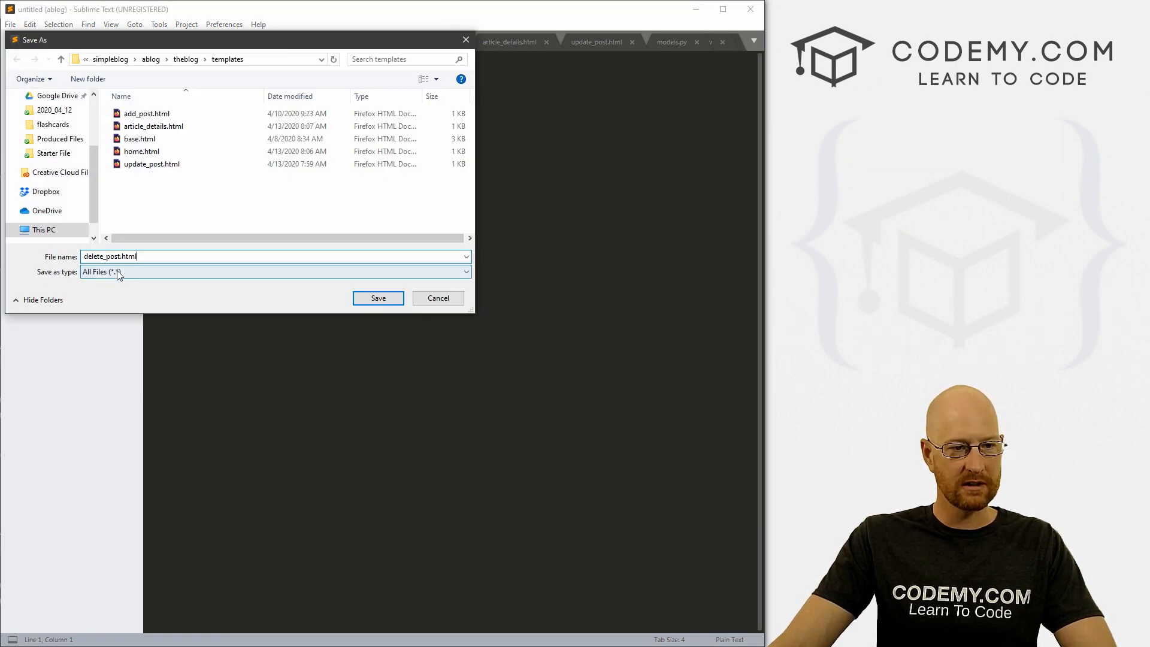
left_click(377, 298)
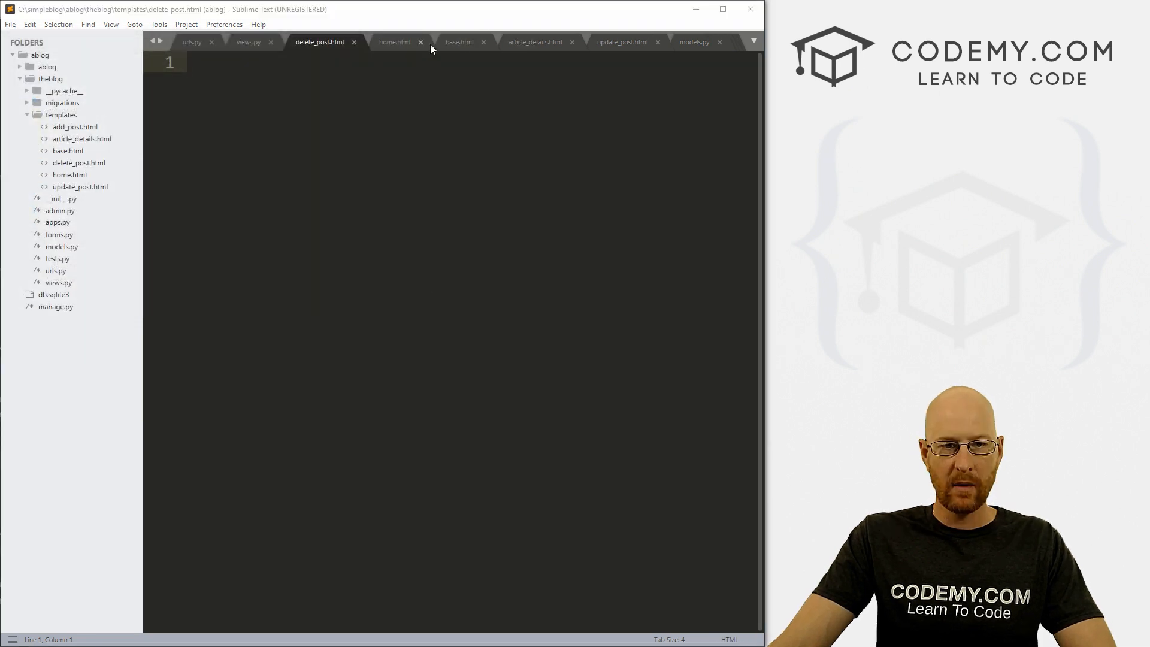
mouse_move(563, 42)
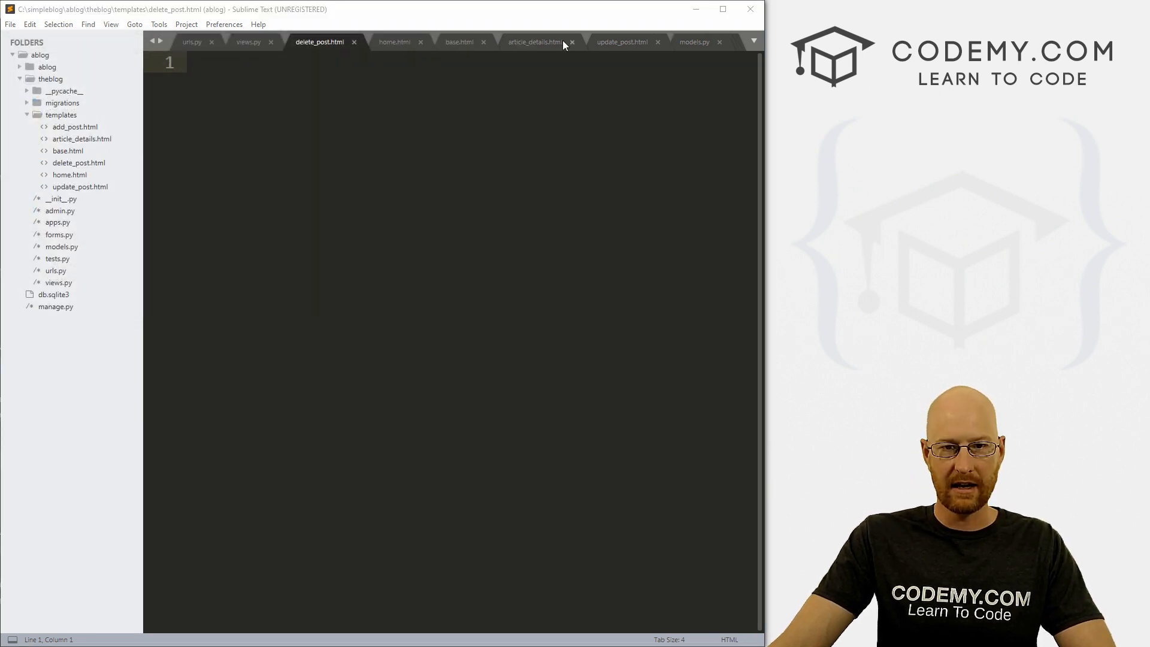
Copy update_post.html markup into delete_post.html and retitle it Delete Blog Post.
left_click(622, 42)
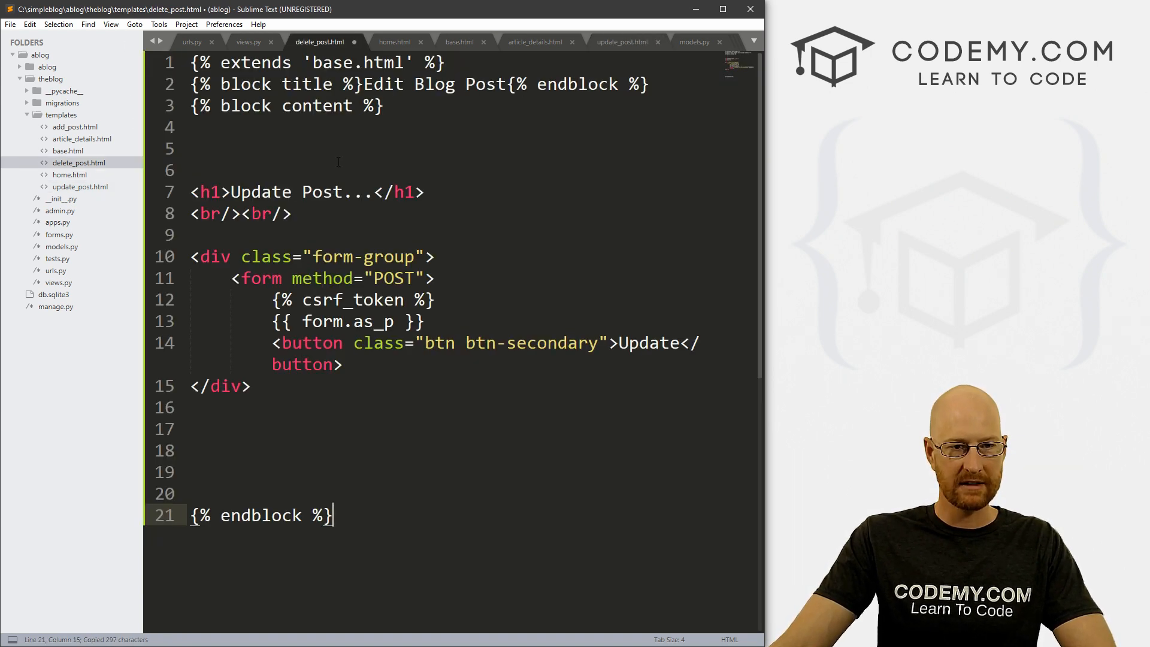
double_click(381, 84)
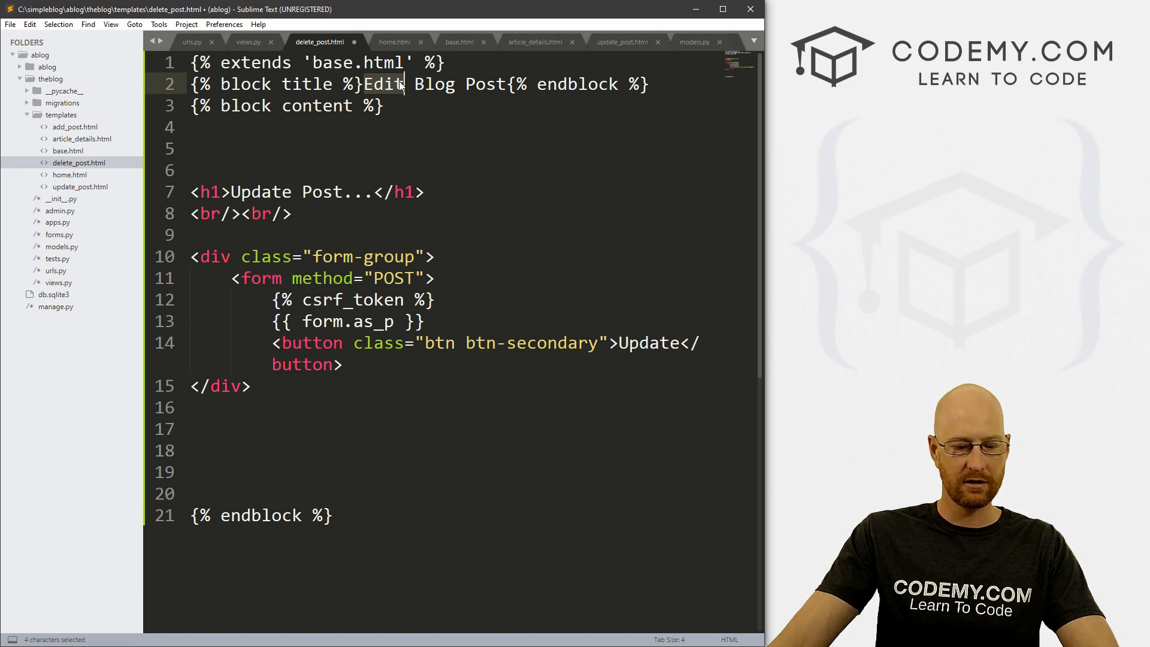
type("Delete")
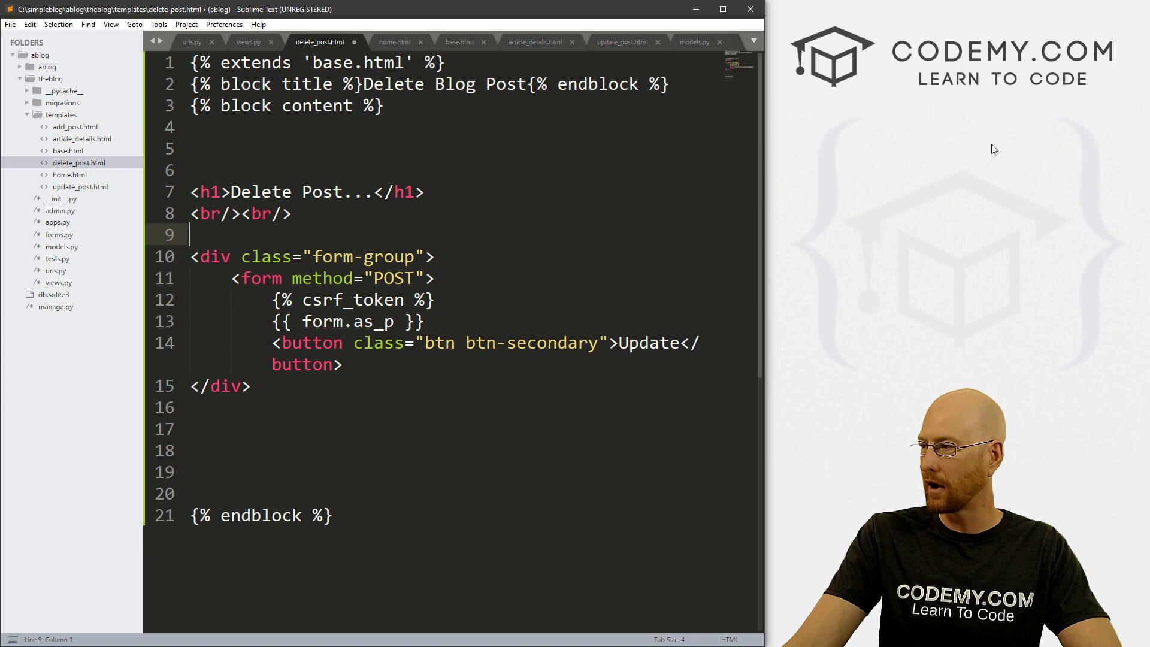
Add an <h3>Delete: {{ post.title }} heading above the form.
type("<")
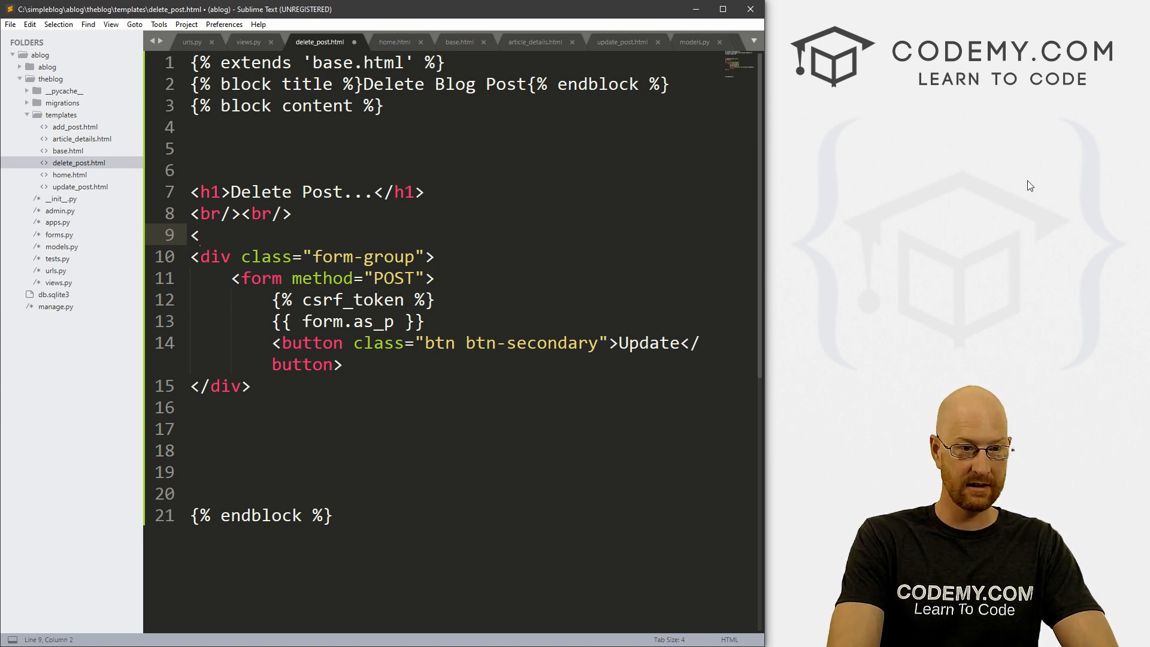
type("h3>")
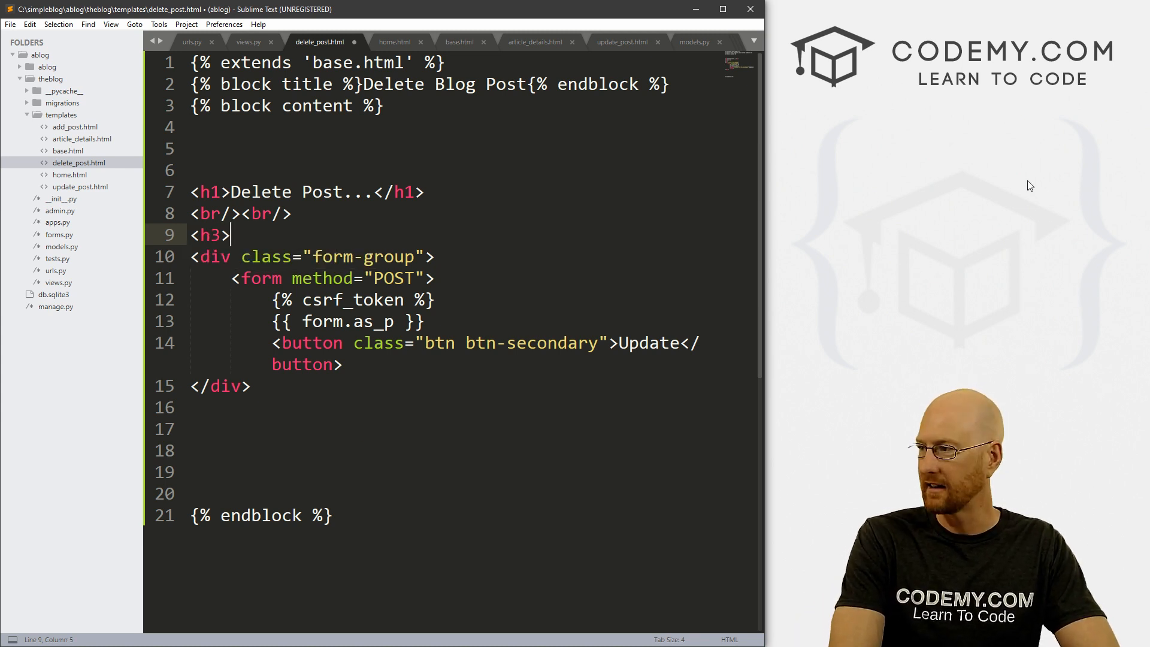
type("Delete")
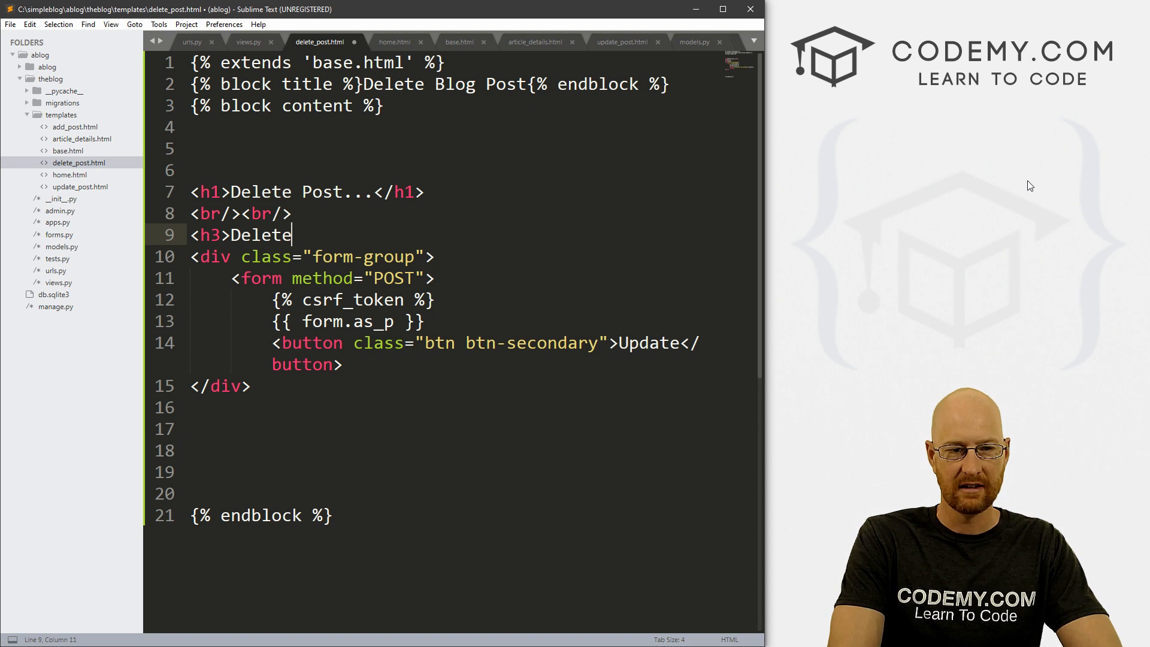
type(": {{}}")
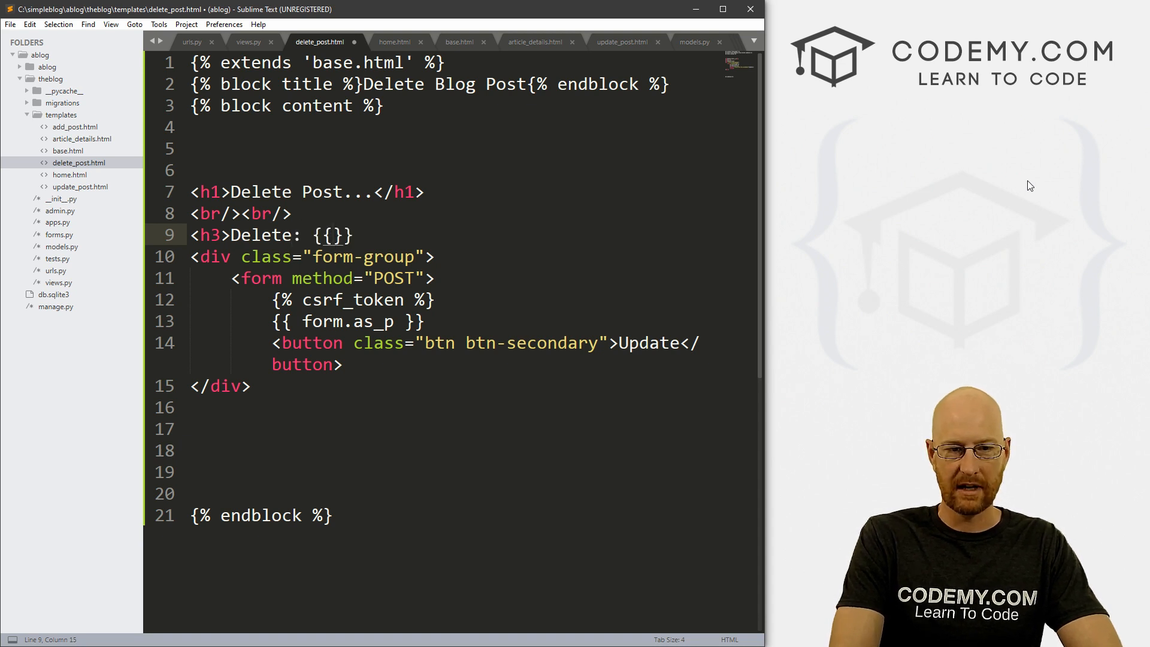
type("post.tiot")
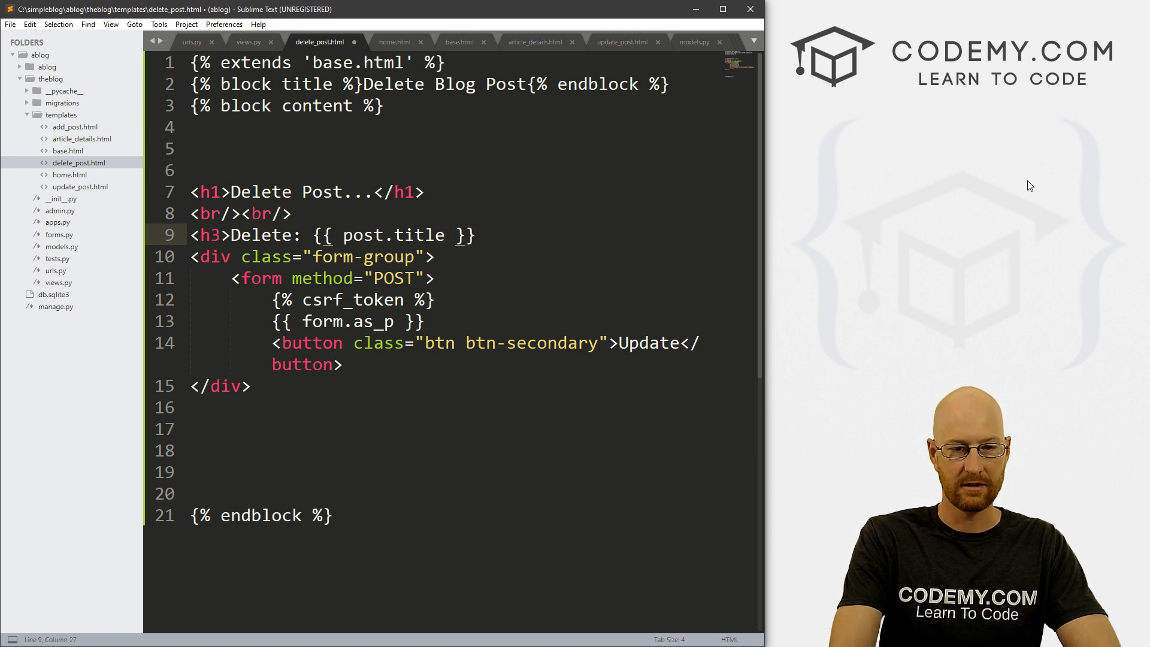
type("}>")
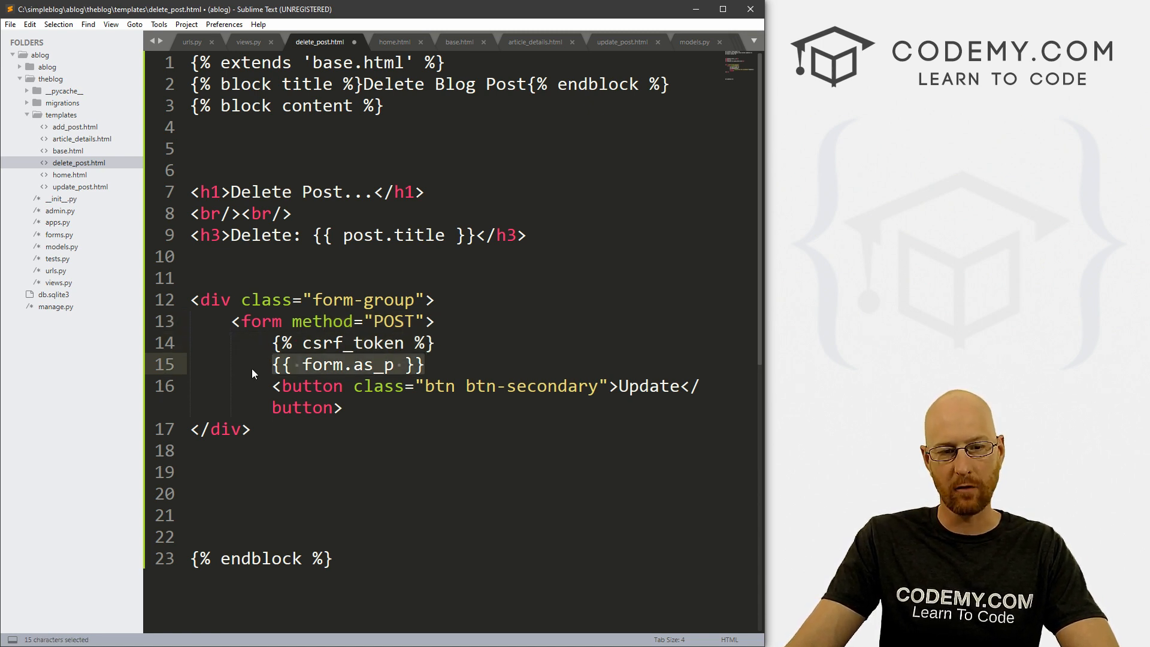
Remove {{ form.as_p }} and rename the button to Delete Post!
key("Delete")
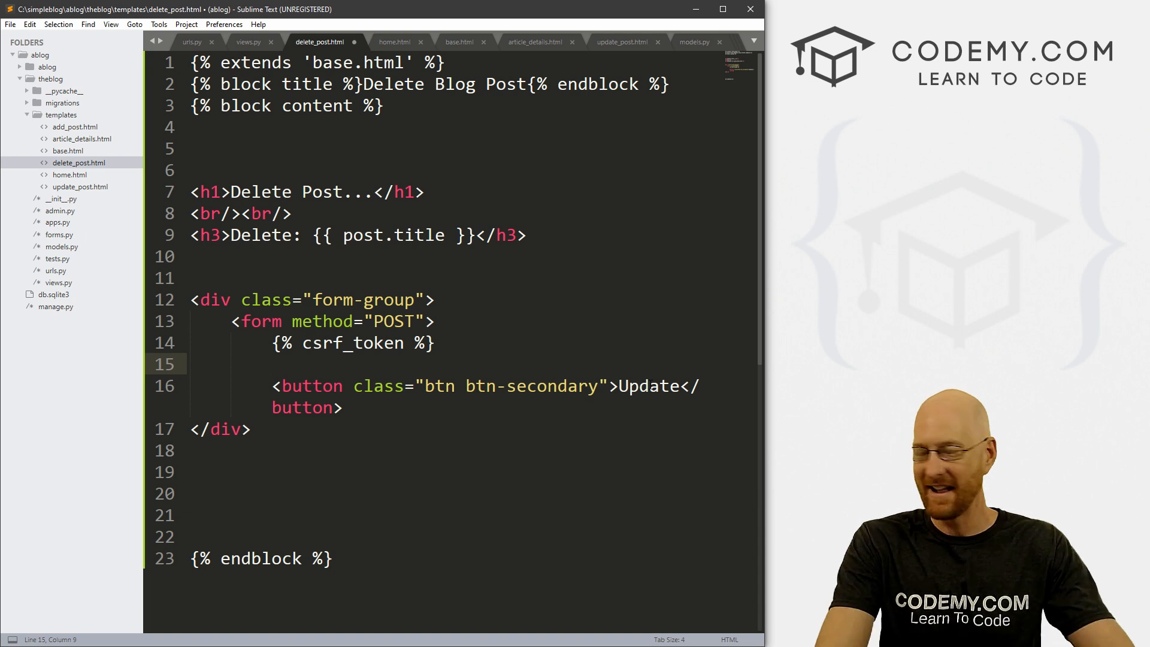
double_click(648, 385)
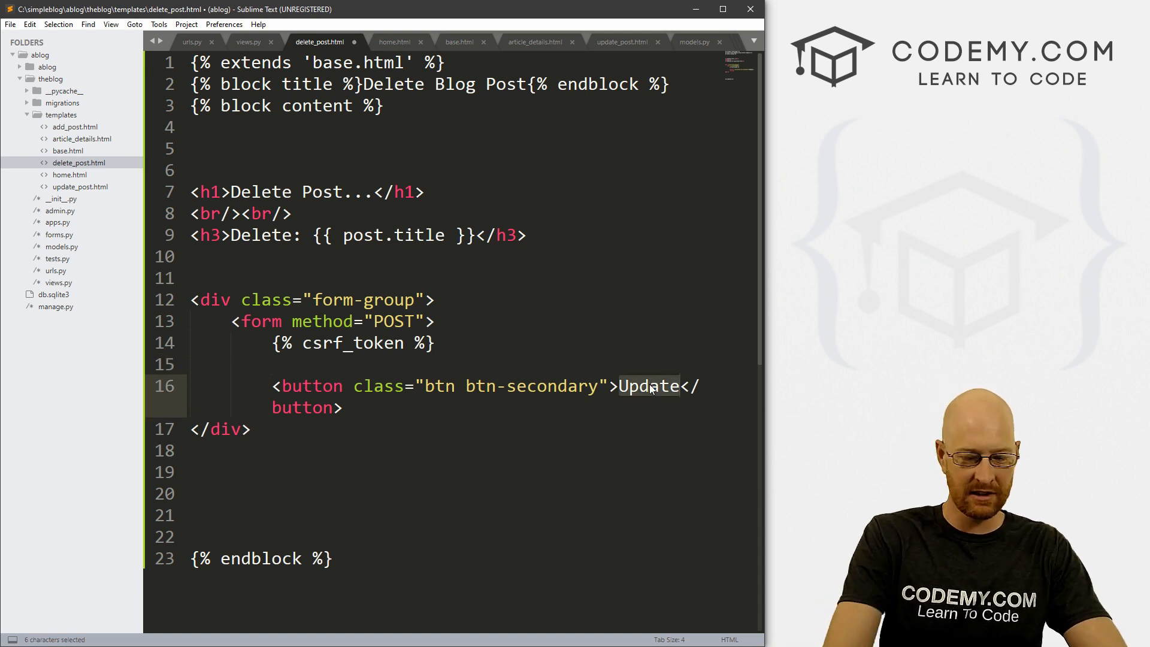
type("Delete Post!")
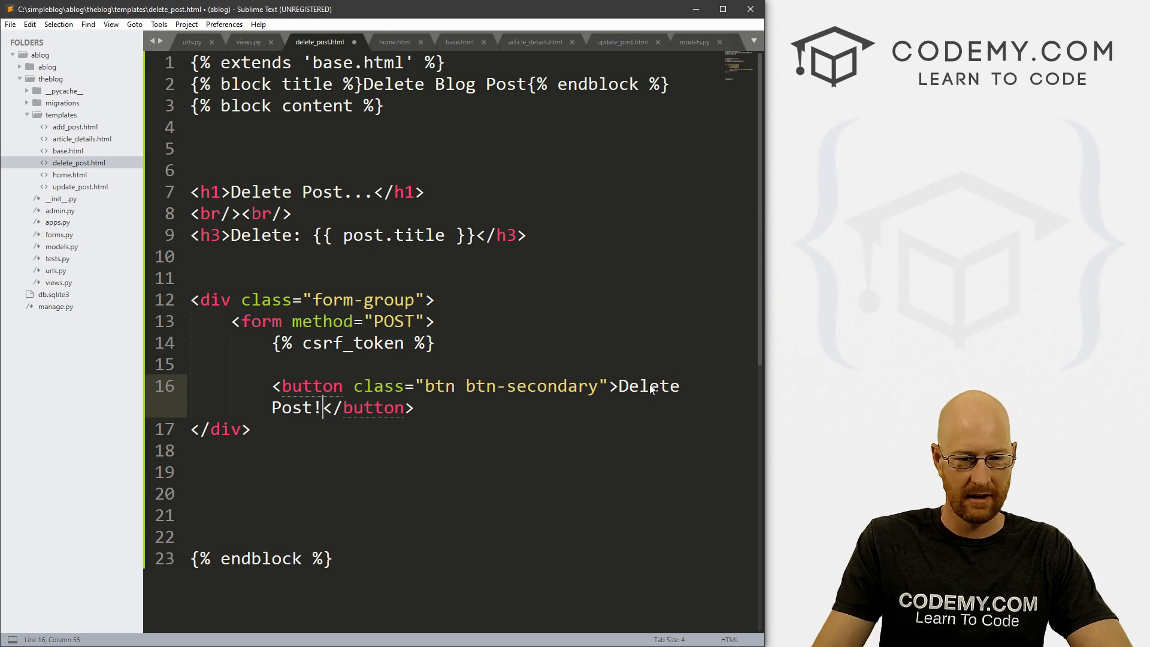
mouse_move(454, 483)
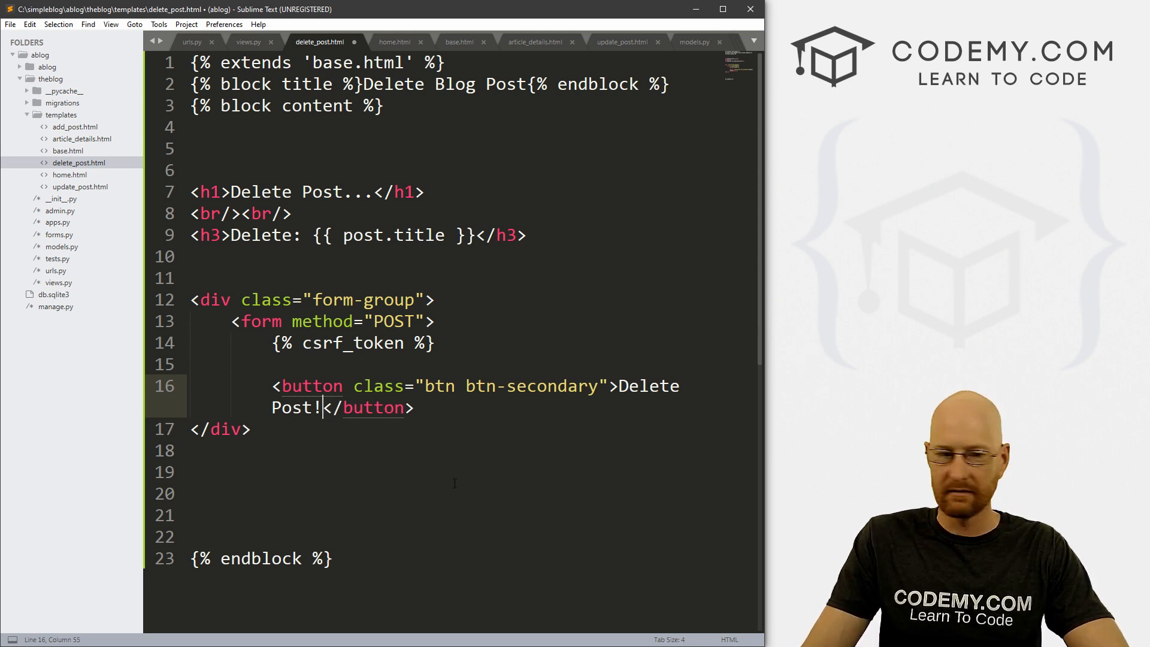
Add <strong>Are you sure?!</strong><br/> above the button and a <br/> above the div.
left_click(339, 364)
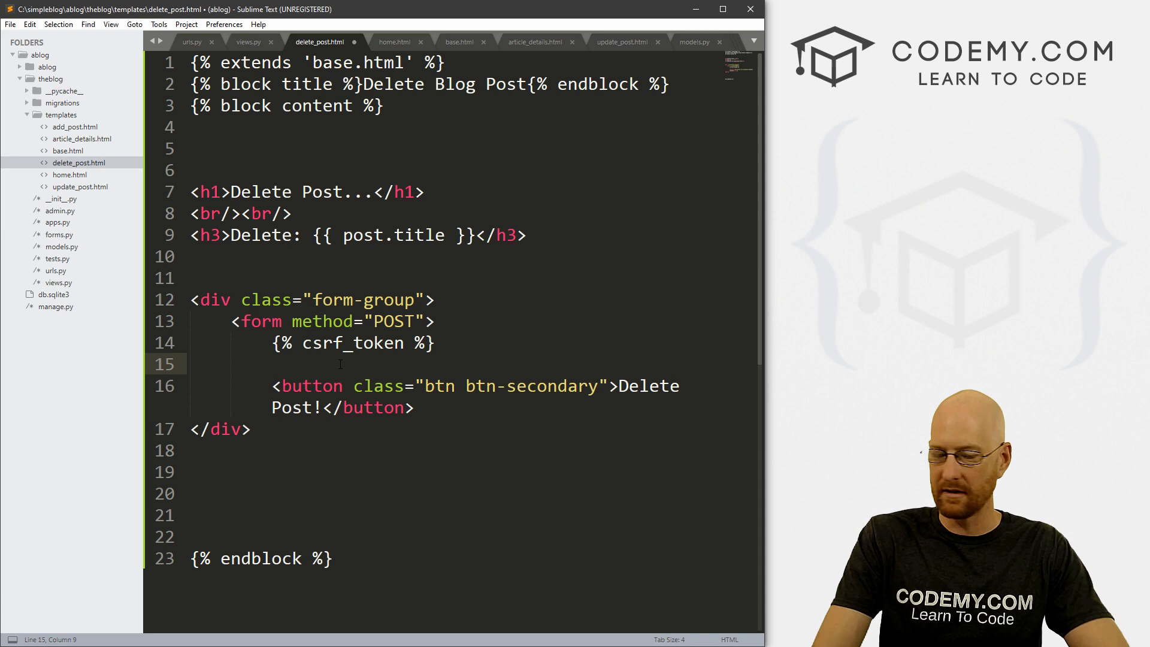
type("<str")
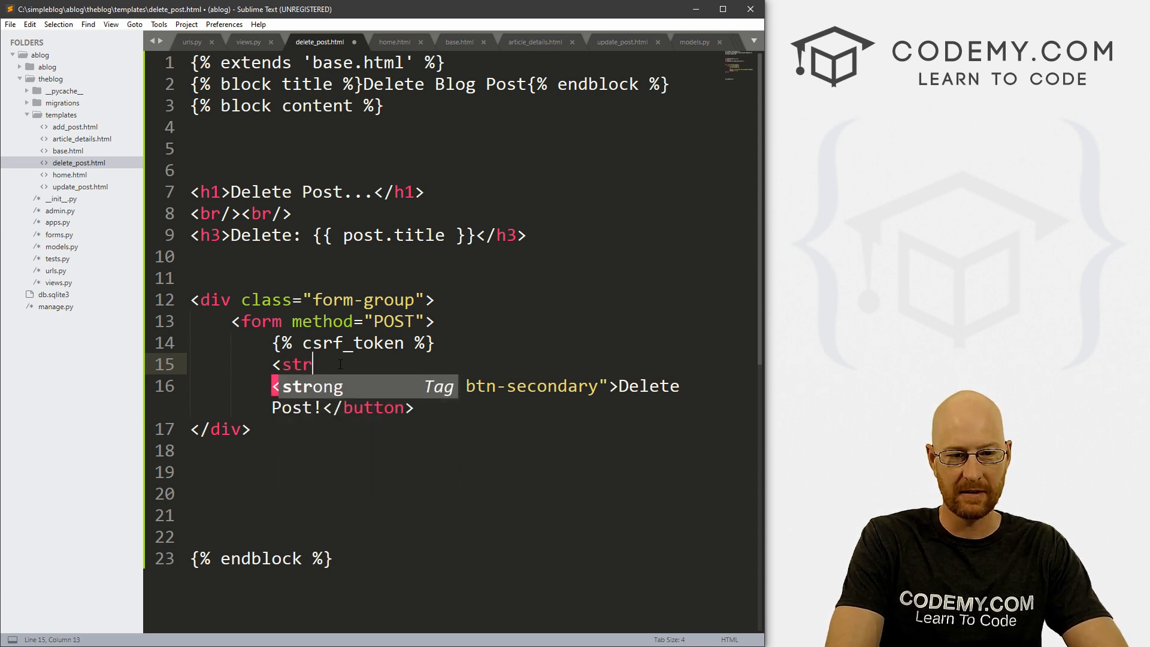
type("ong>Are")
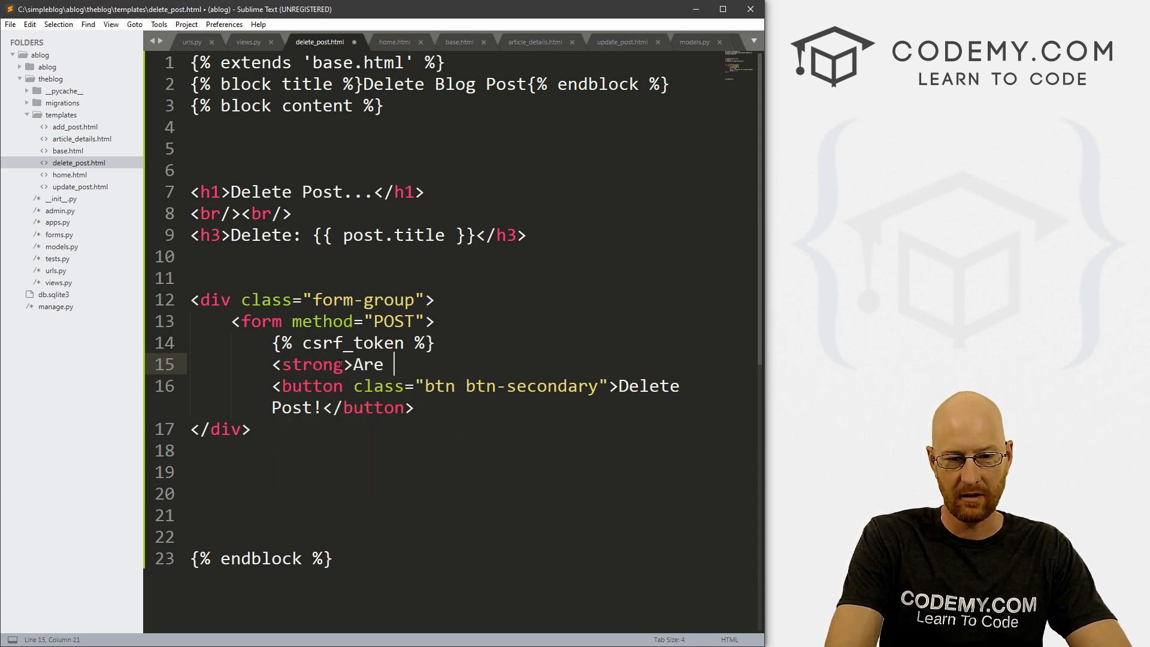
type("you sure?!")
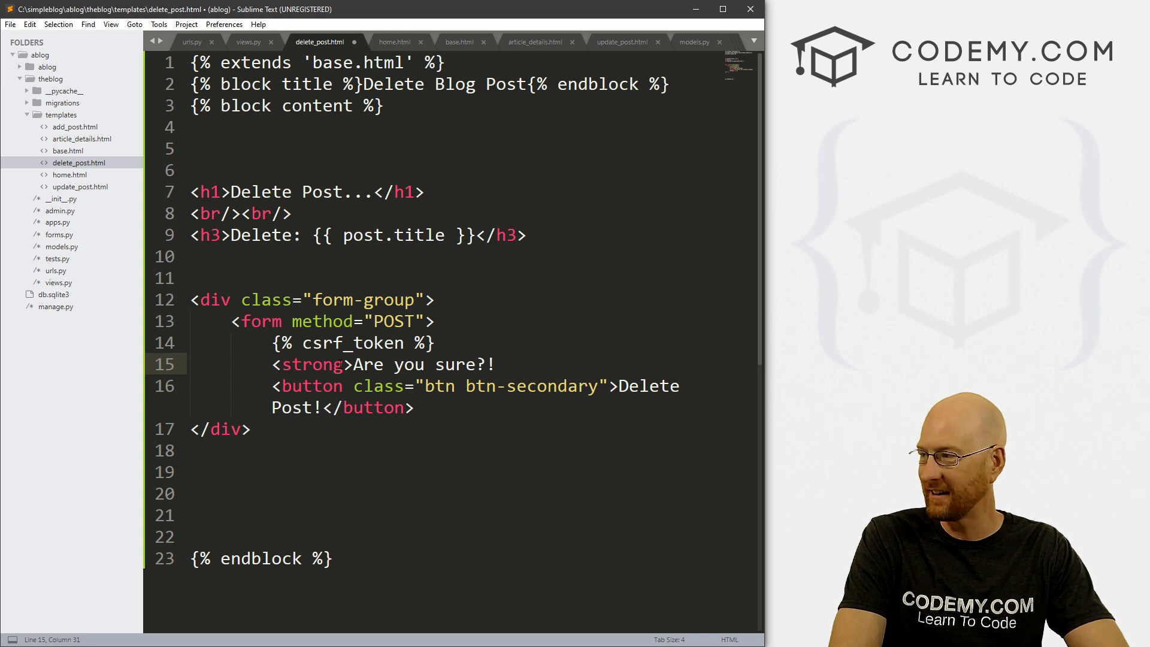
type("</strong><")
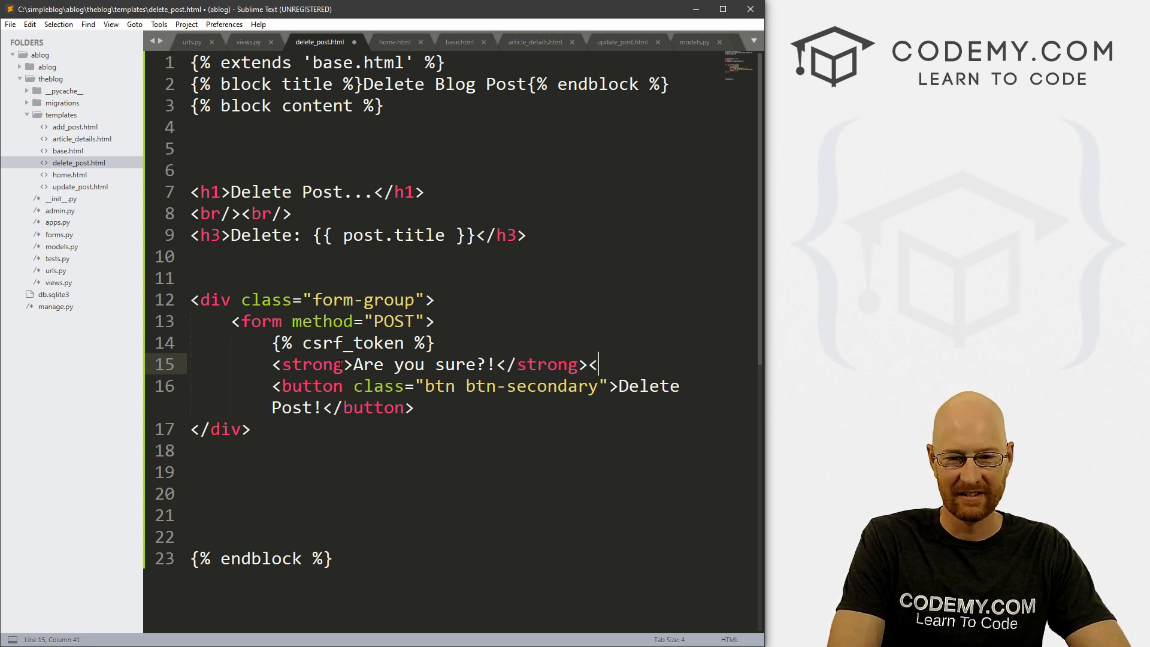
type("br")
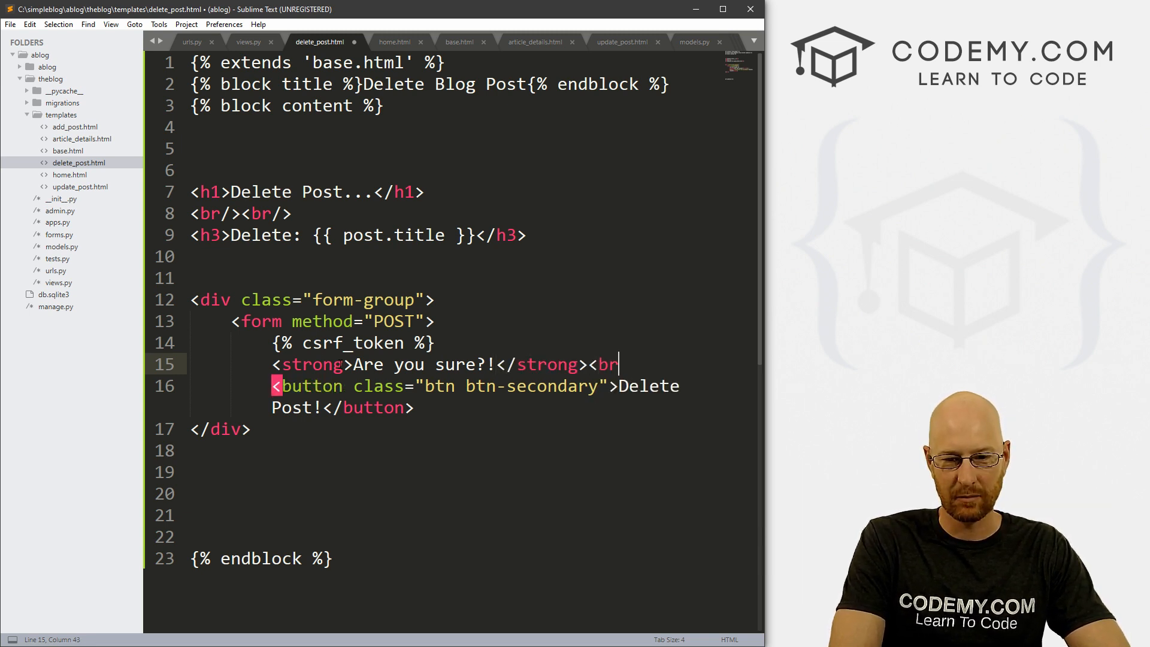
type("/>")
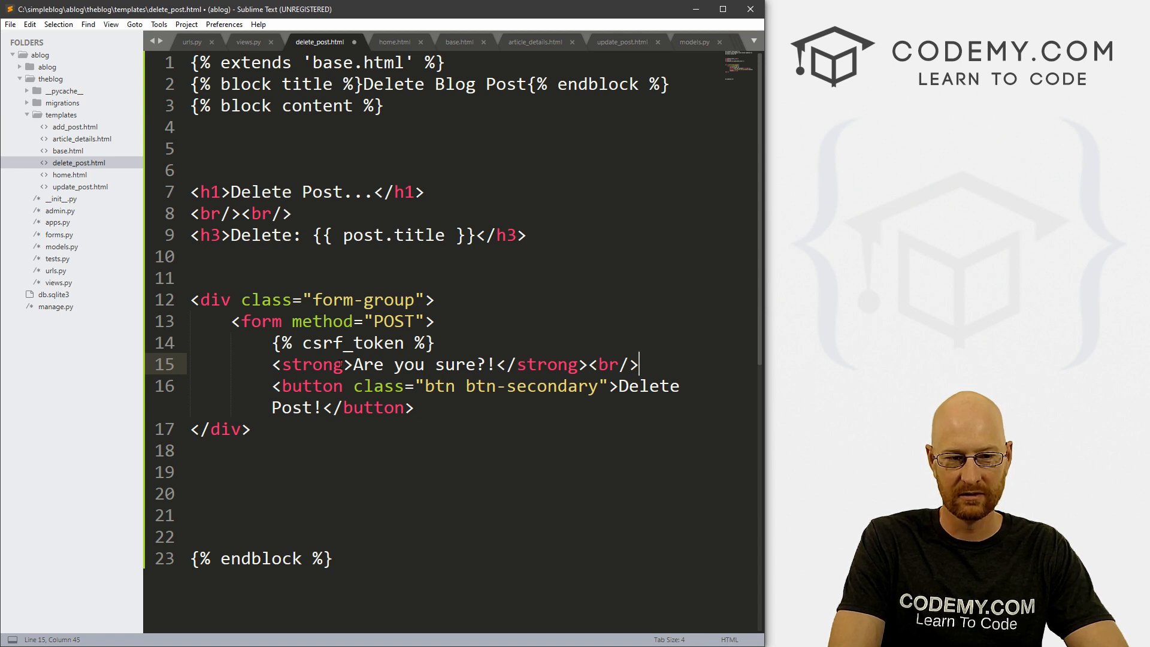
type("<b")
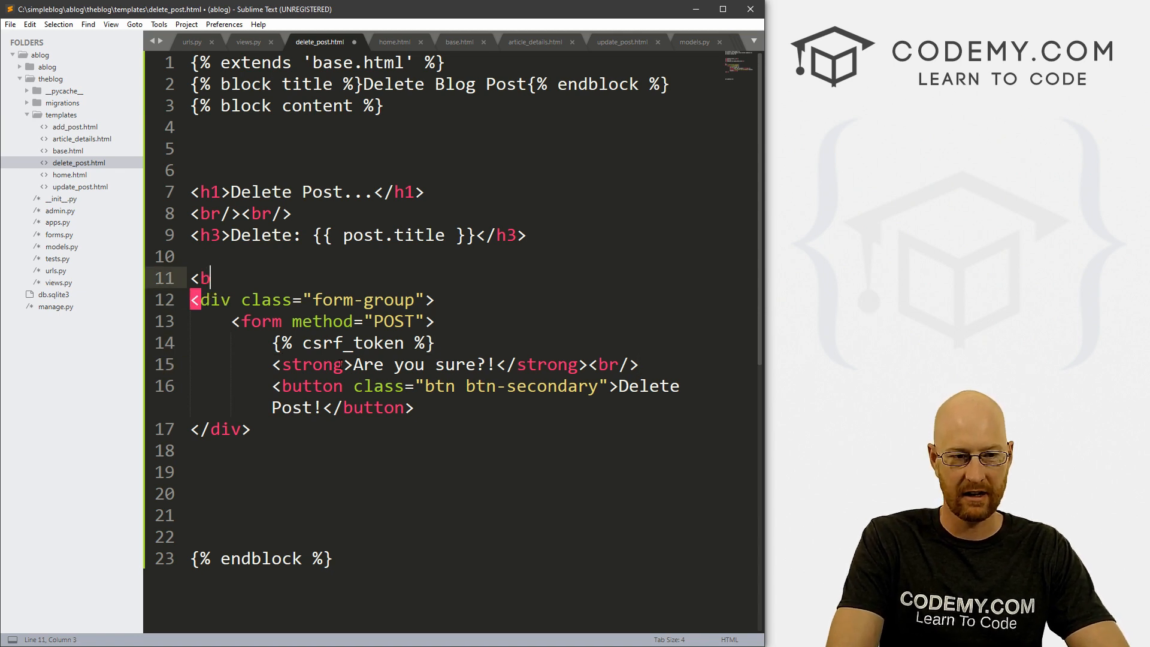
type("r/>")
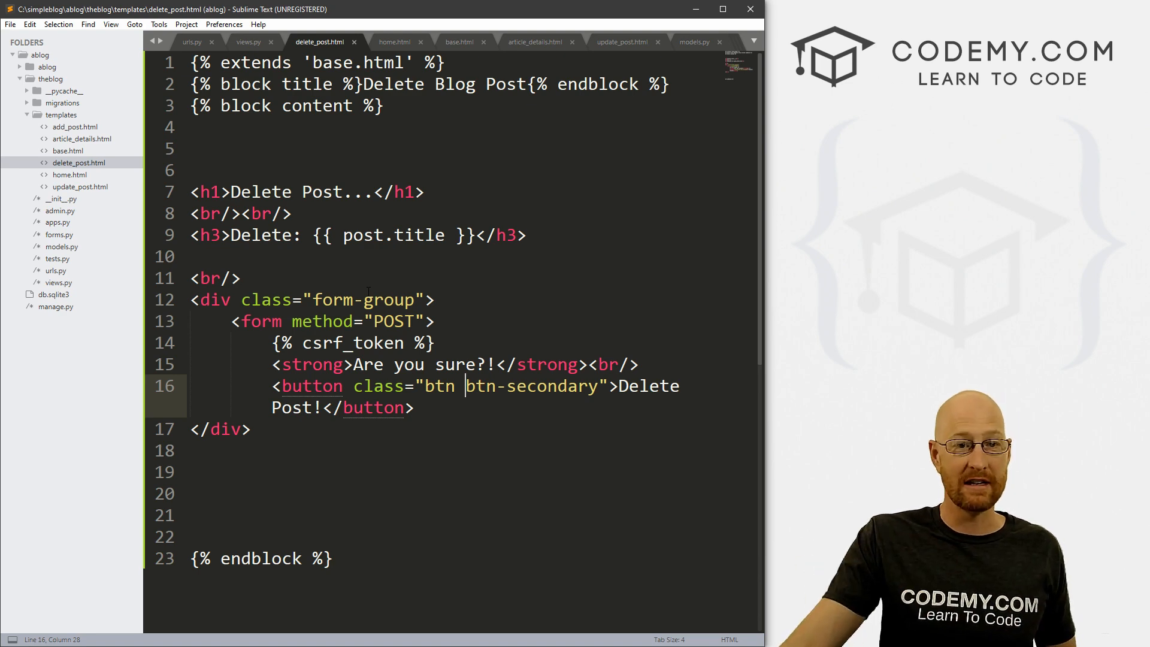
Duplicate the update_post path line in urls.py and import DeletePostView from .views.
left_click(192, 42)
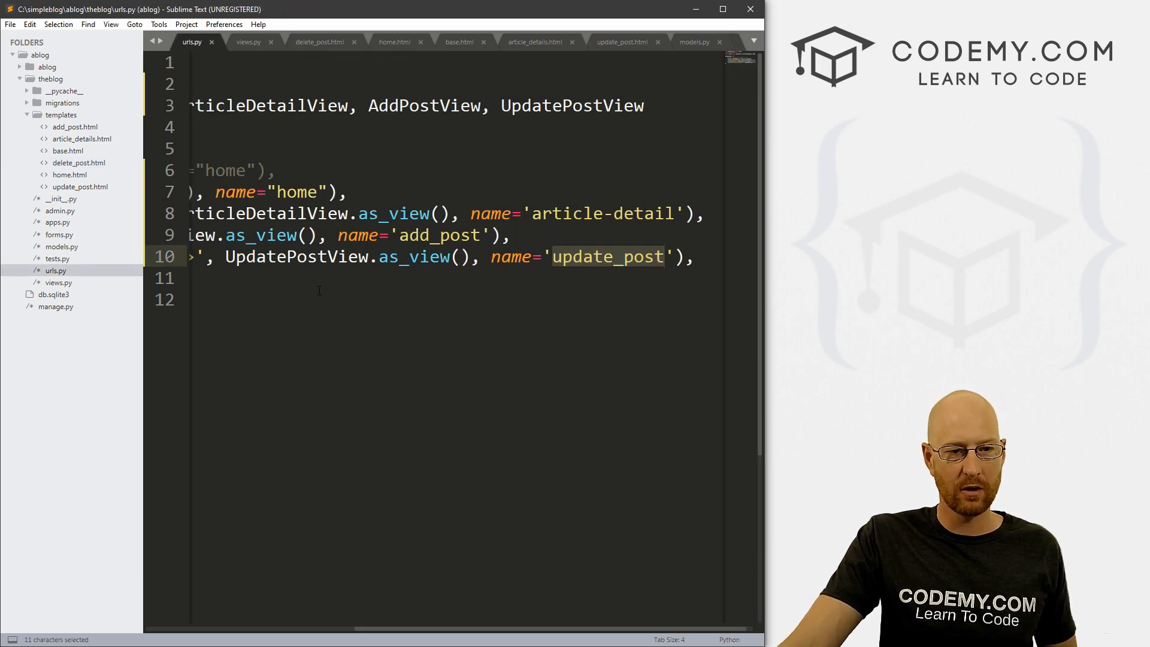
scroll("left", 3)
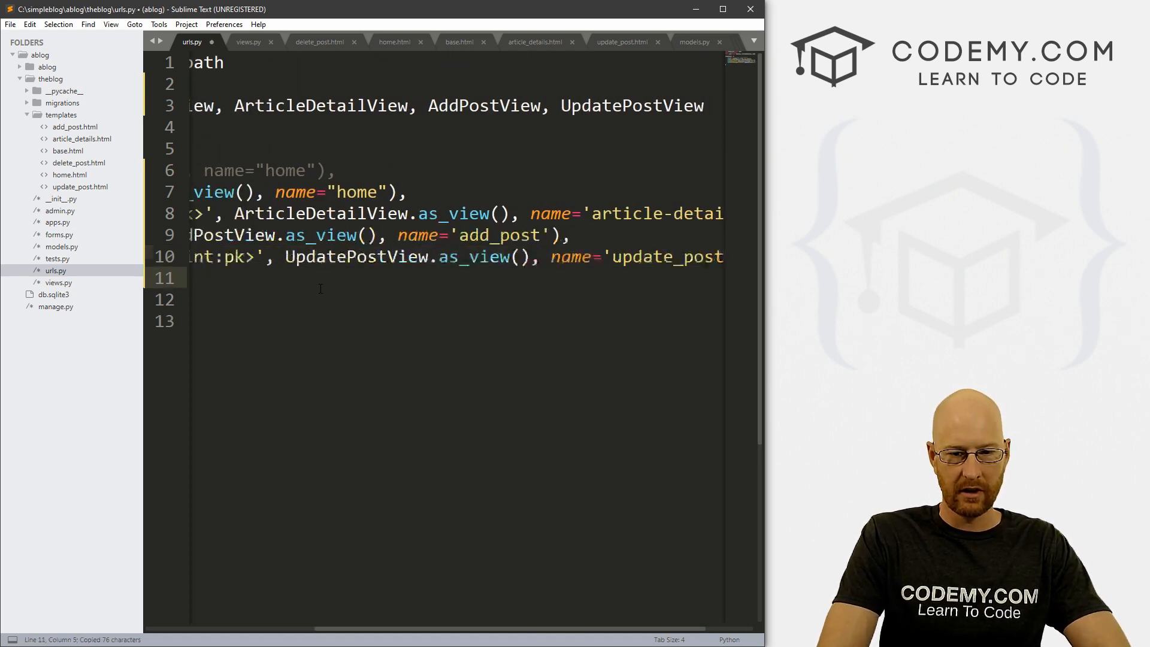
key("ctrl+v")
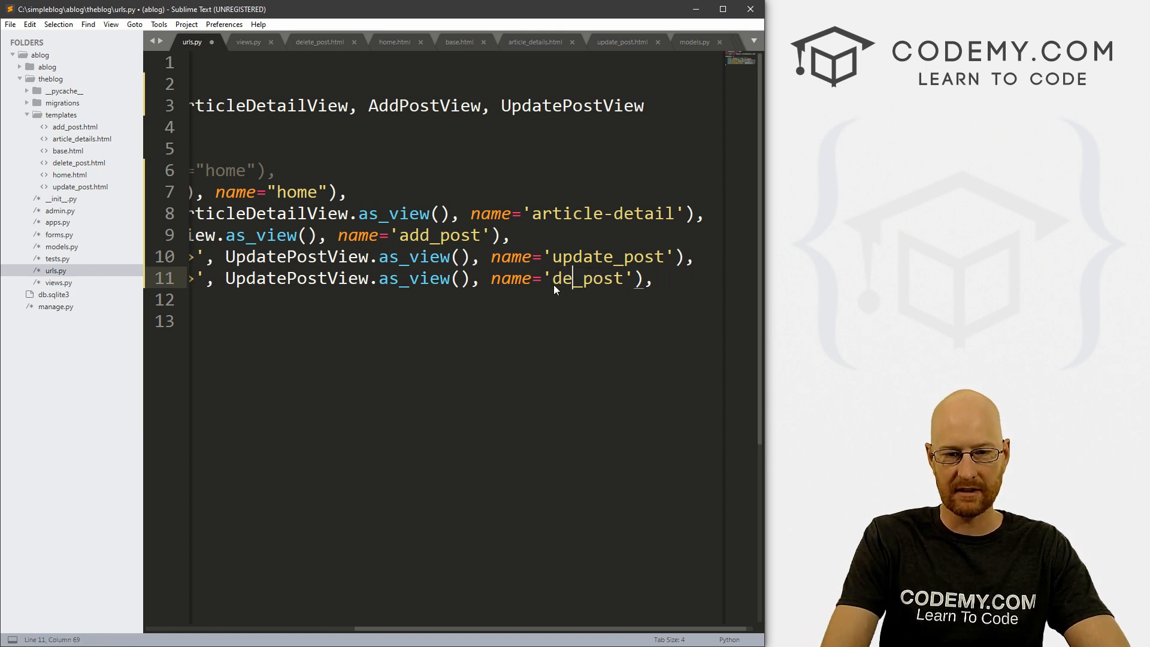
type("lete")
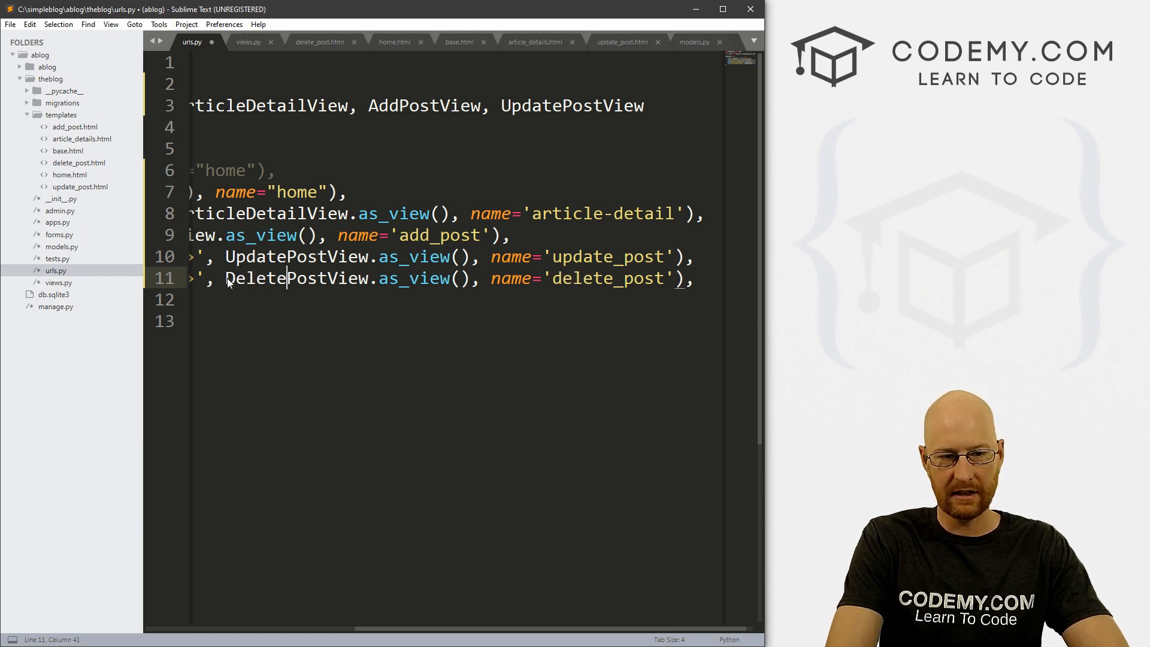
double_click(297, 278)
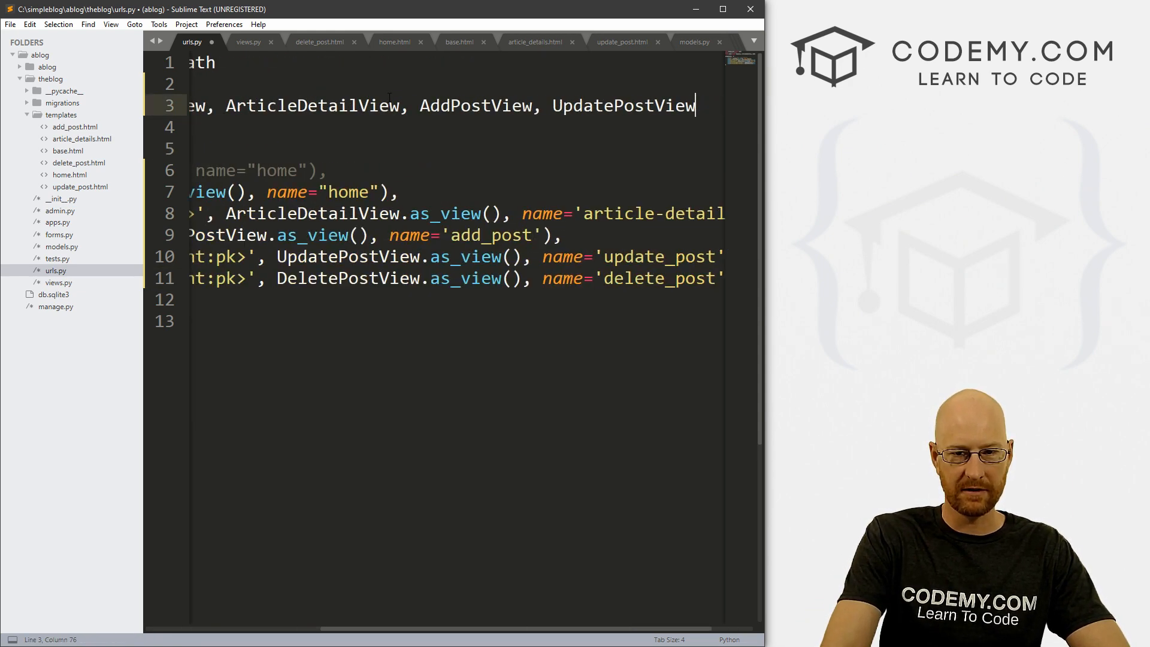
type(", DeletePostView")
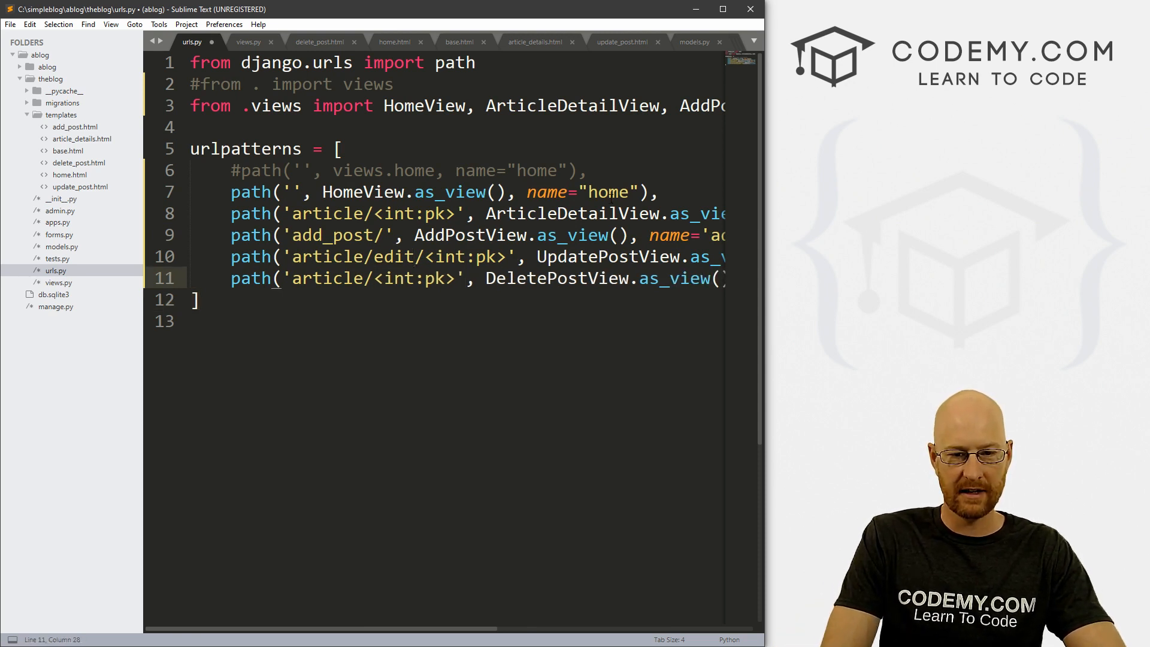
Set the new route to 'article/<int:pk>/remove' with DeletePostView named 'delete_post'.
type("/")
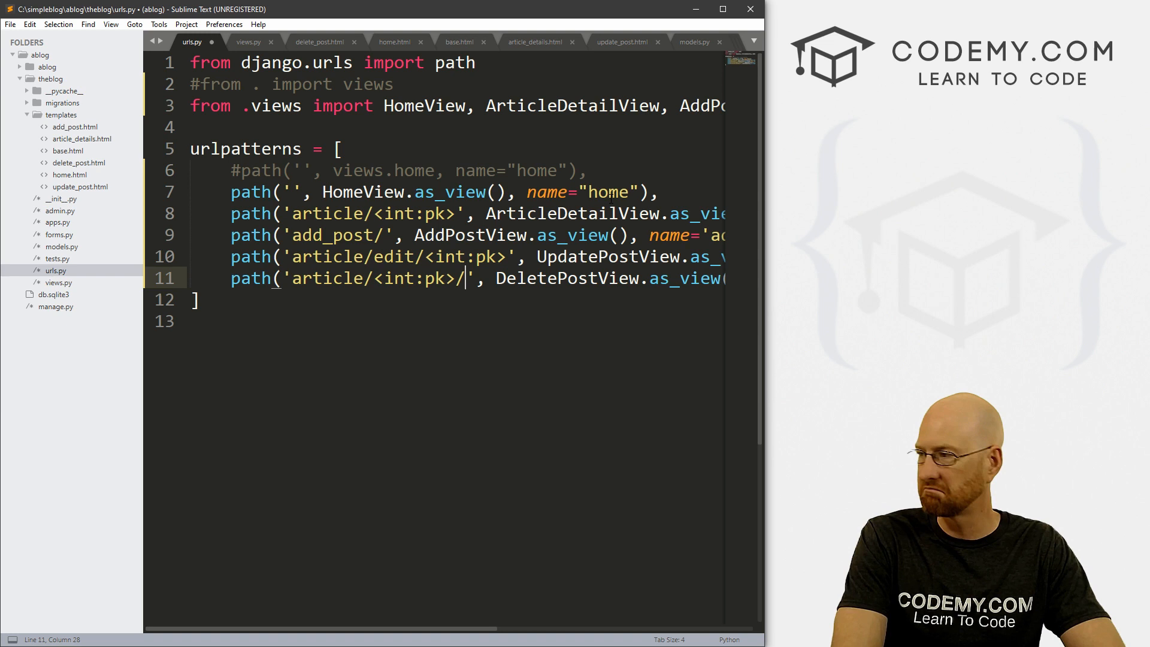
type("remov")
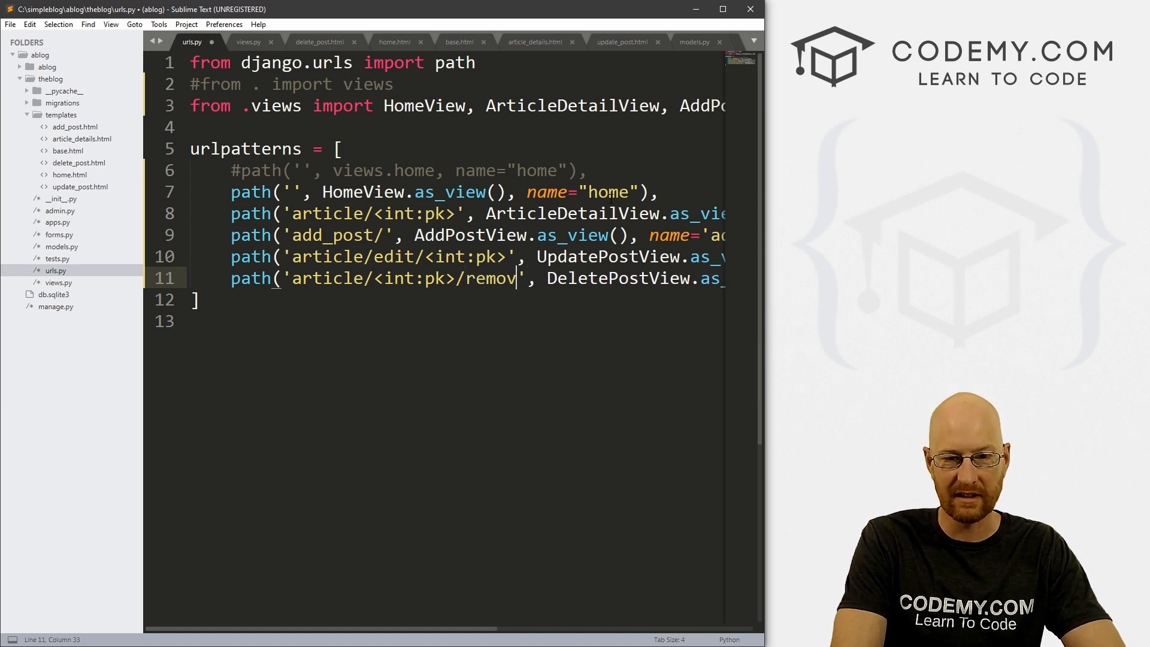
type("dele")
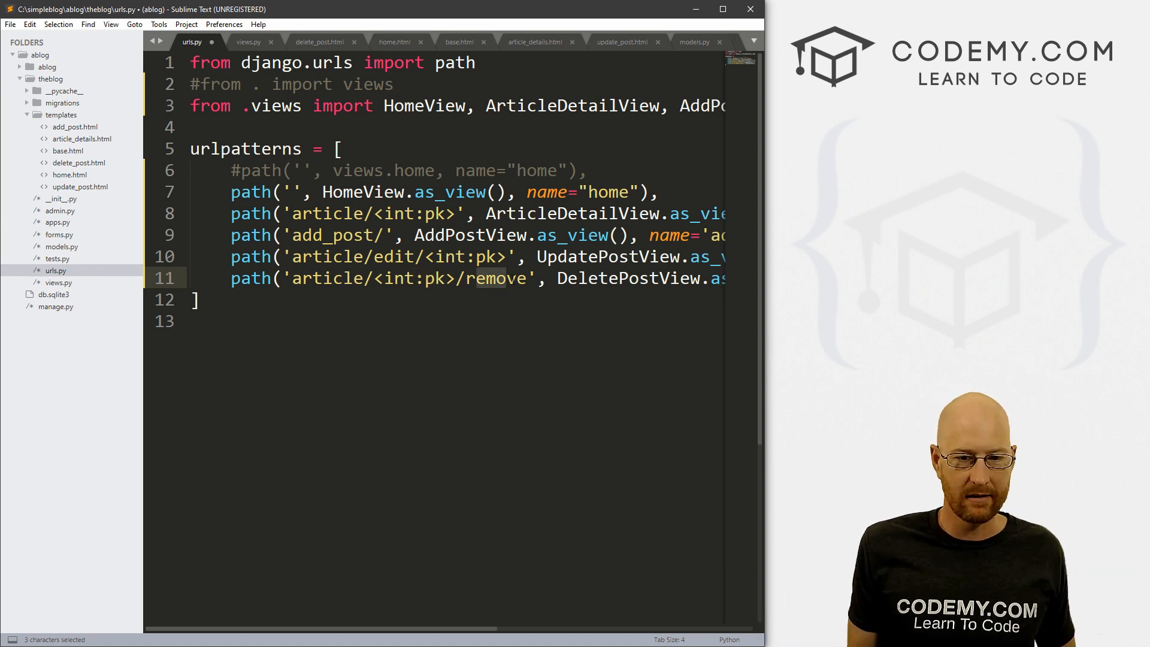
left_click(515, 278)
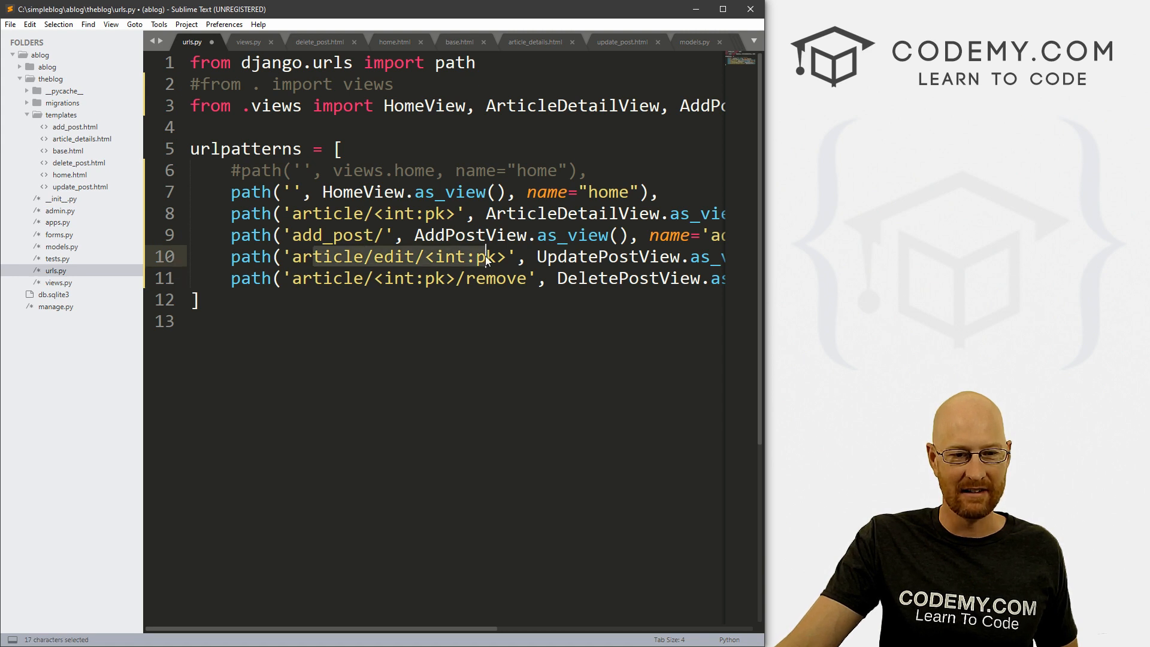
left_click(462, 213)
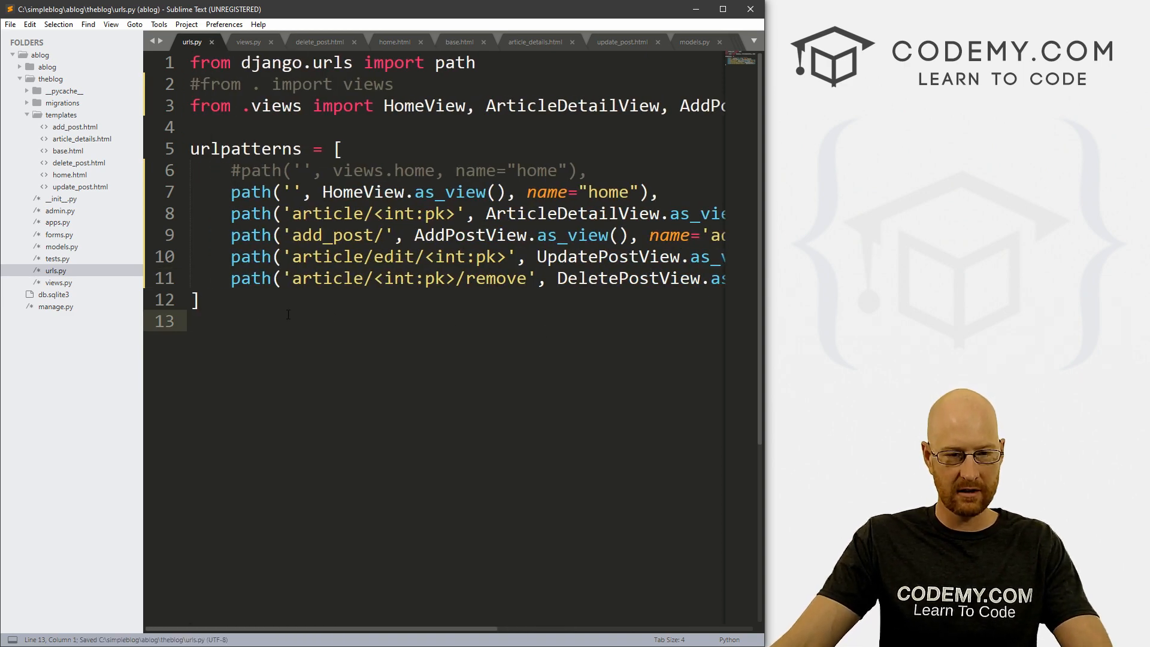
Switch to Firefox showing the blog's Posts list at localhost:8000.
left_click(394, 42)
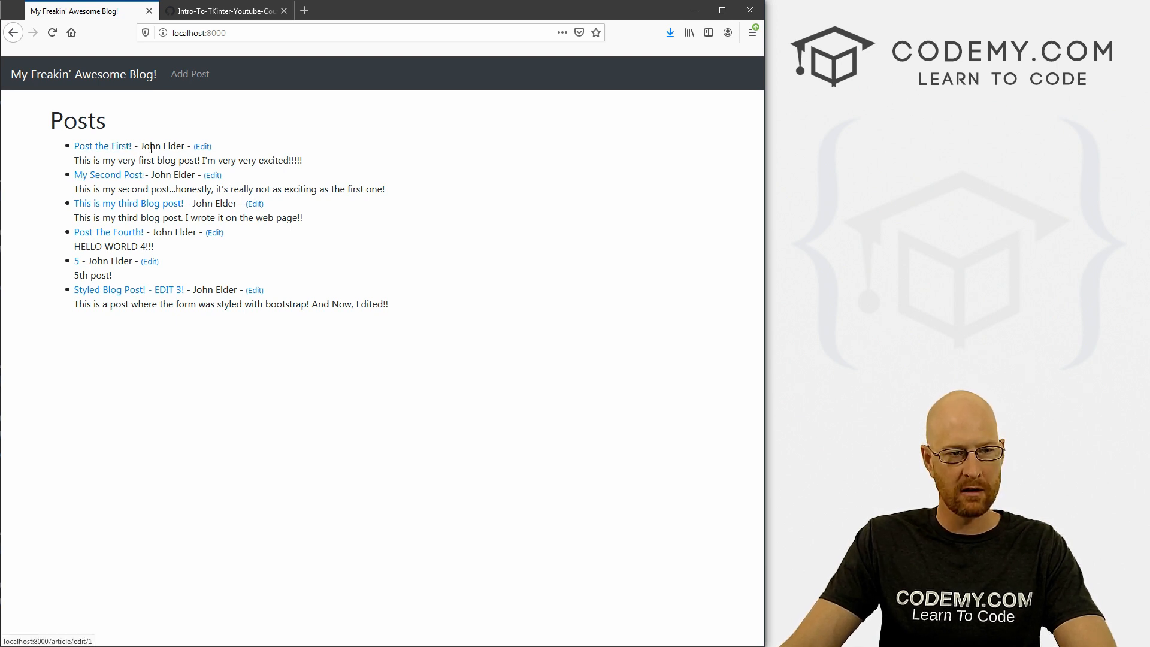
mouse_move(203, 146)
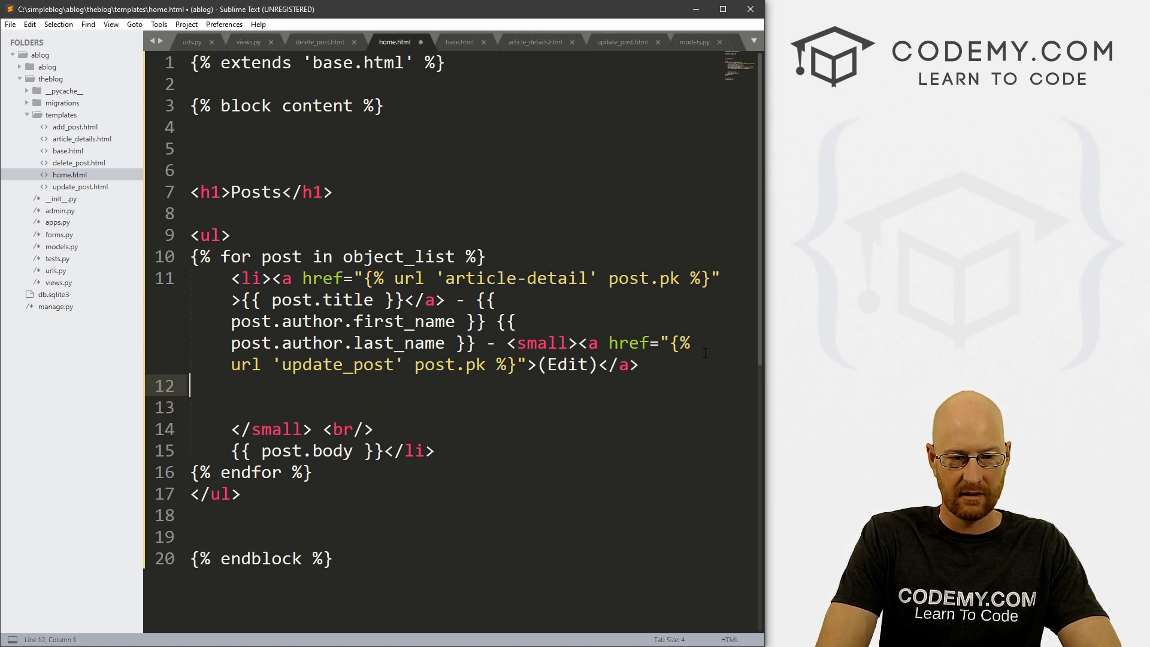
Copy the Edit anchor in home.html onto its own new indented line.
key("tab")
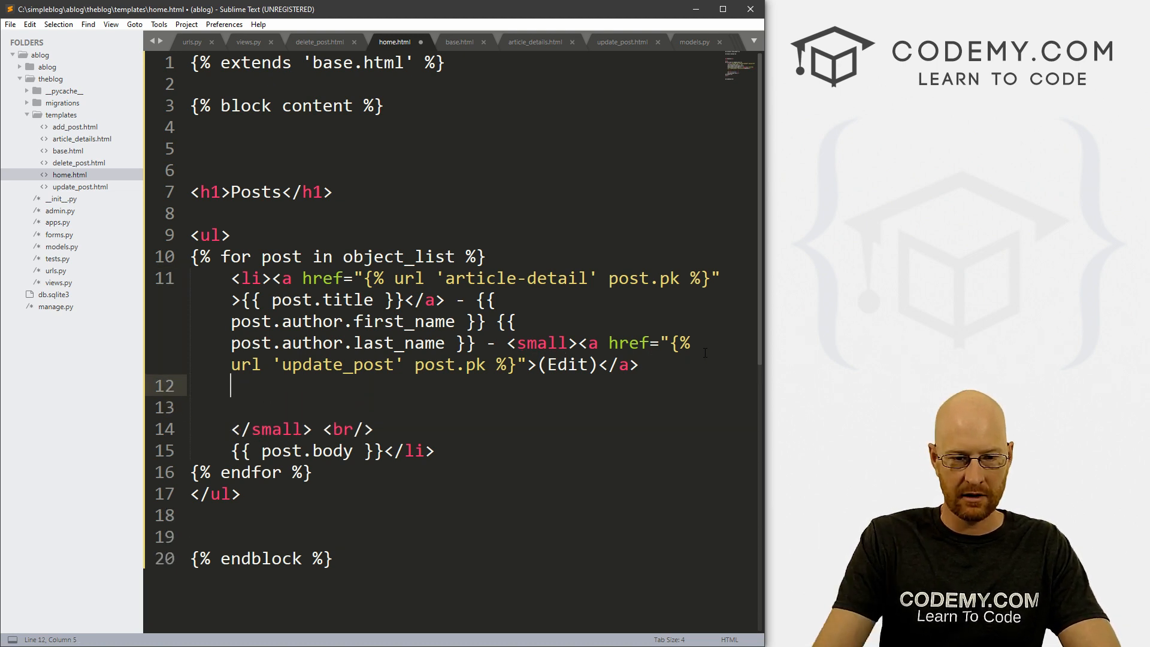
left_click_drag(582, 343, 635, 364)
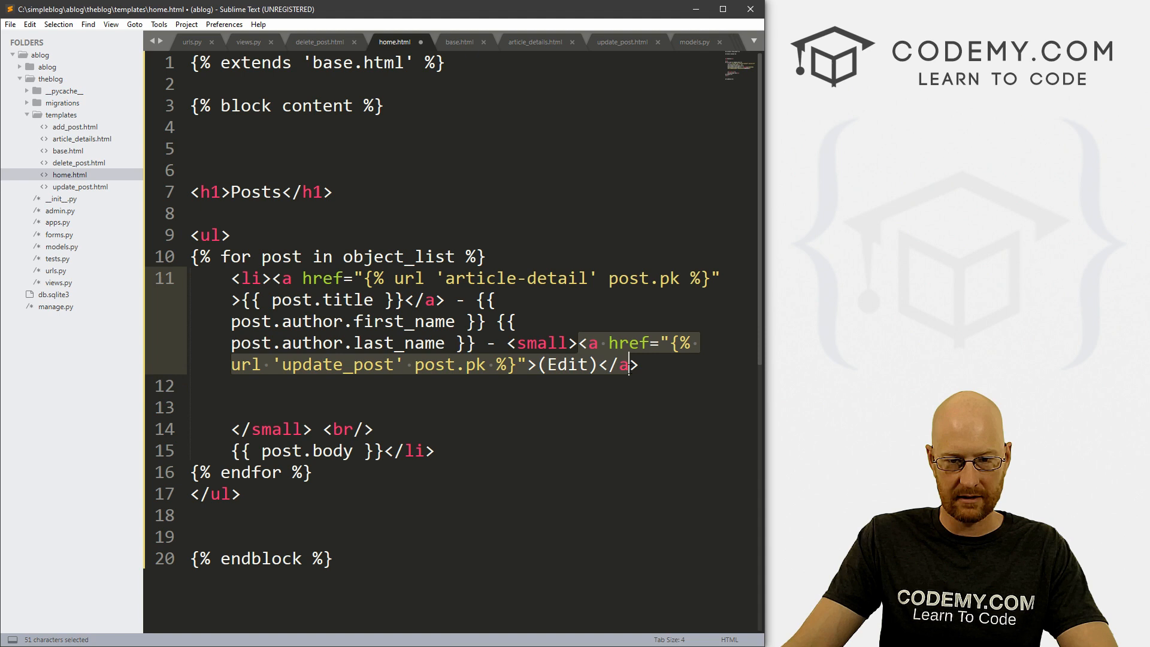
key("ctrl+c")
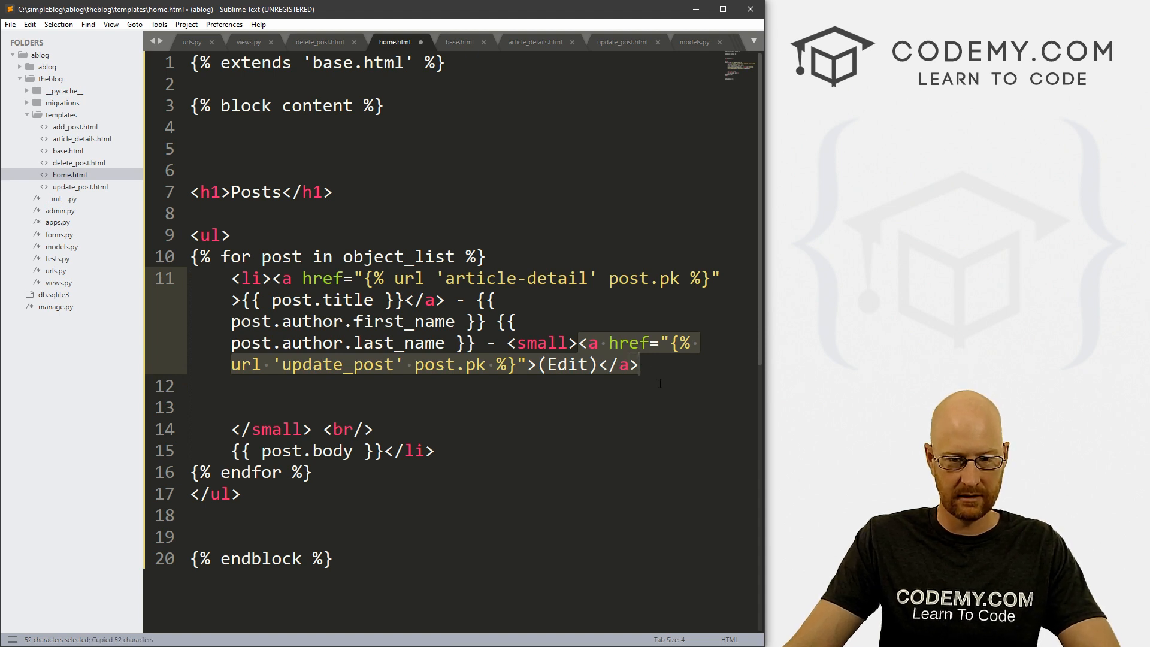
key("enter")
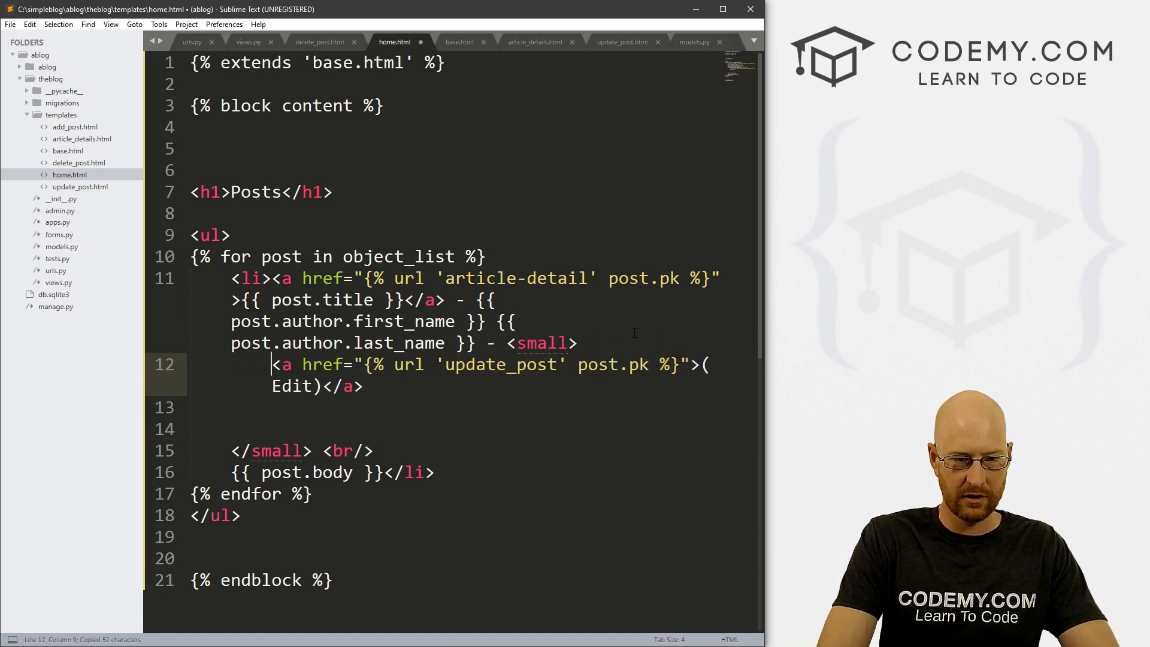
key("enter")
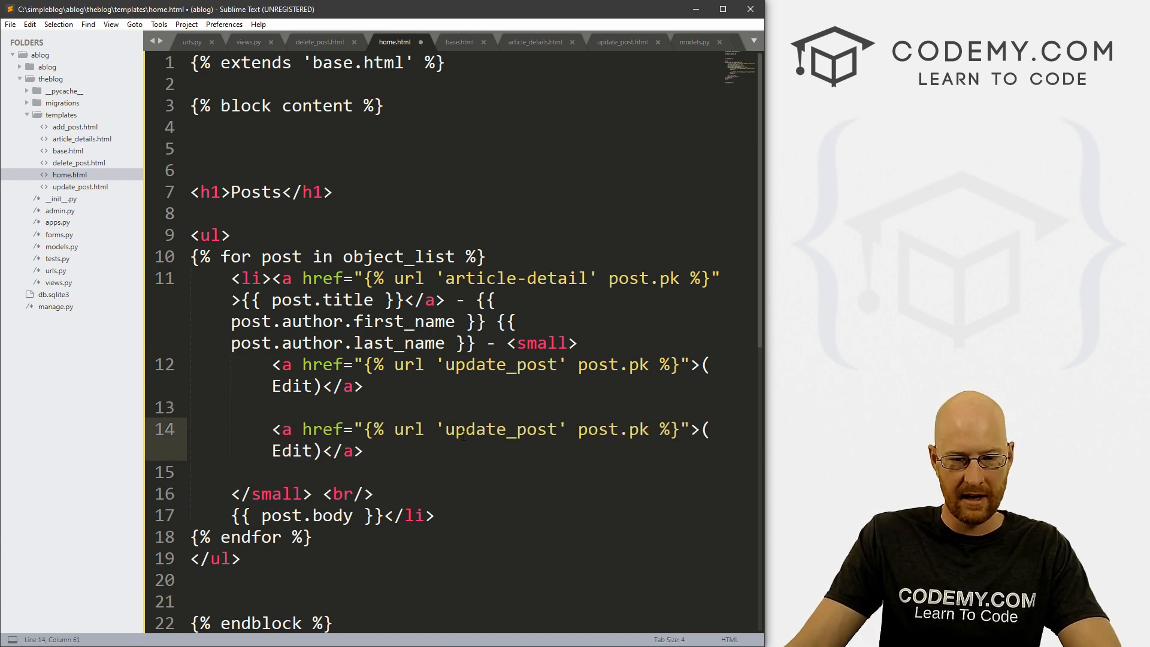
Point the copied link to 'delete_post' with post.pk and label it Delete.
double_click(474, 429)
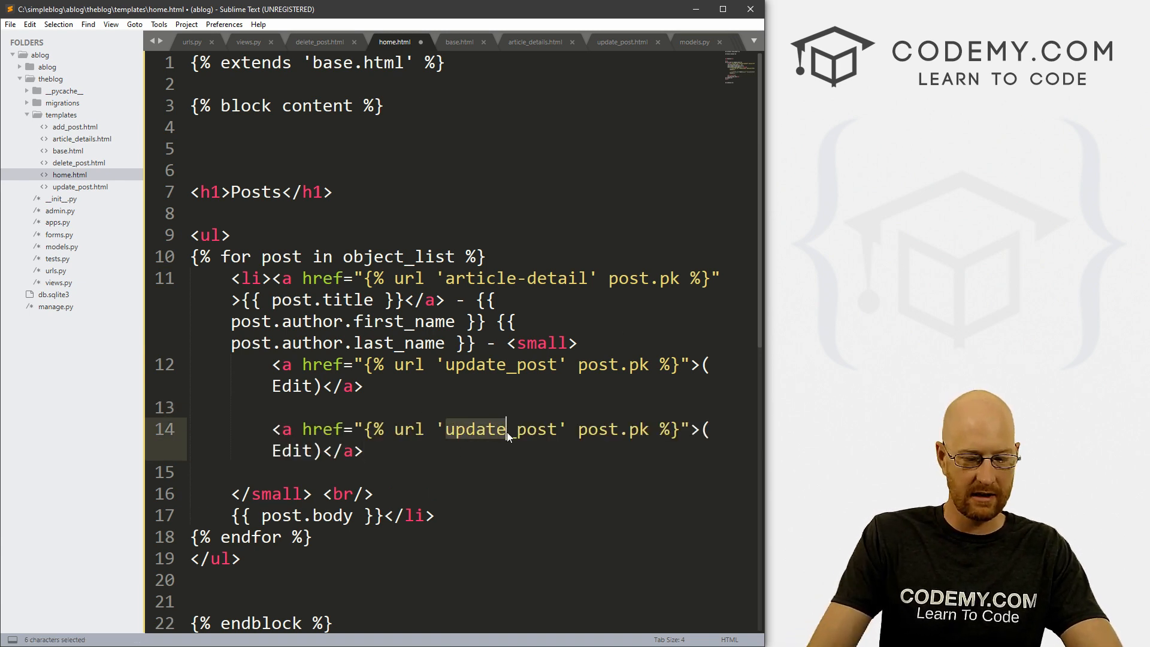
type("delete")
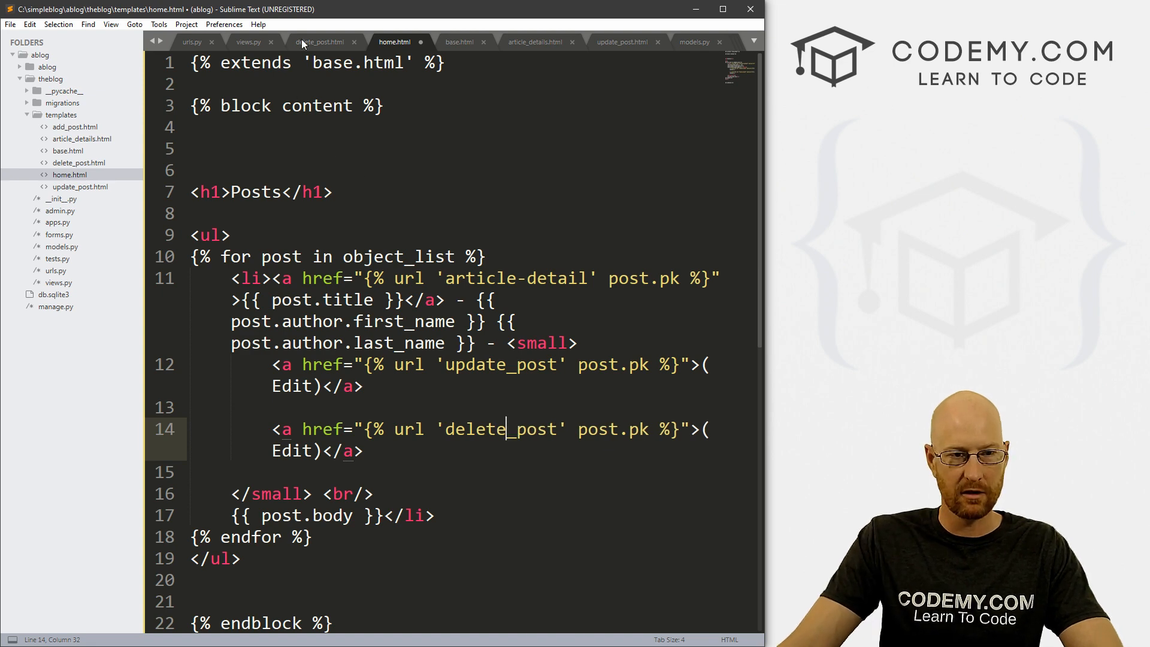
left_click(192, 42)
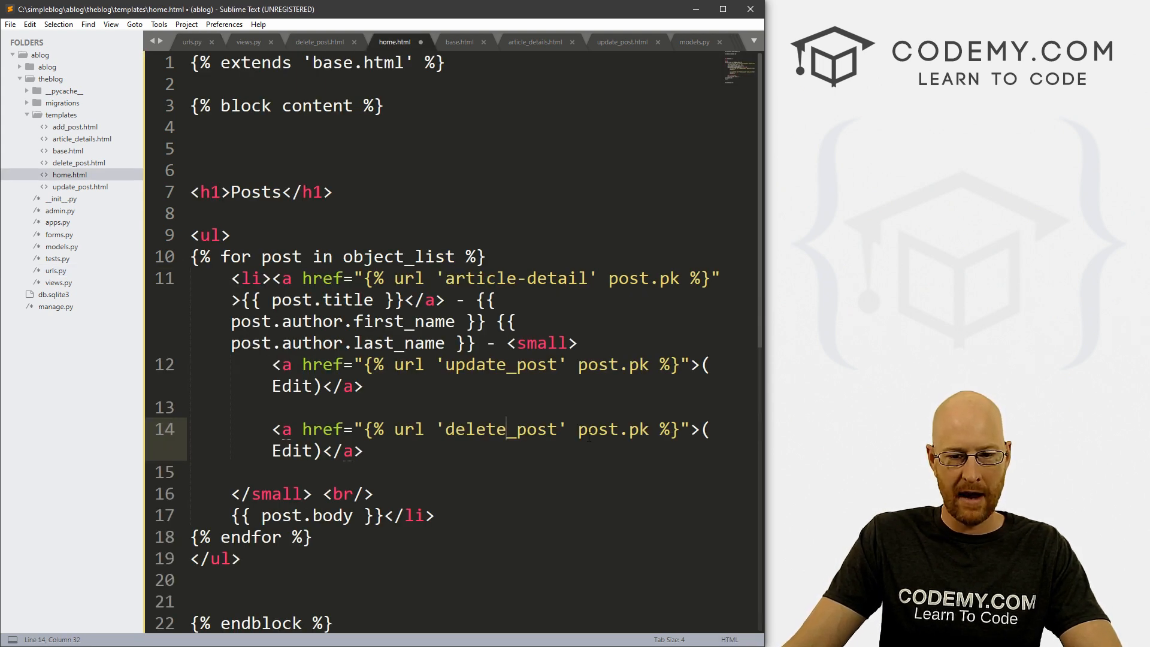
double_click(612, 429)
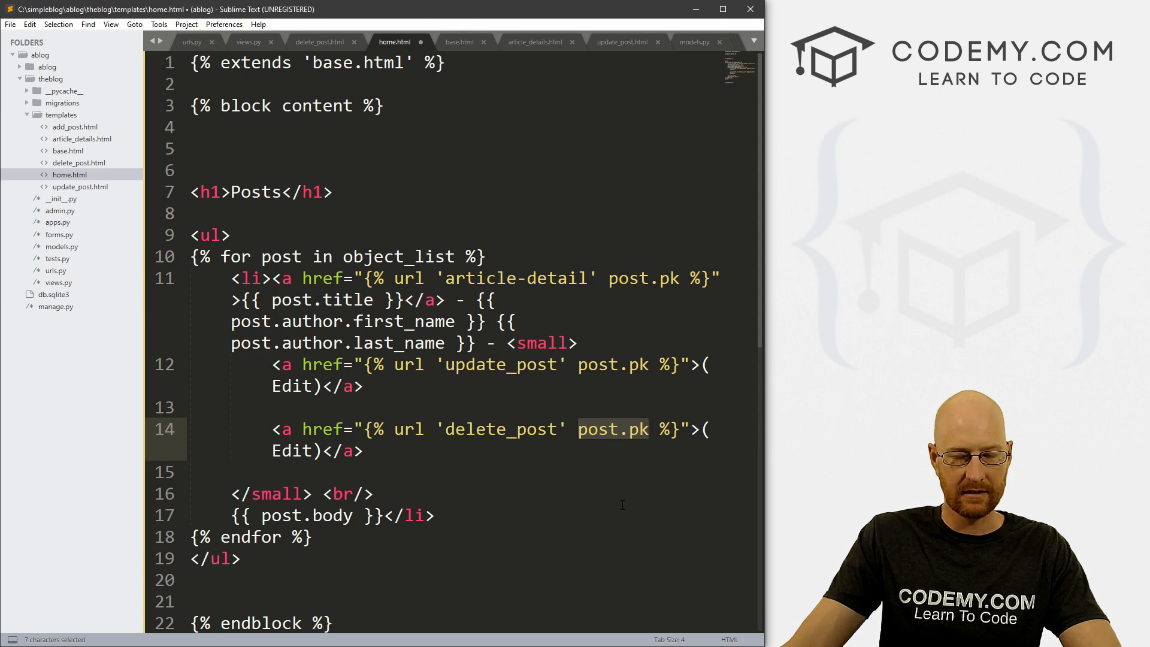
mouse_move(598, 487)
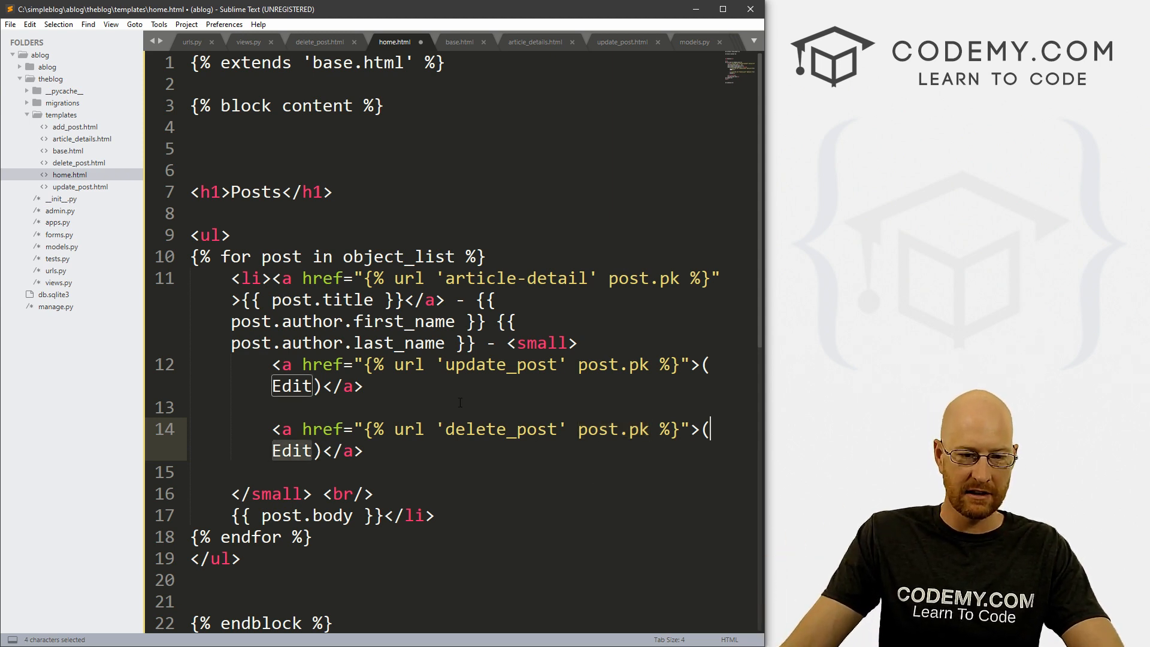
type("Delete")
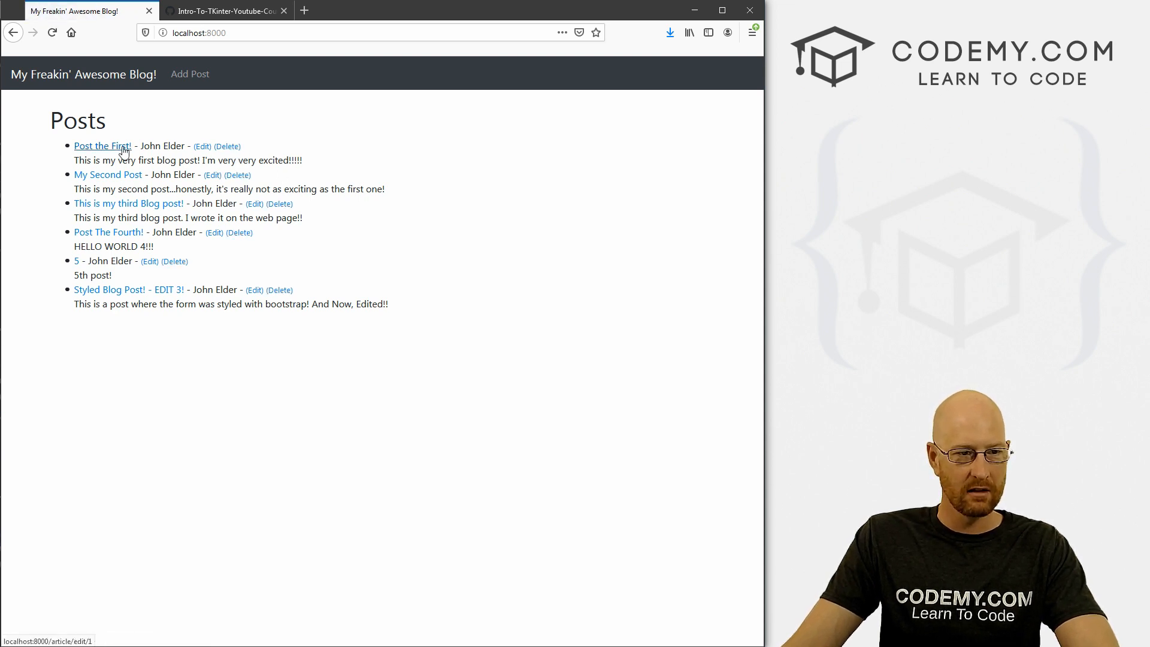
mouse_move(128, 289)
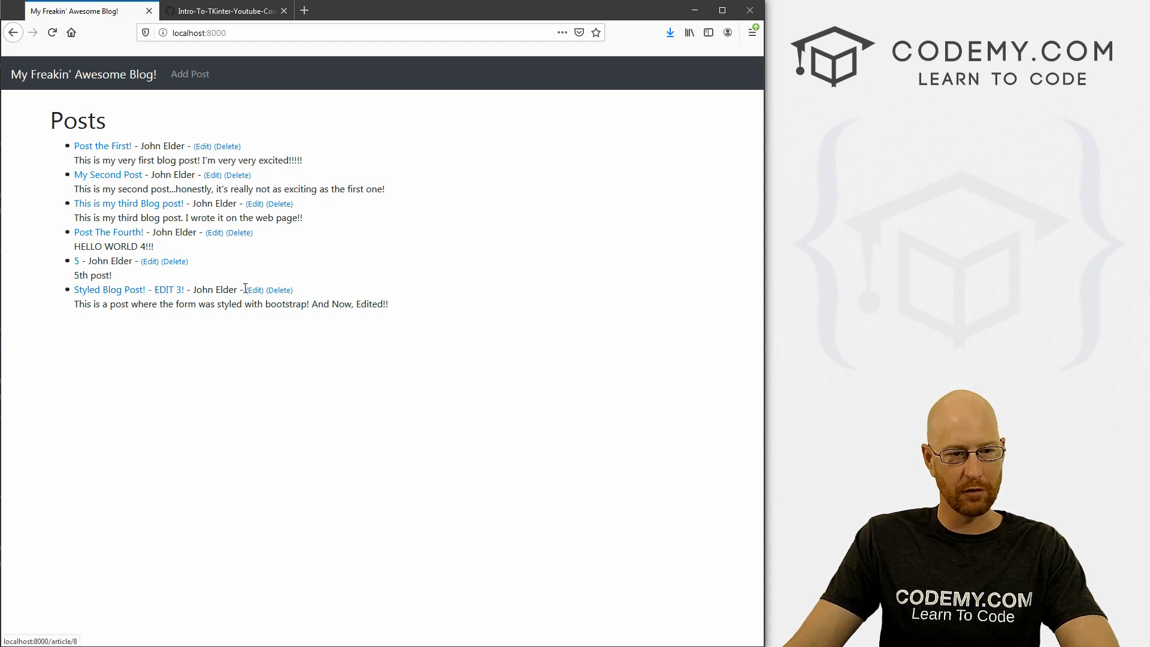
Return from Firefox to the templates in Sublime Text.
left_click(279, 290)
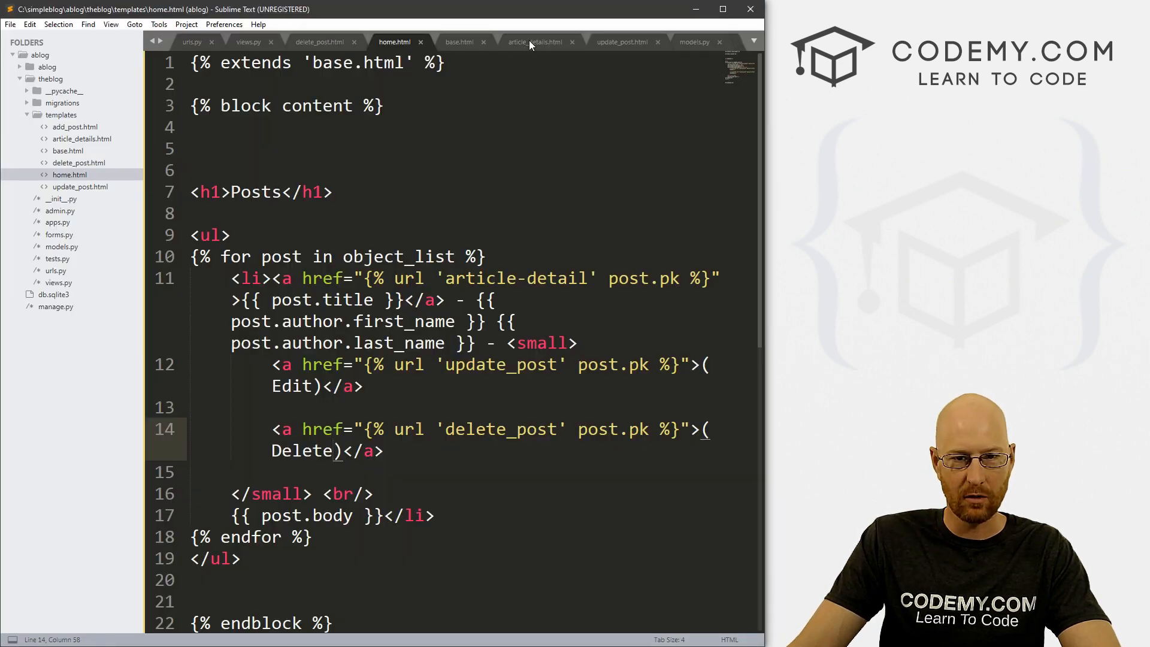
Append <br/> after the Are you sure?! line in delete_post.html and save.
left_click(319, 42)
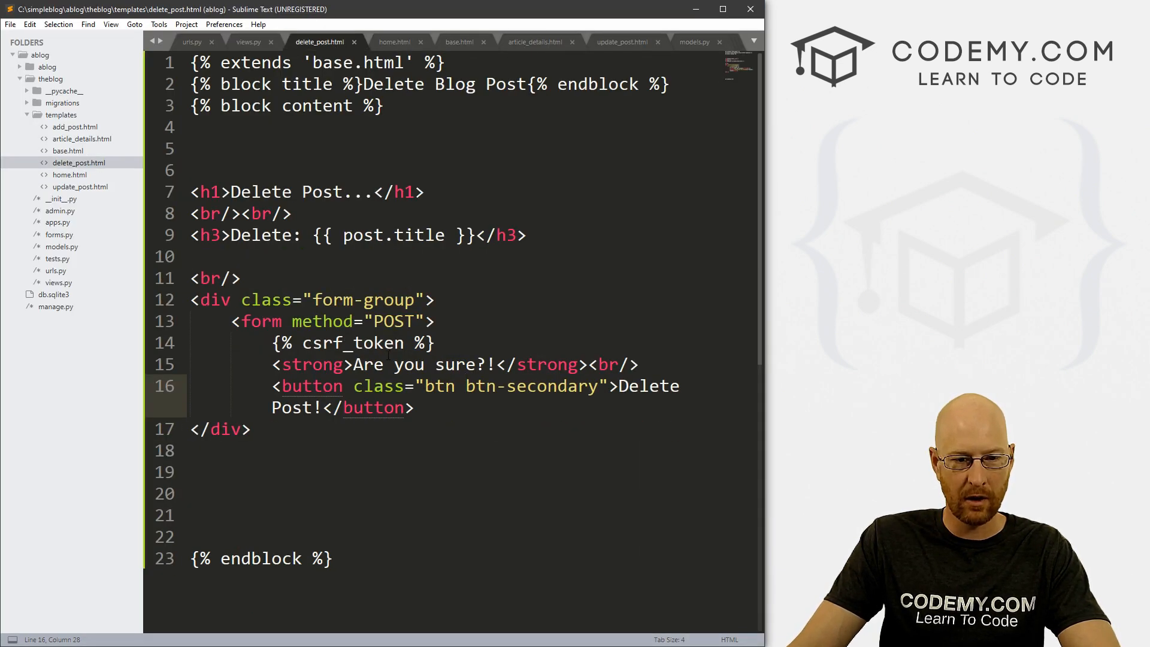
left_click(647, 365)
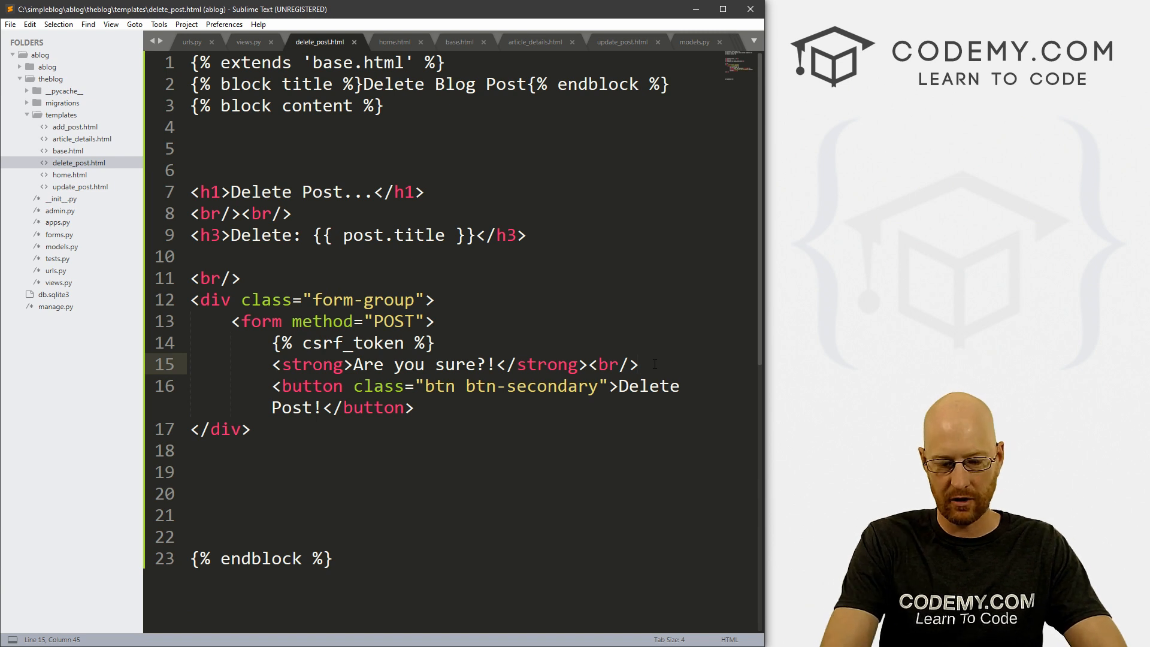
type("<br/>")
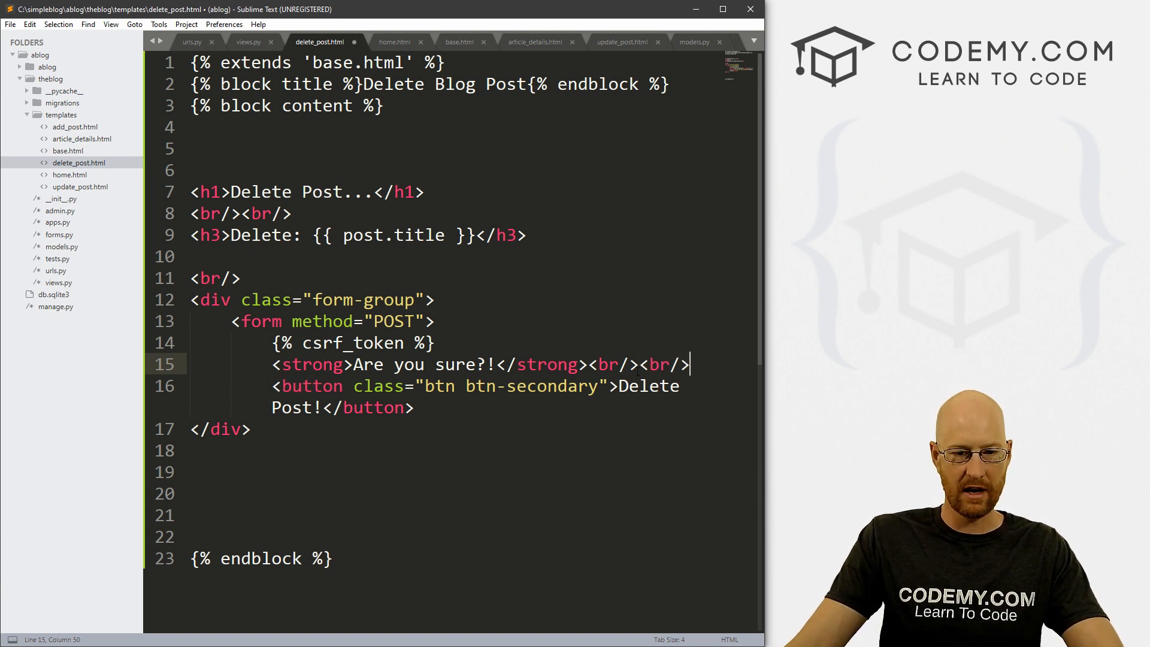
key("ctrl+s")
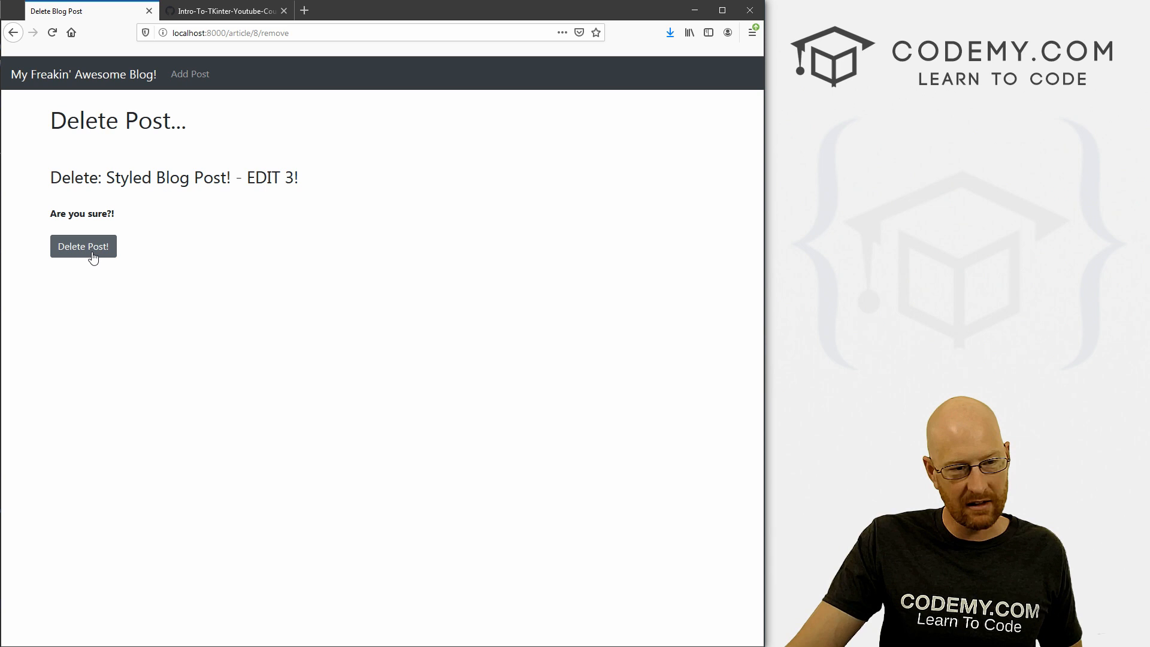
Confirm deleting the Styled Blog Post! - EDIT 3! post with the Delete Post! button.
left_click(83, 245)
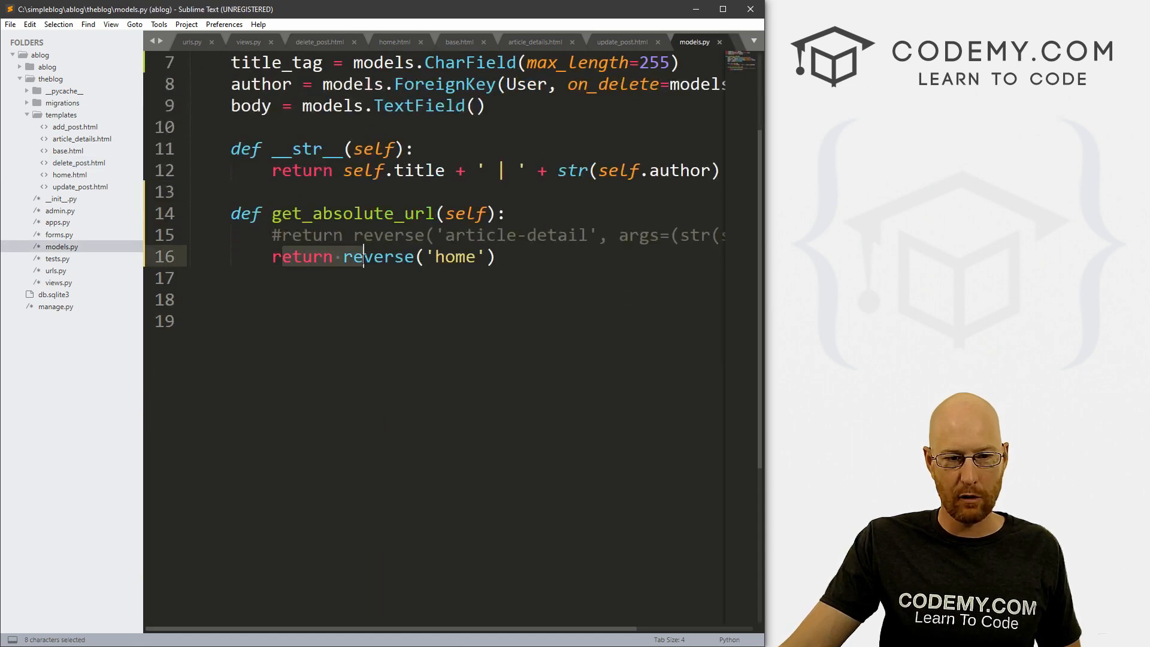
double_click(453, 257)
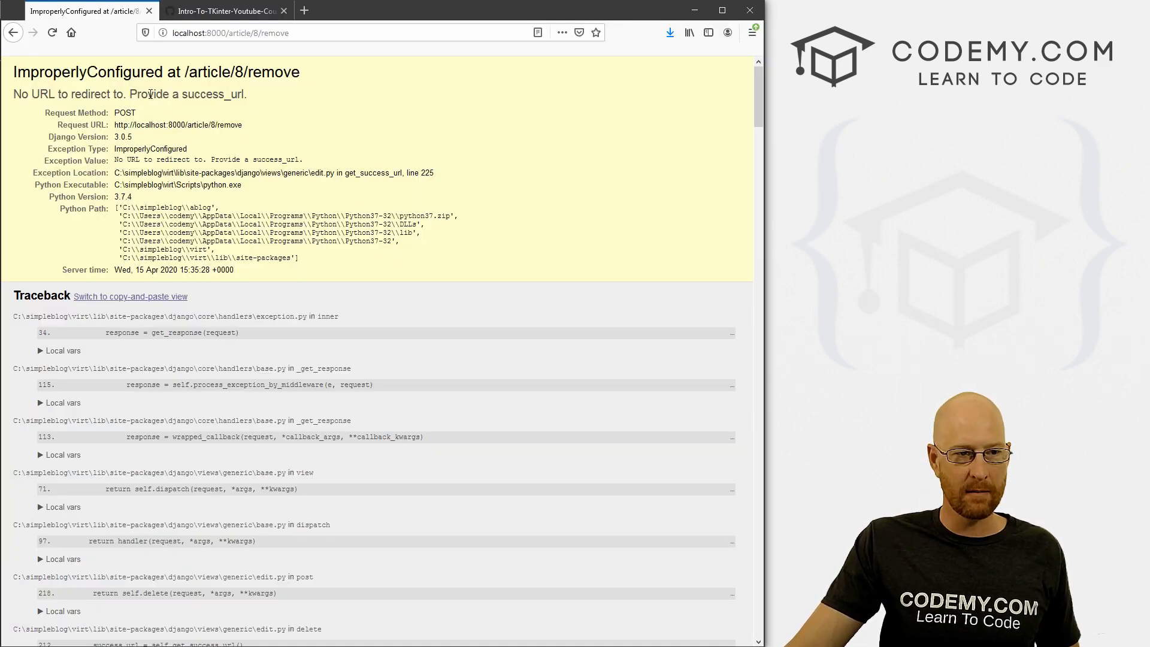
double_click(211, 94)
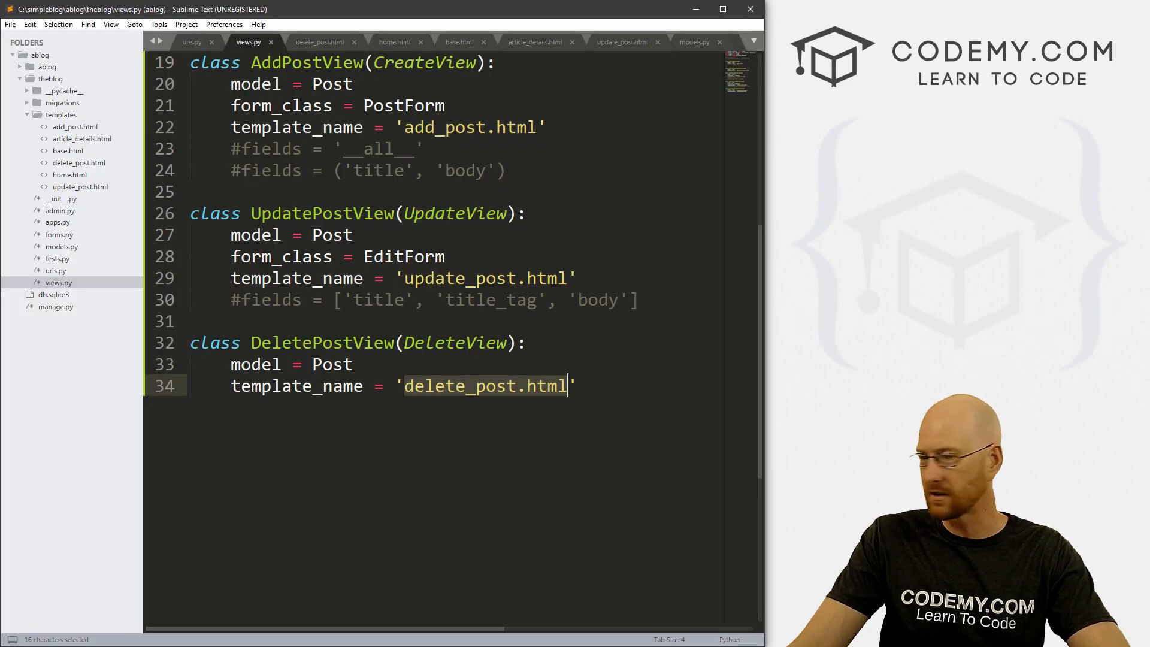
Set DeletePostView's success_url to reverse_lazy('home') in views.py.
left_click(576, 387)
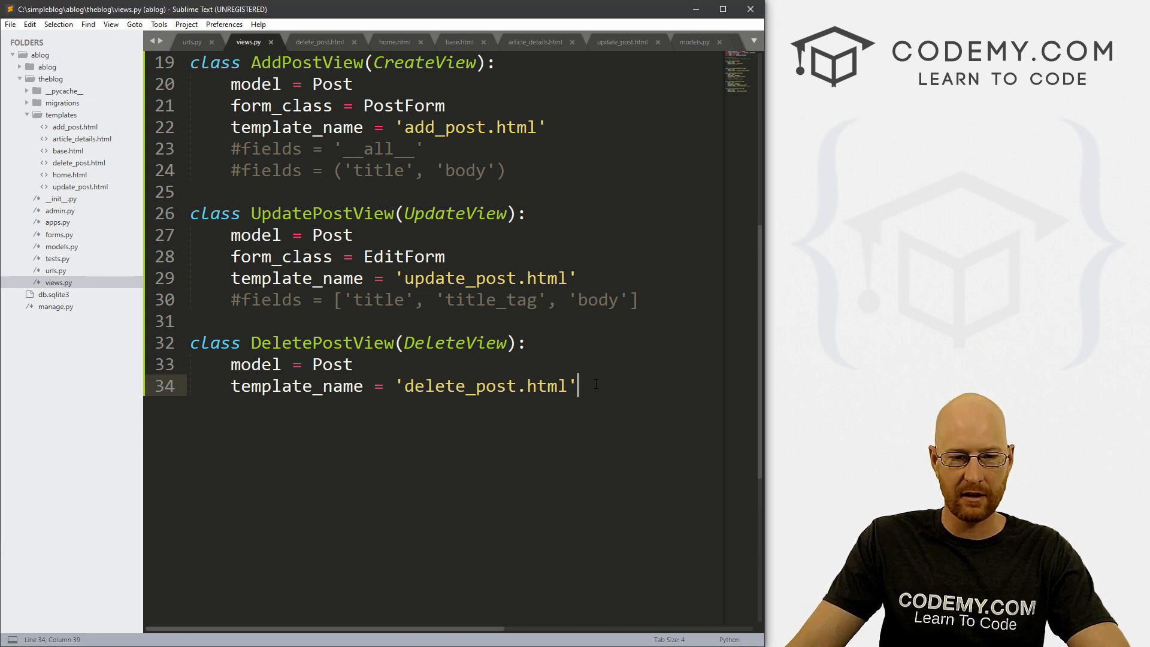
key("enter")
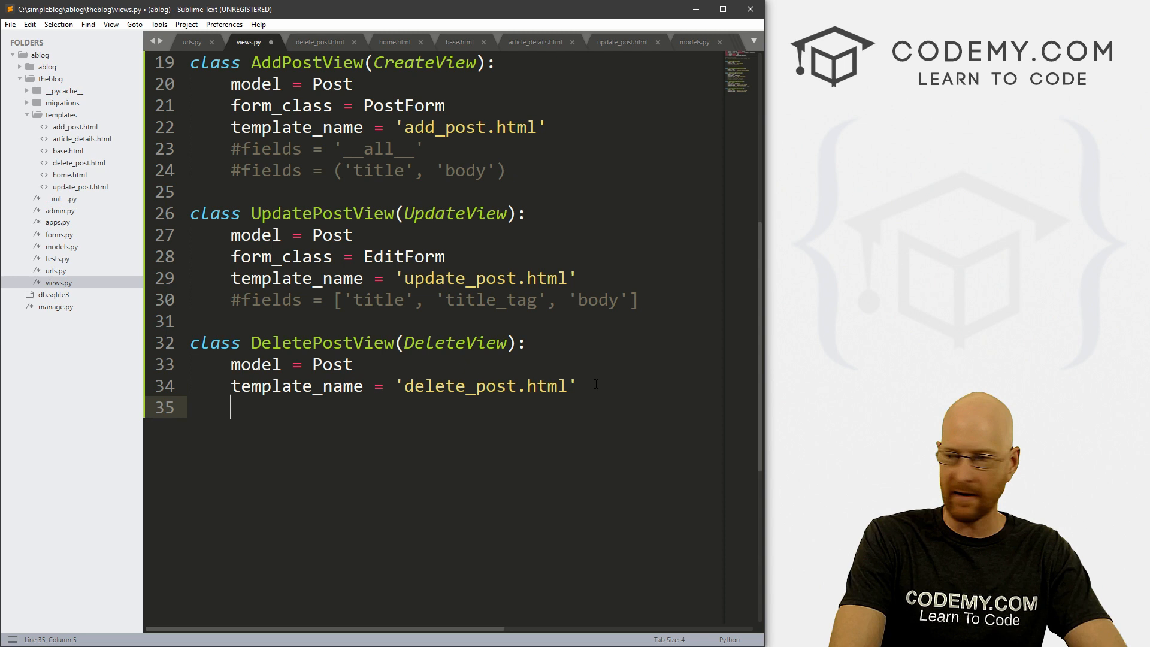
type("success")
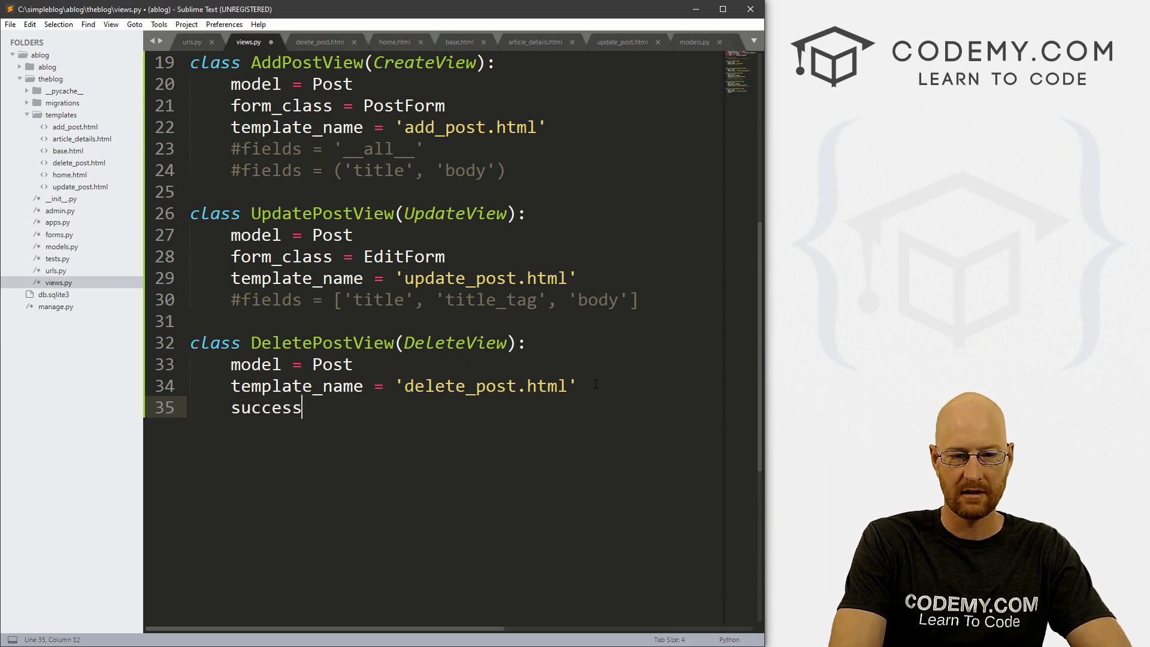
type("_")
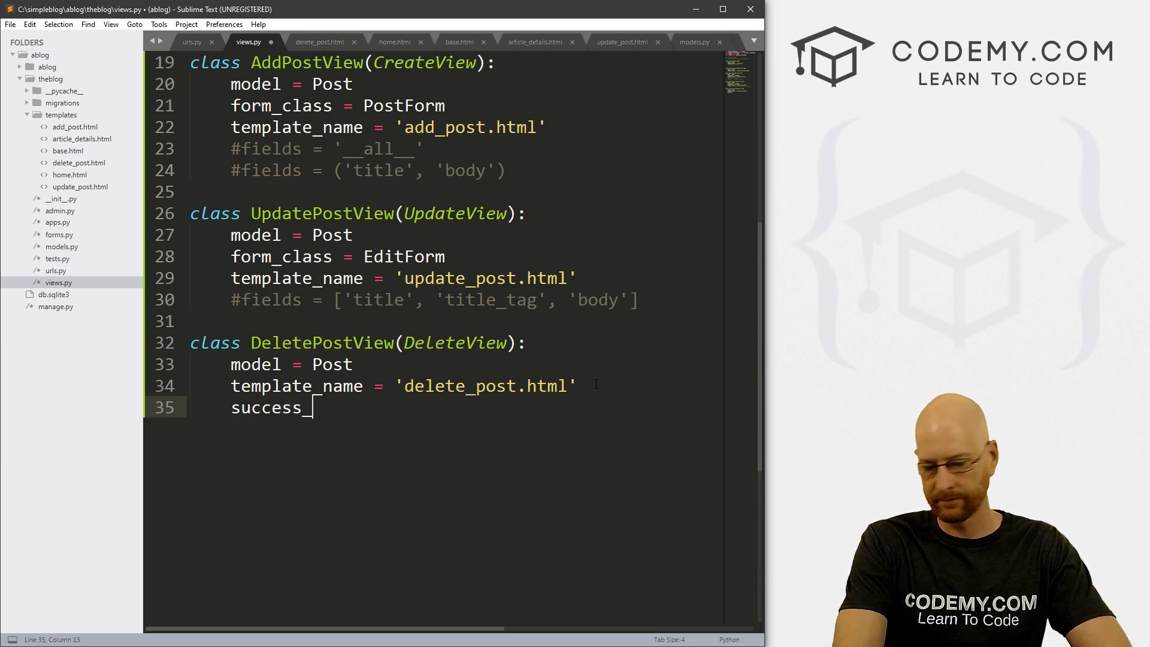
type("url =")
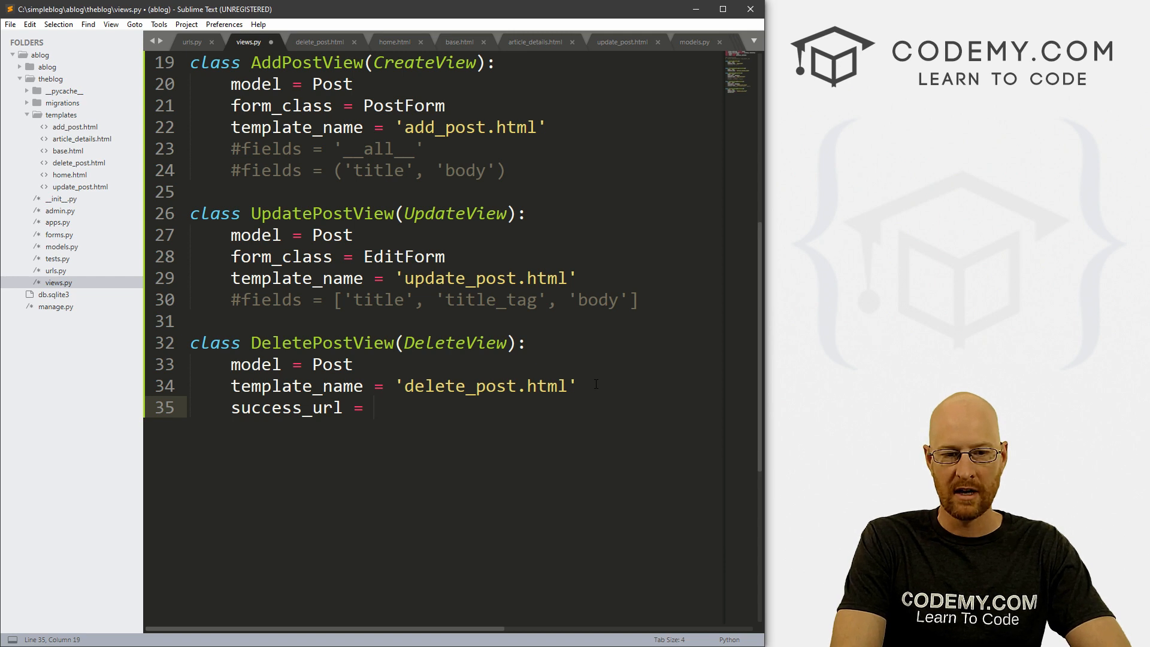
type("reverse")
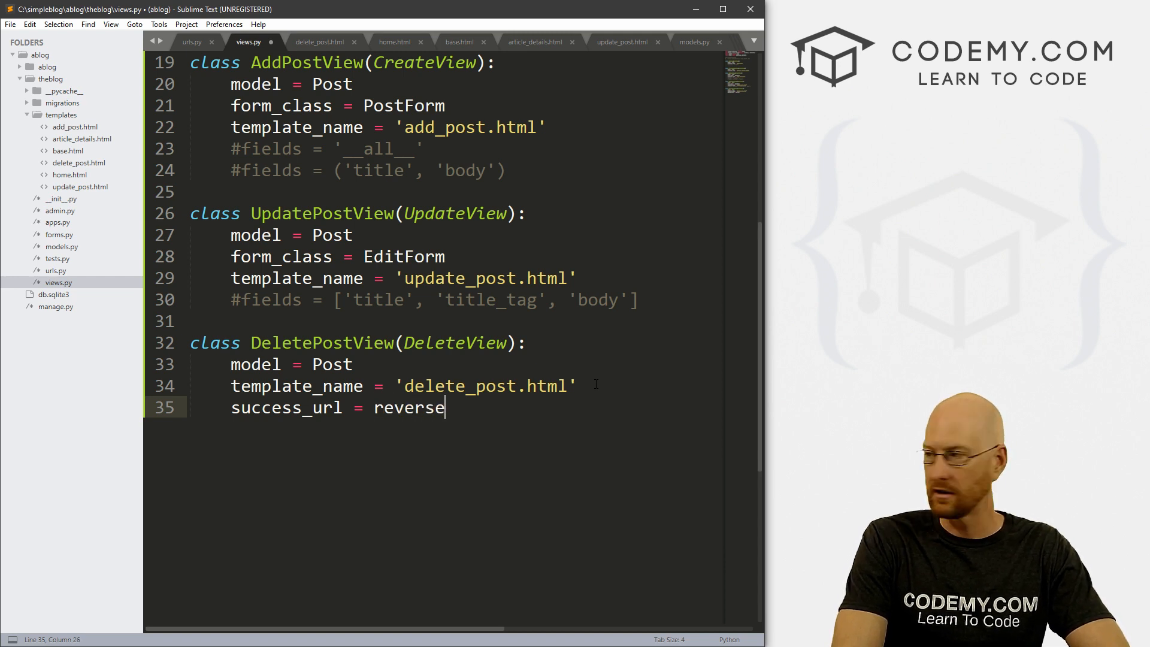
type("_lazy()")
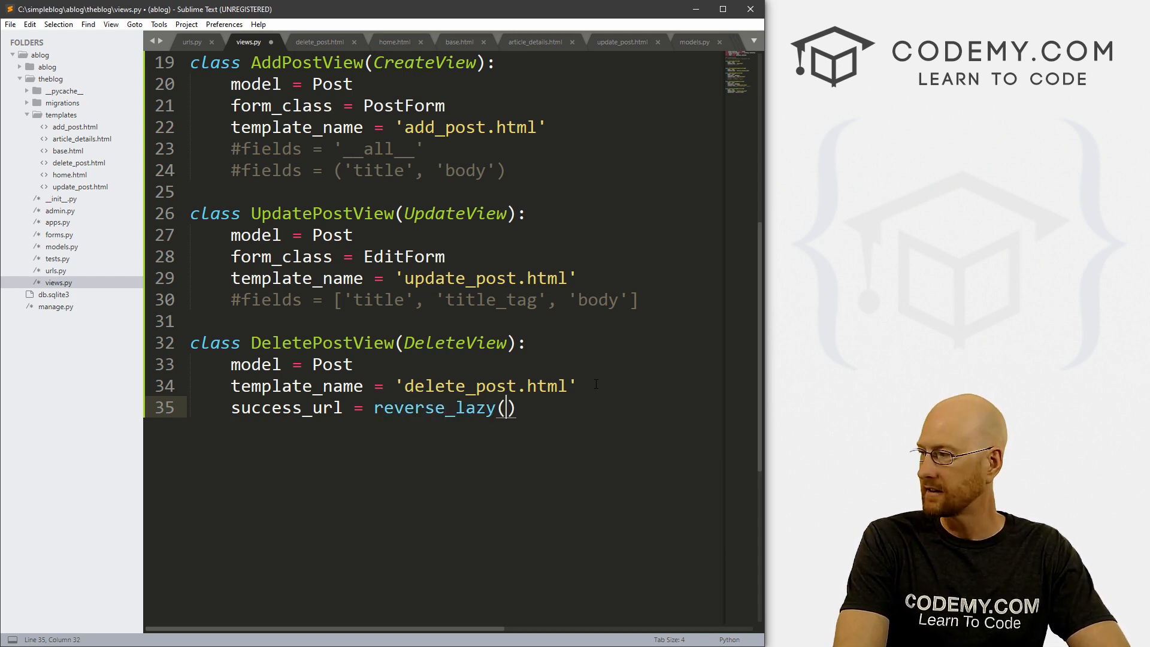
type("'home")
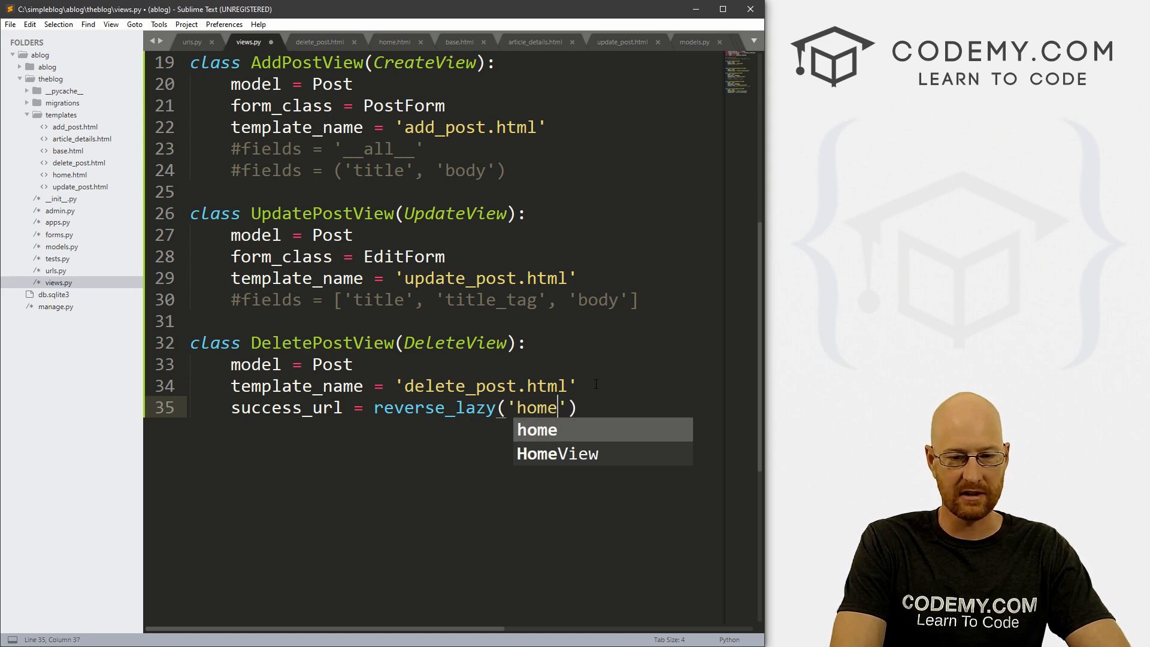
Add 'from django.urls import reverse_lazy' at the top of views.py and save the file.
double_click(433, 408)
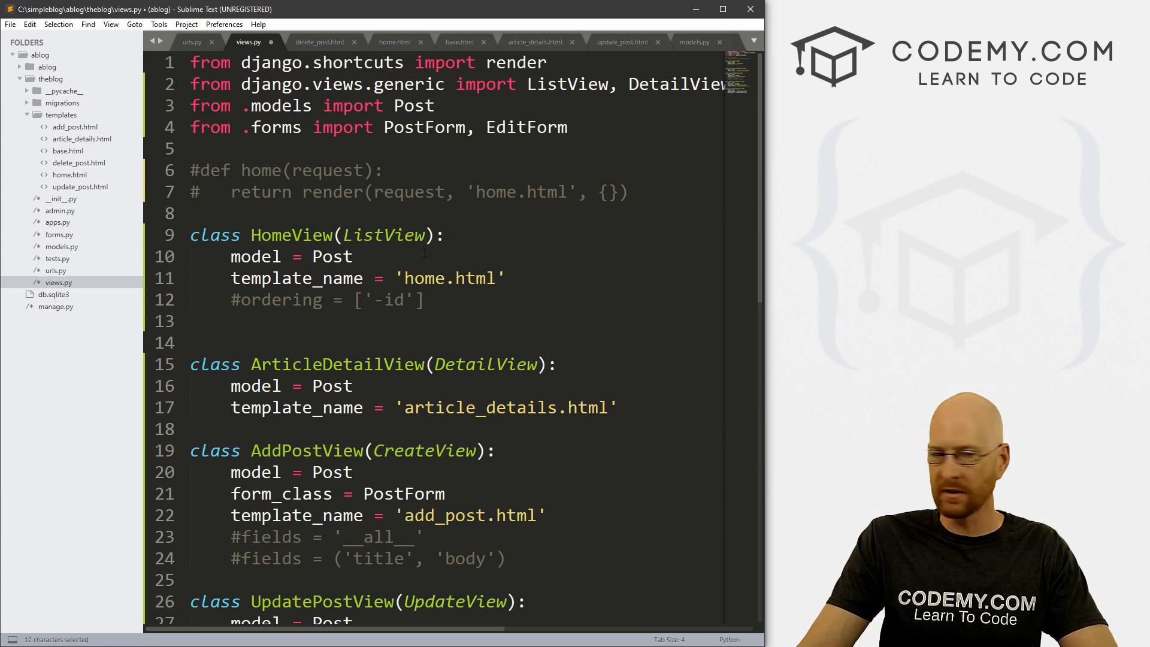
type("from django.")
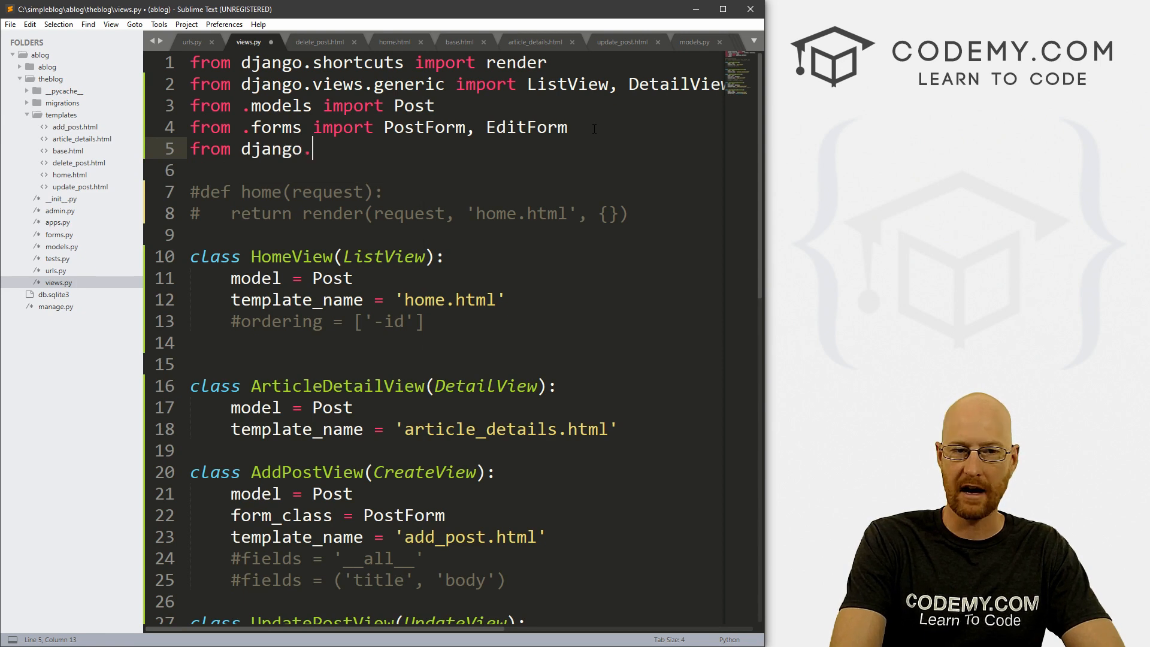
type("urls i,[por")
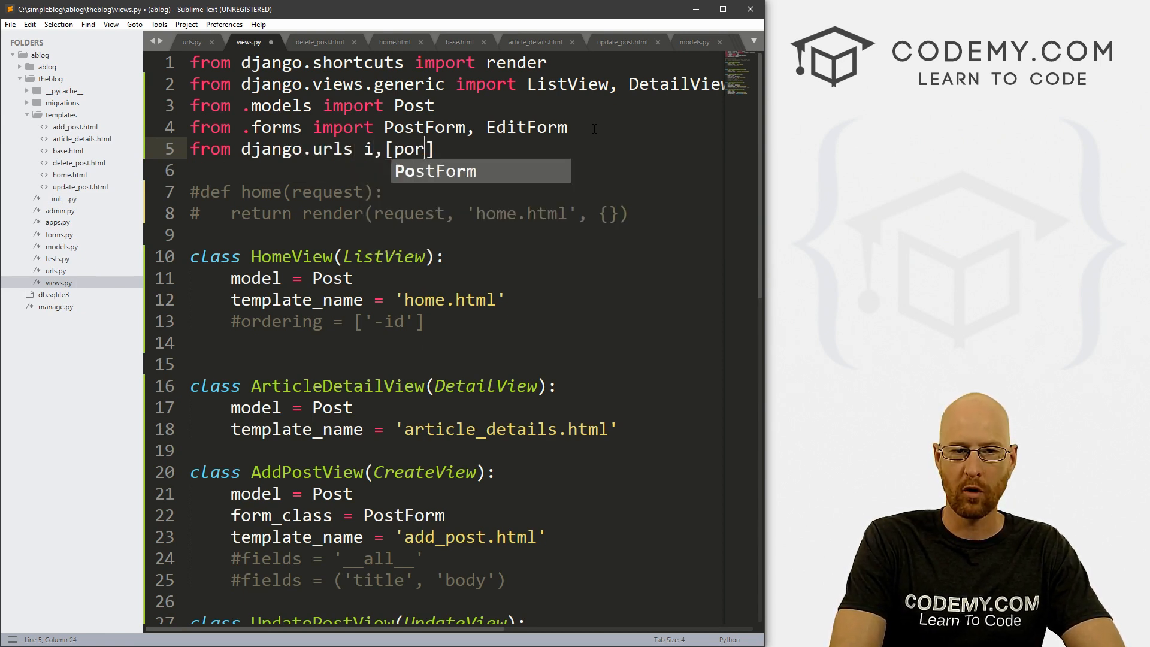
type("import reverse_lazy")
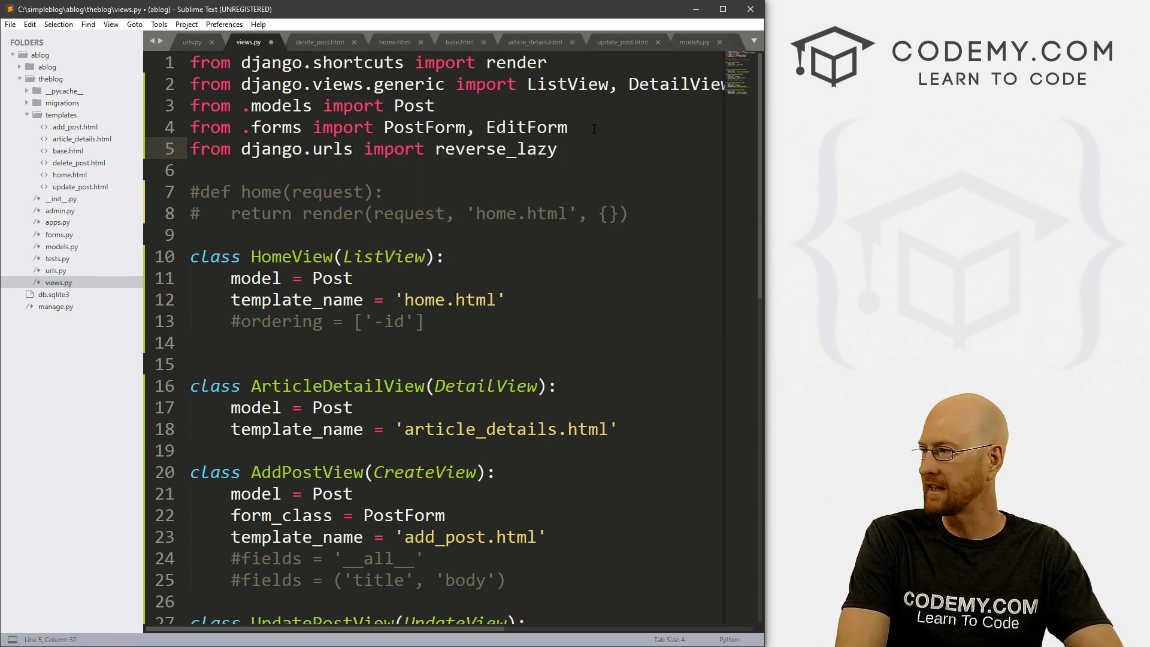
key("ctrl+s")
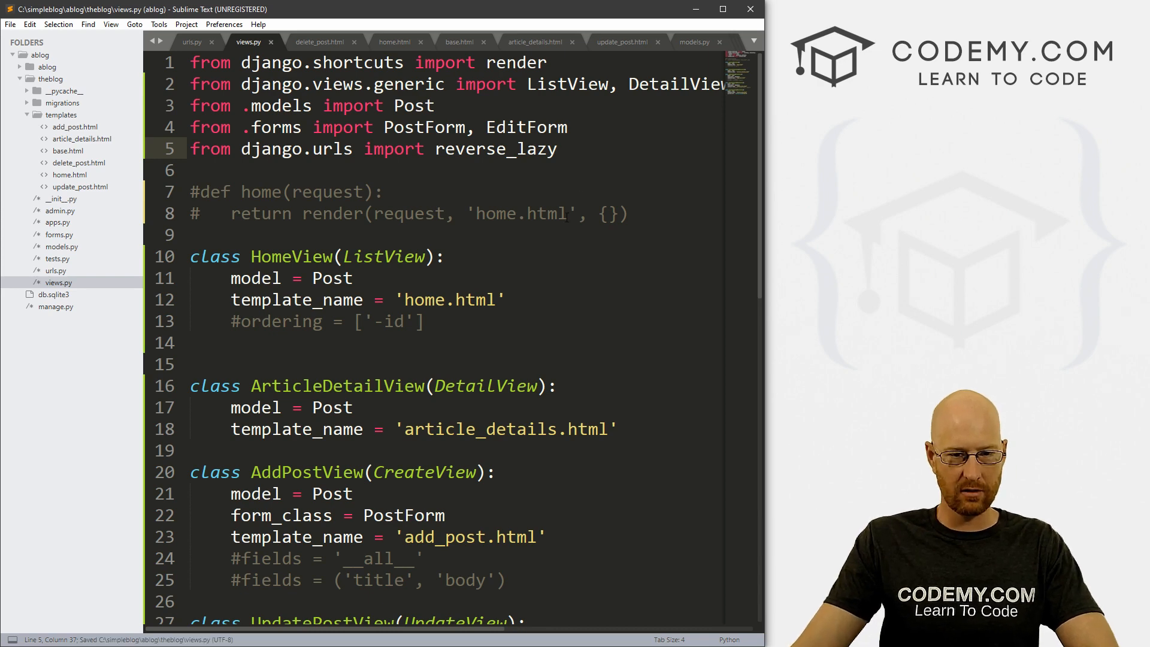
scroll("down", 3)
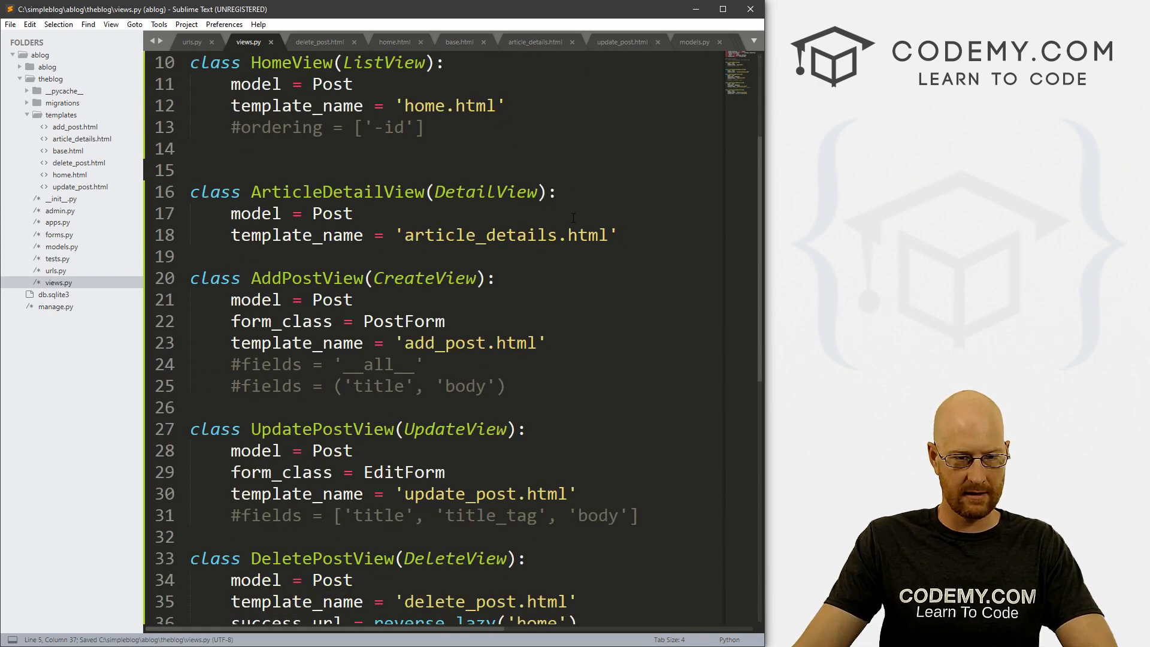
scroll("down", 3)
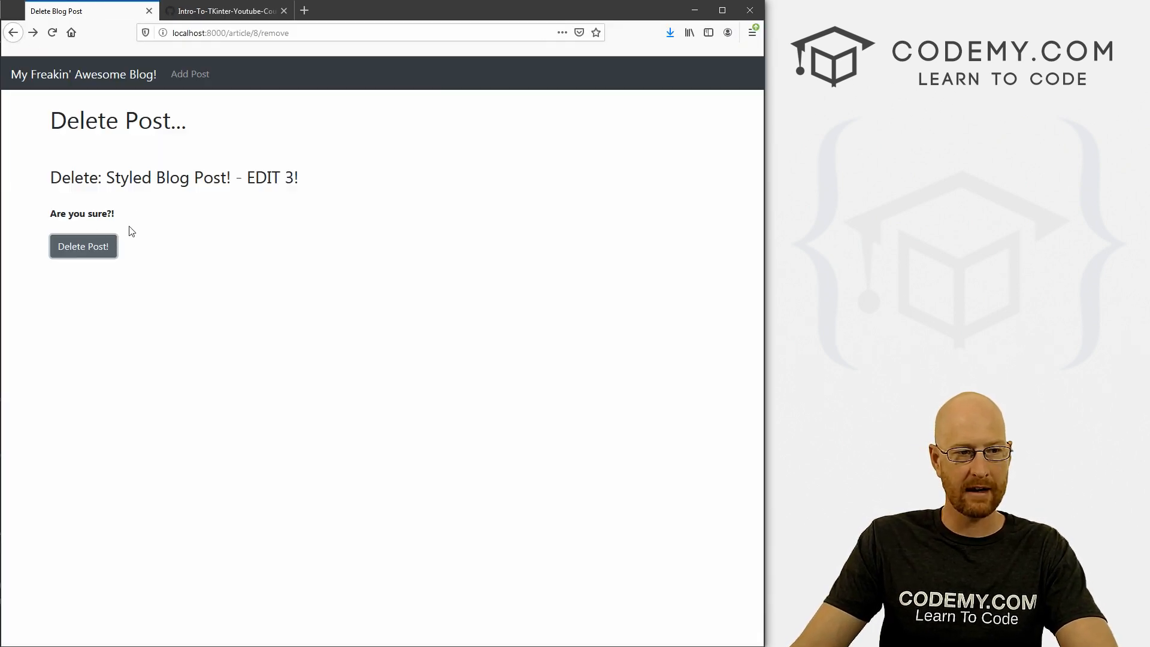
Confirm deleting the Styled Blog Post, then open post 5's detail page from the home list.
left_click(83, 245)
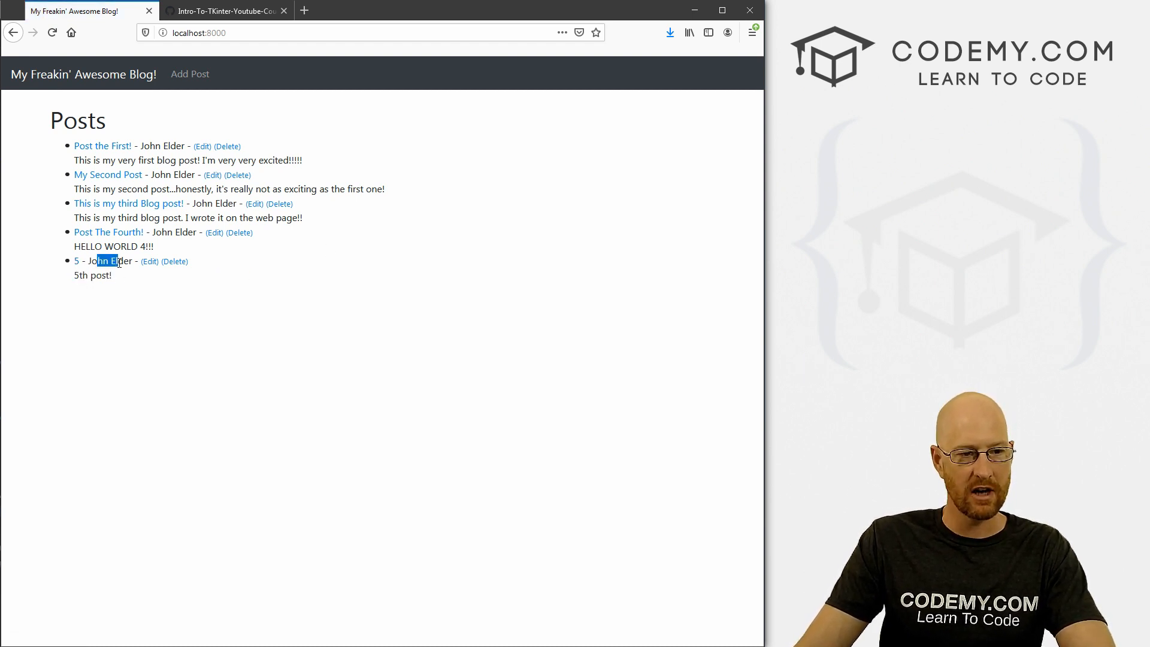
left_click(149, 261)
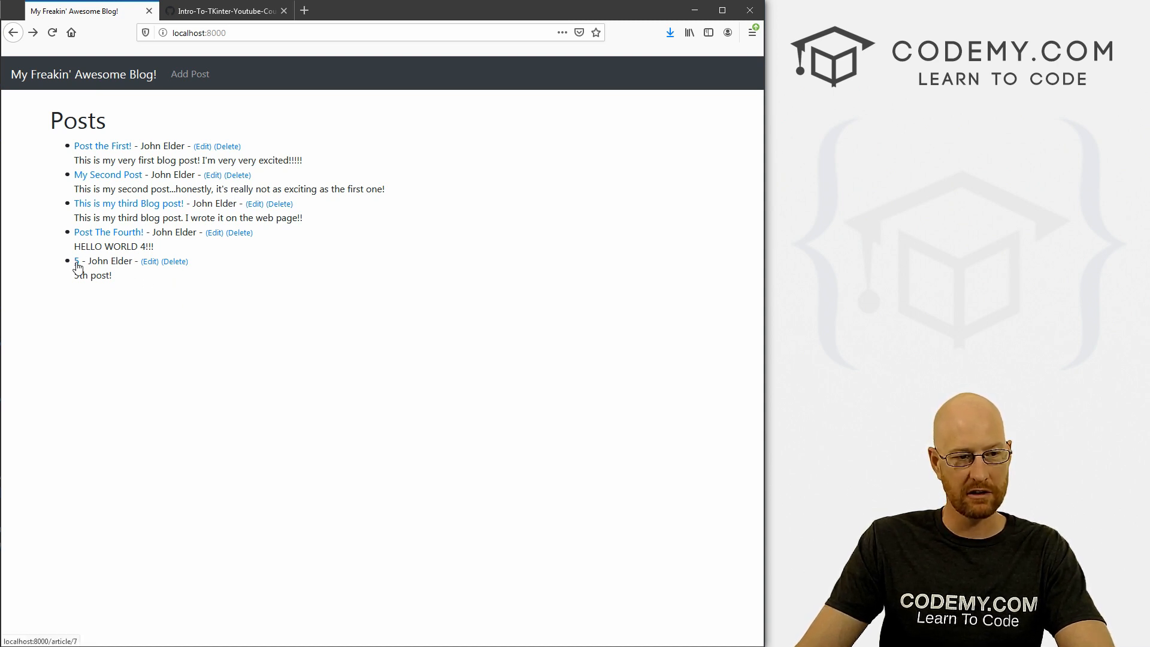
left_click(74, 260)
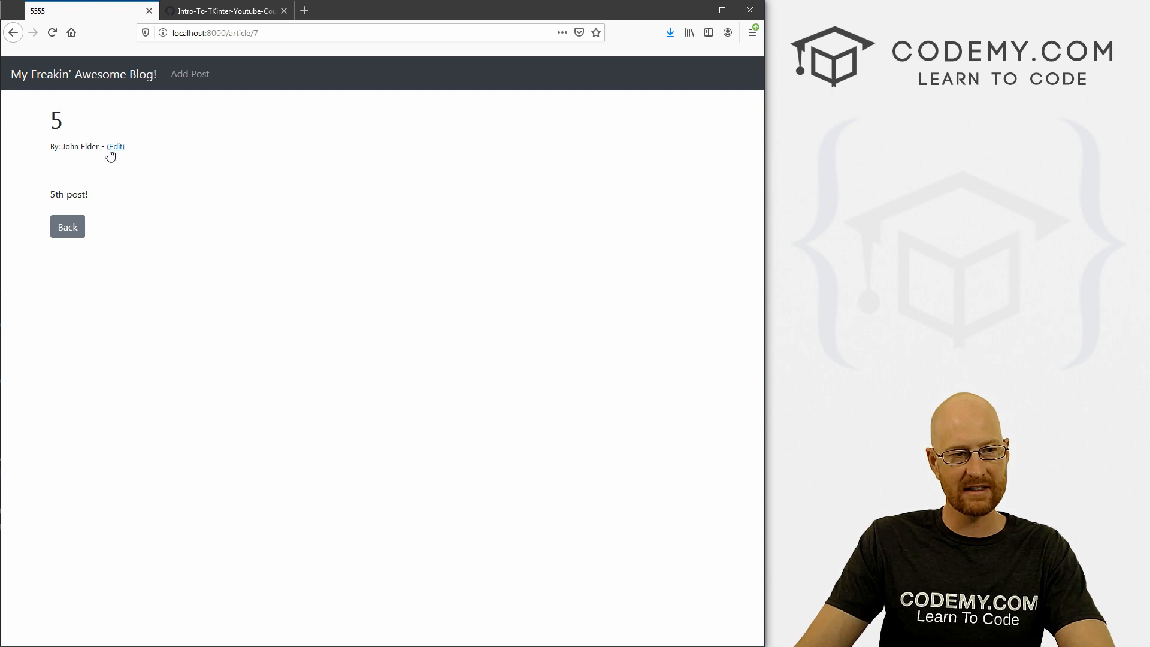
mouse_move(162, 145)
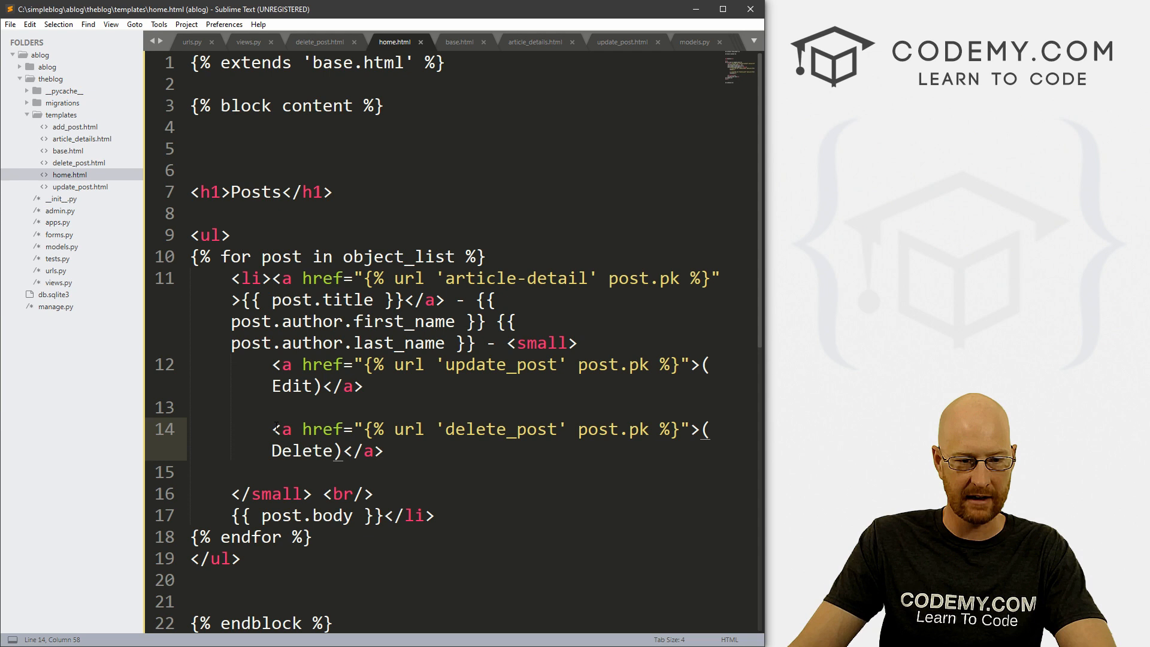
Insert <a href="{% url 'delete_post' post.pk %}">(Delete)</a> after the Edit link in article_details.html.
left_click_drag(272, 429, 382, 452)
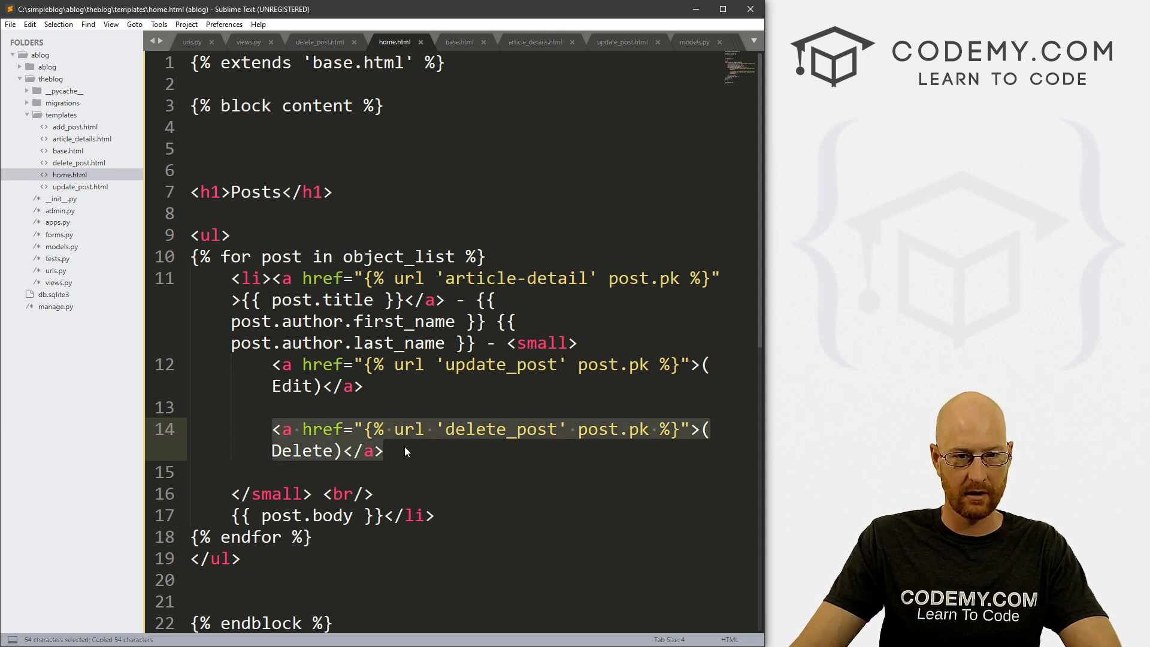
left_click(536, 42)
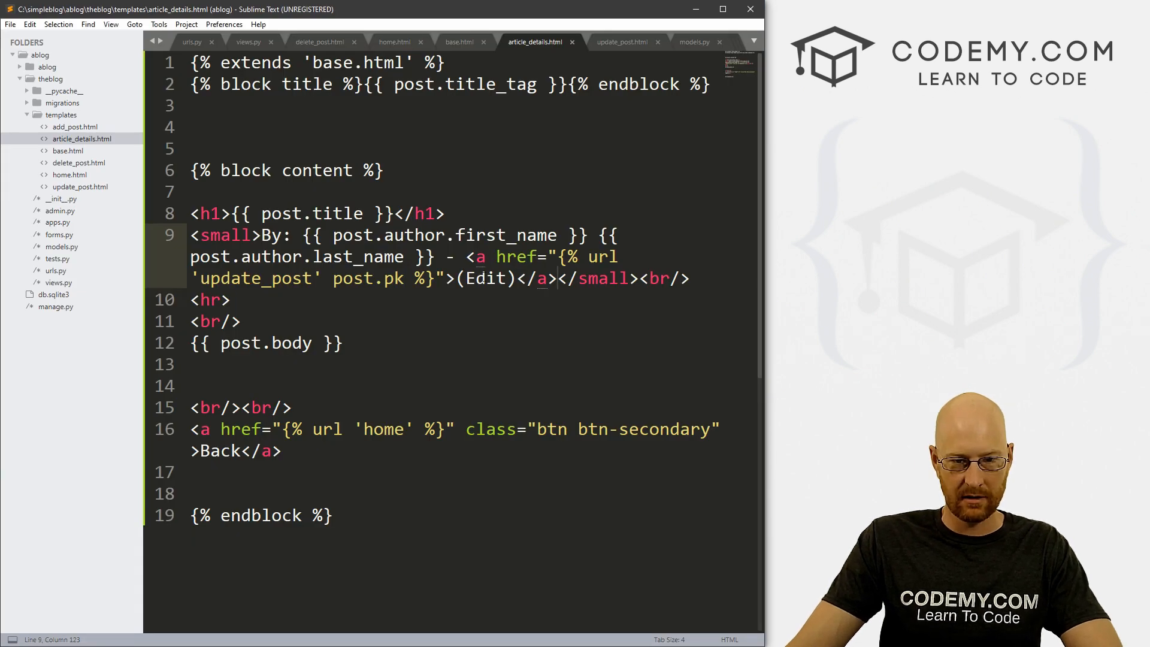
left_click(467, 257)
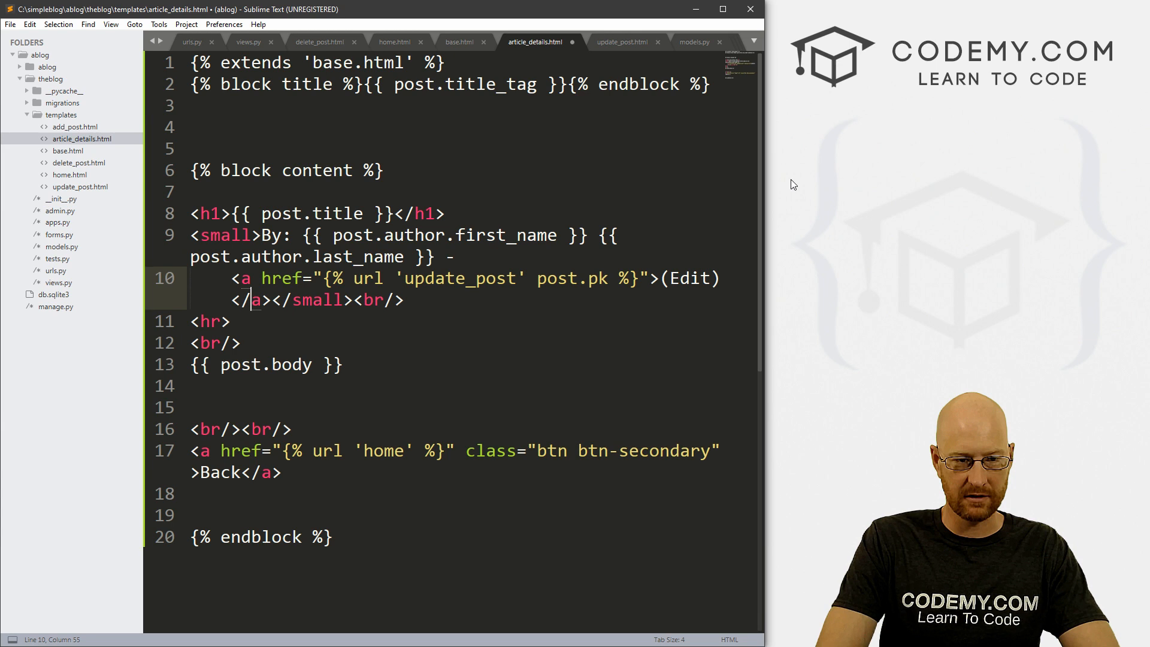
key("Enter")
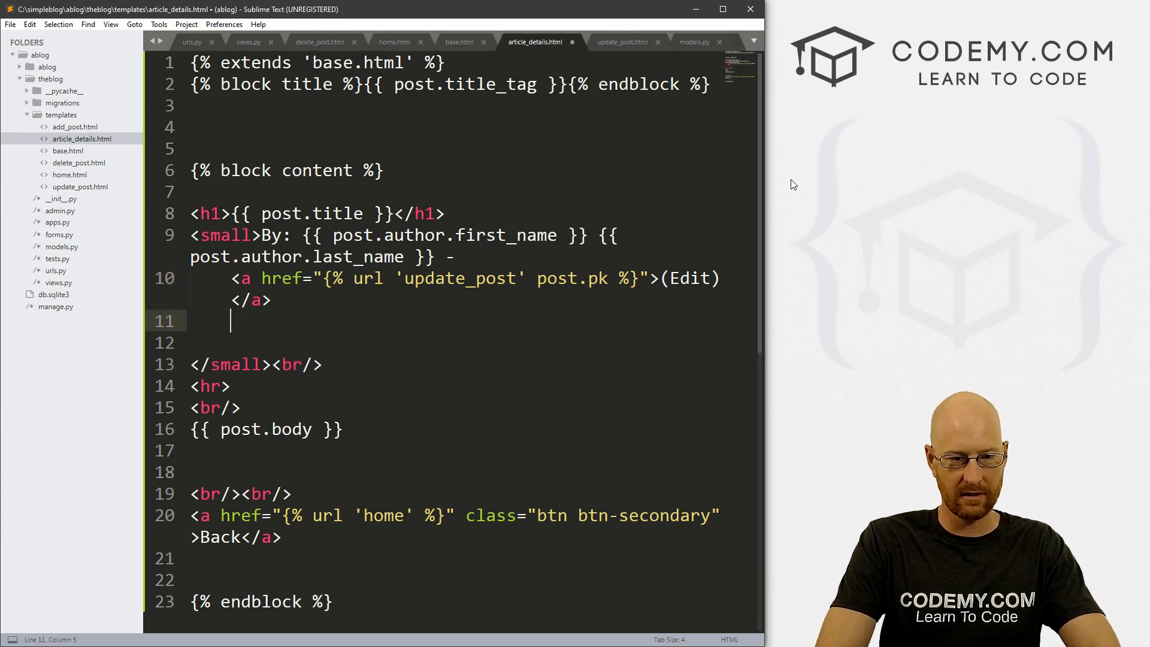
type("<a href=\"{% url 'delete_post' post.pk %}\">(Delete)</a>")
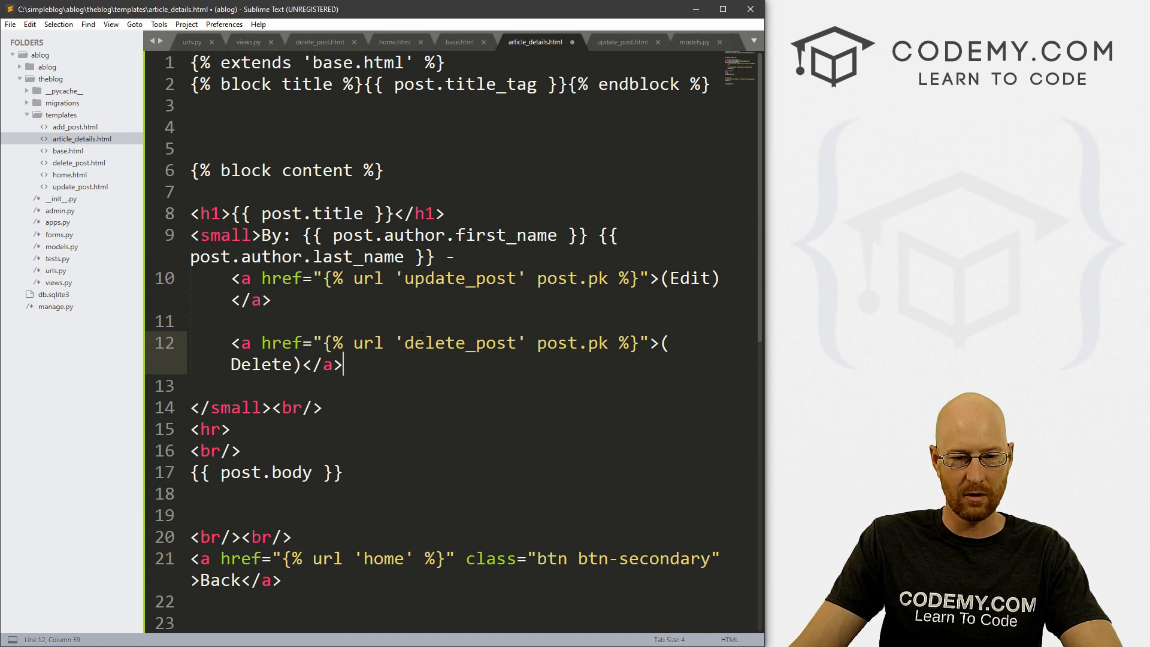
double_click(568, 343)
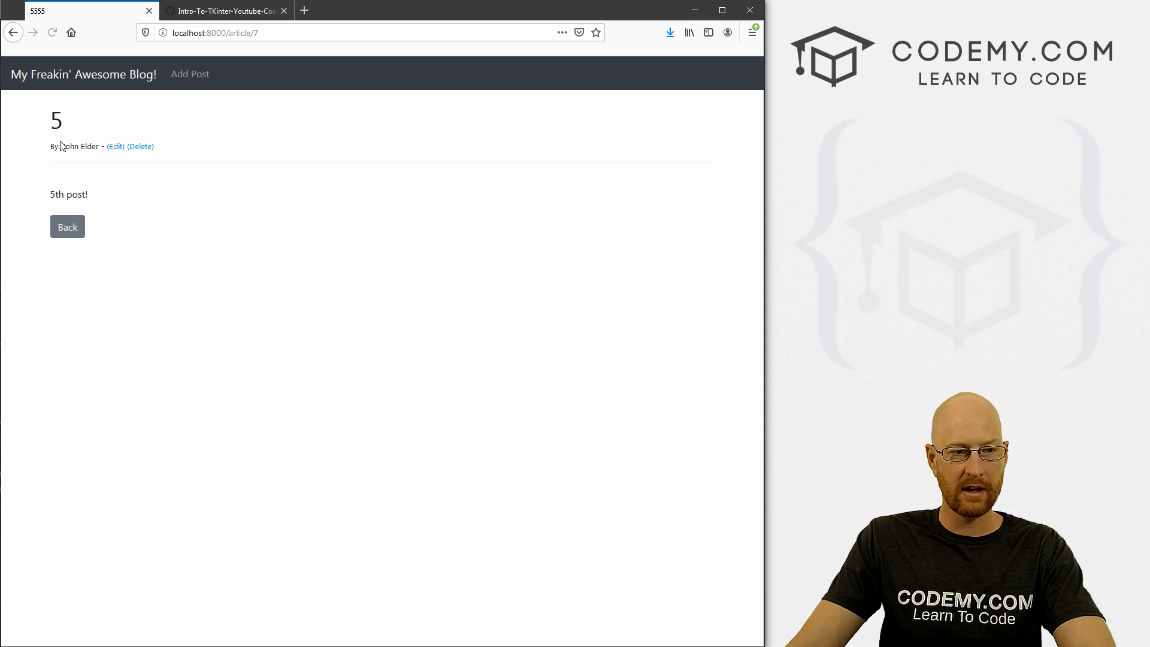
Reload post 5's page, use its new (Delete) link and confirm with Delete Post!
double_click(56, 119)
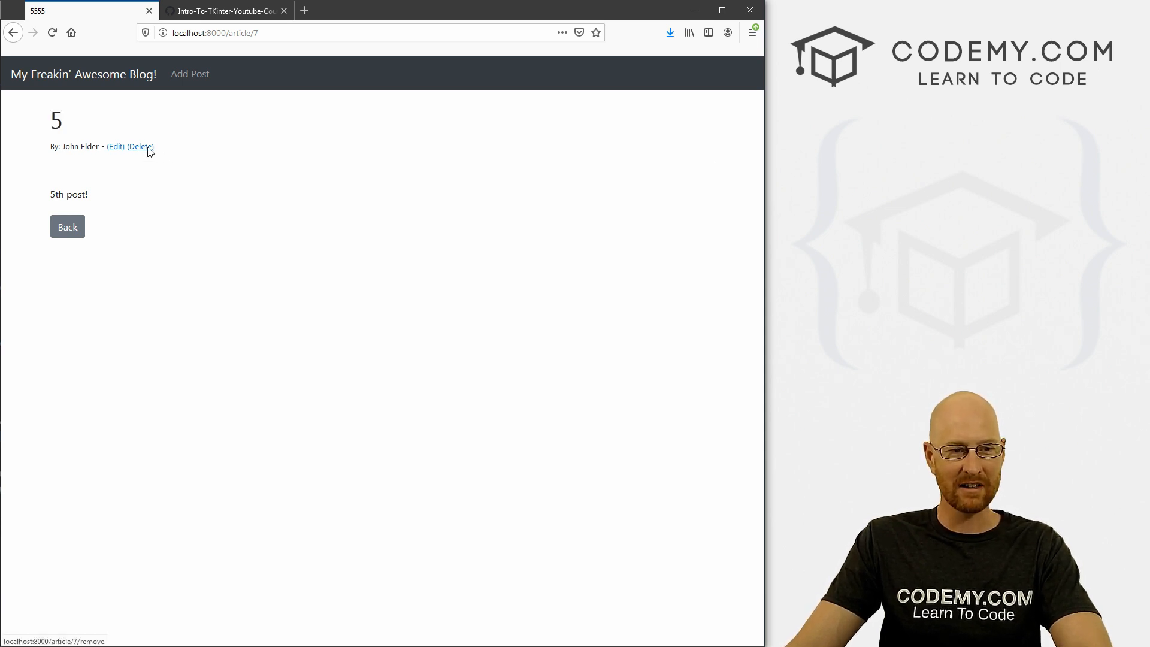
left_click(140, 147)
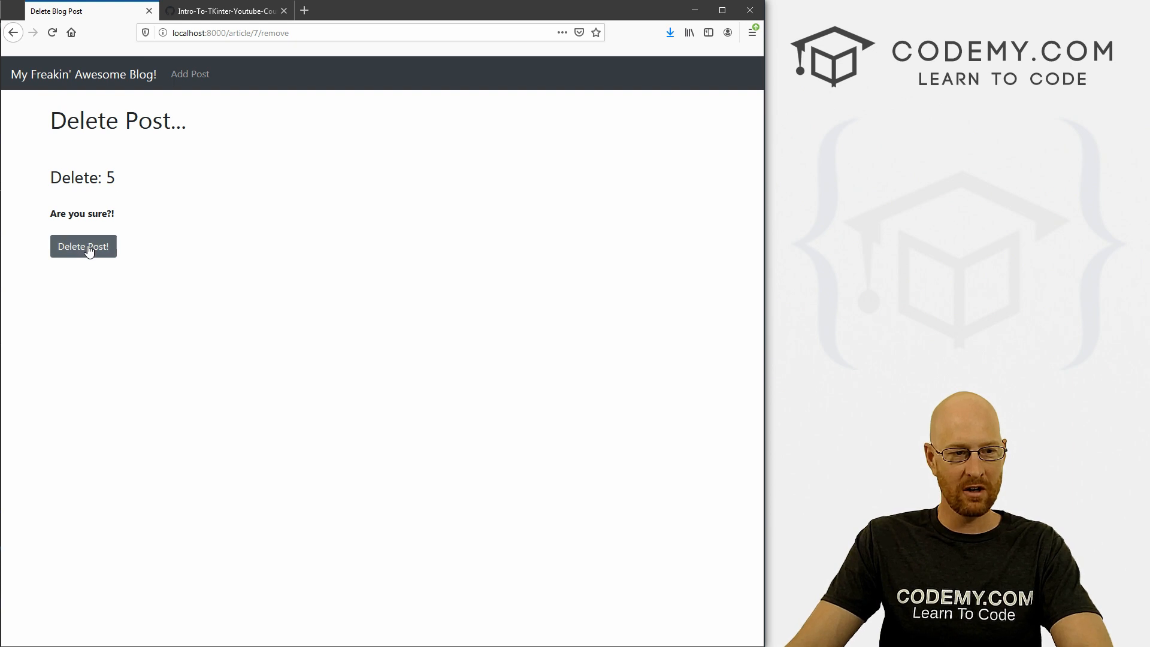
left_click(82, 246)
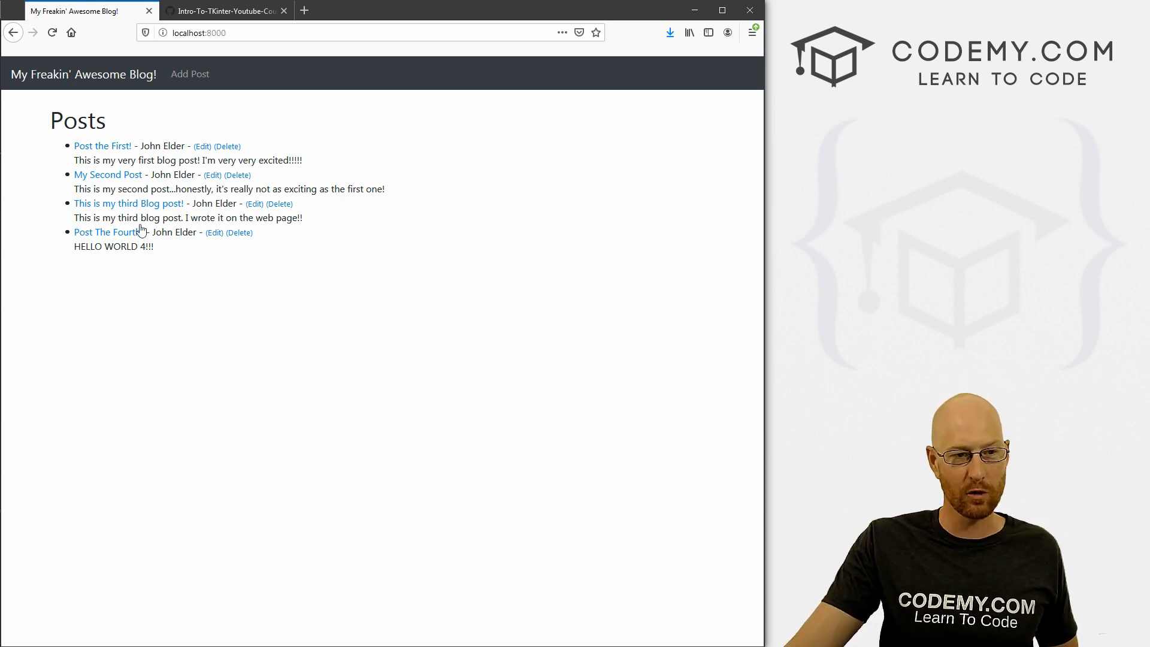
left_click_drag(87, 247, 154, 247)
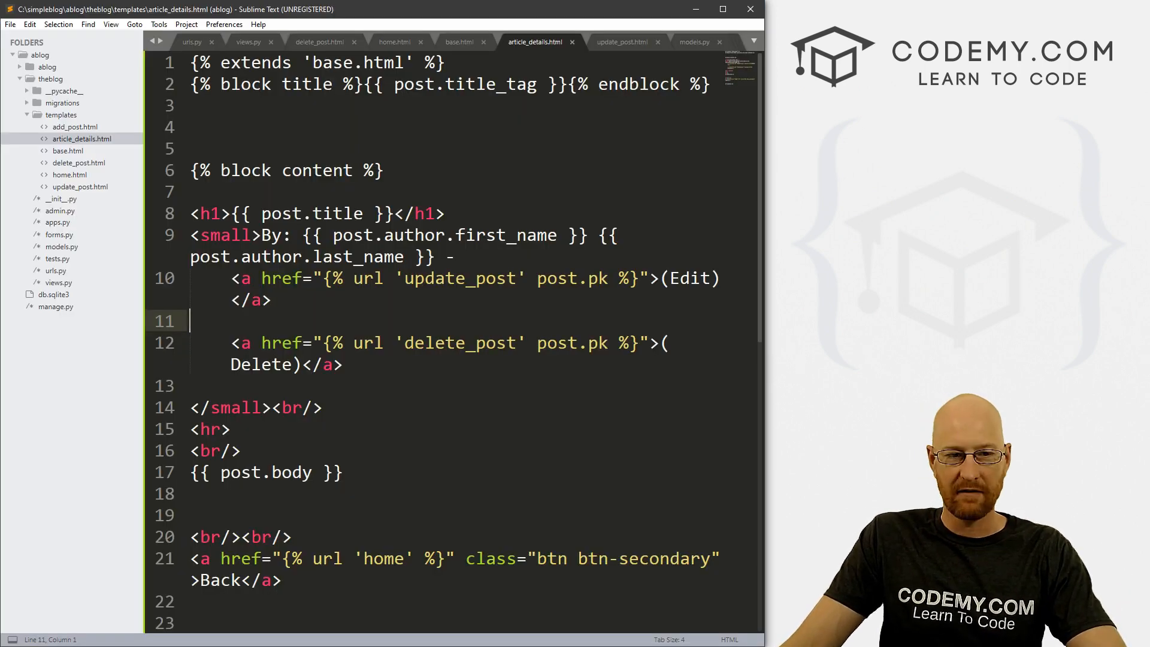
Uncomment ordering = ['-id'] in HomeView, restoring the minus for descending order, and save views.py.
left_click(246, 42)
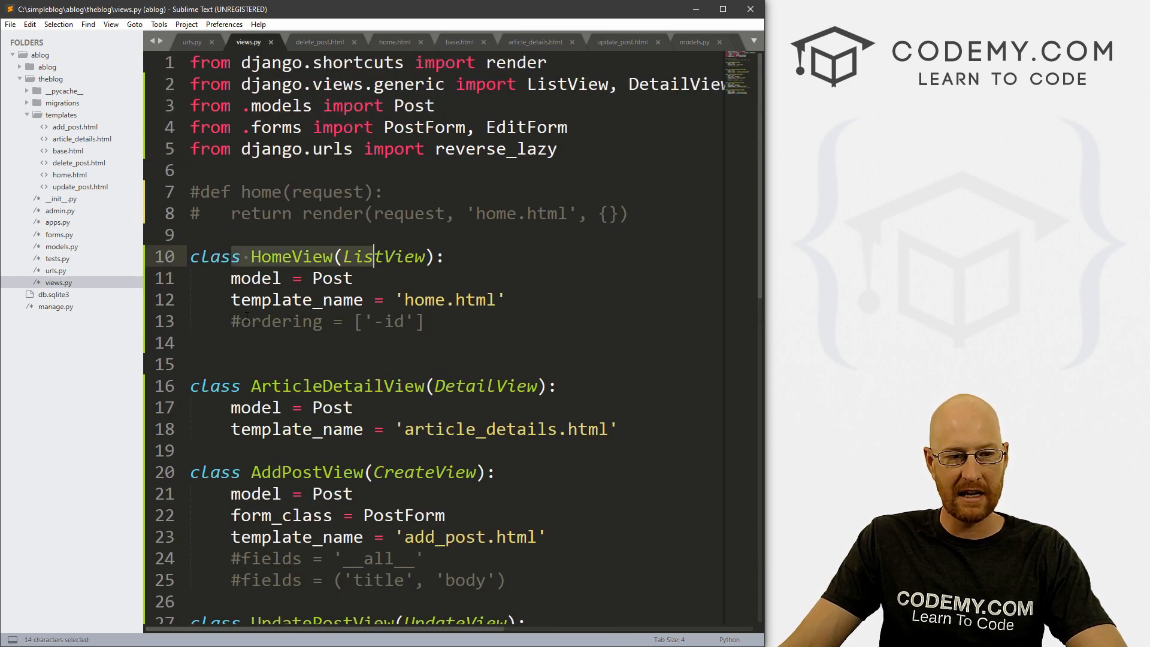
key("BackSpace")
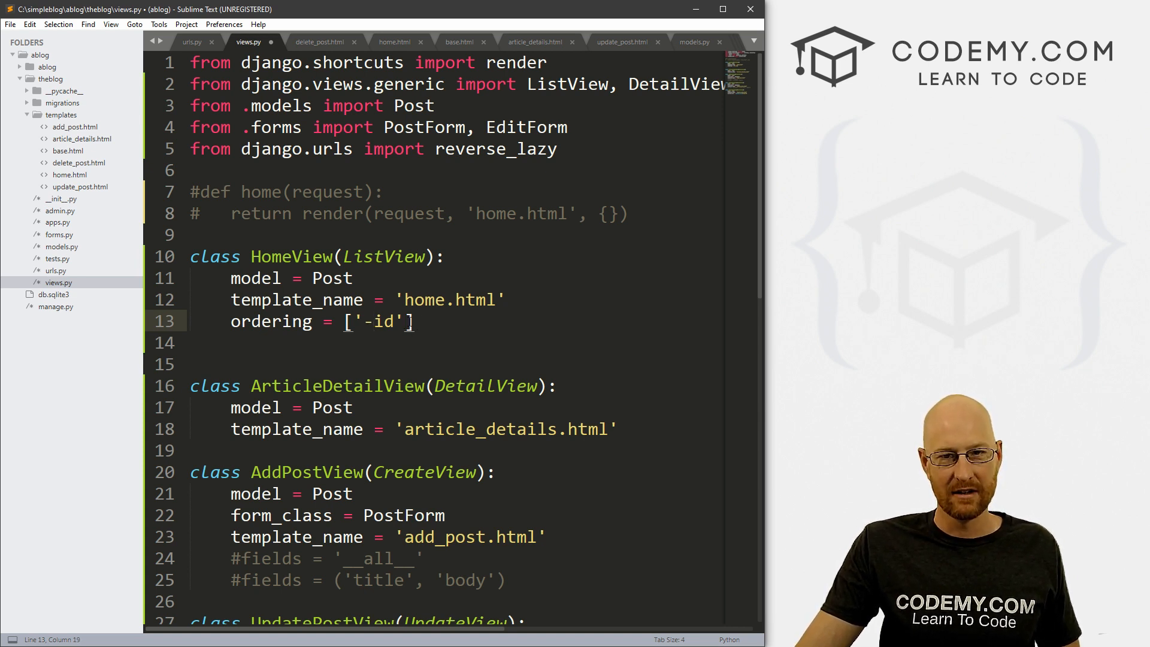
key("Backspace")
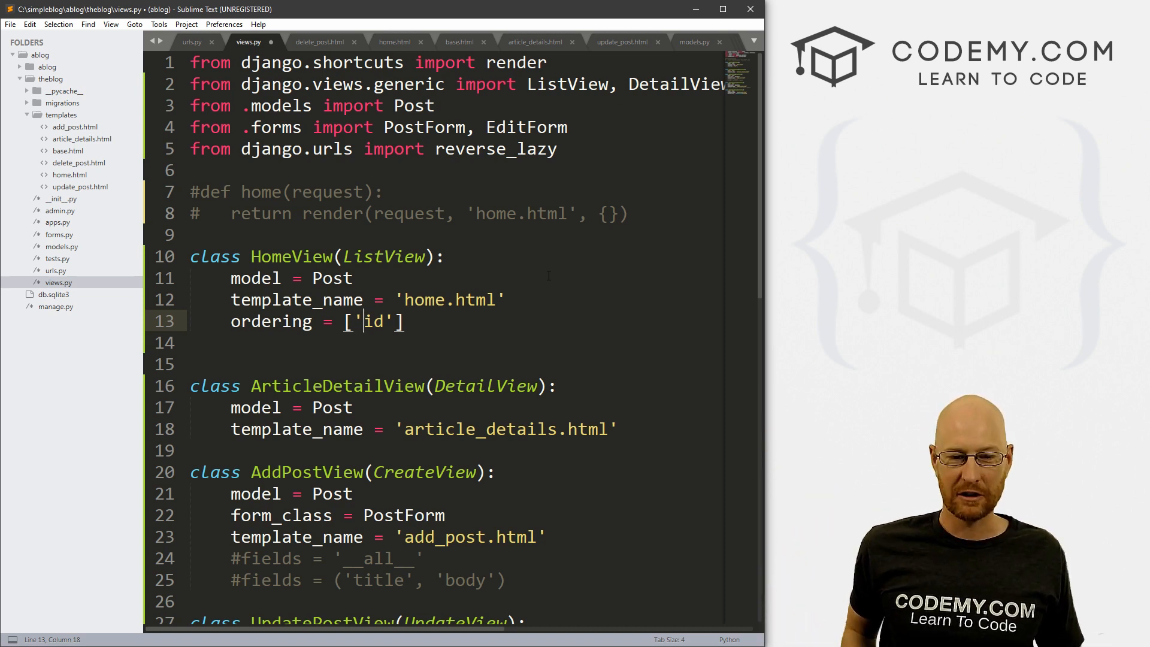
type("-")
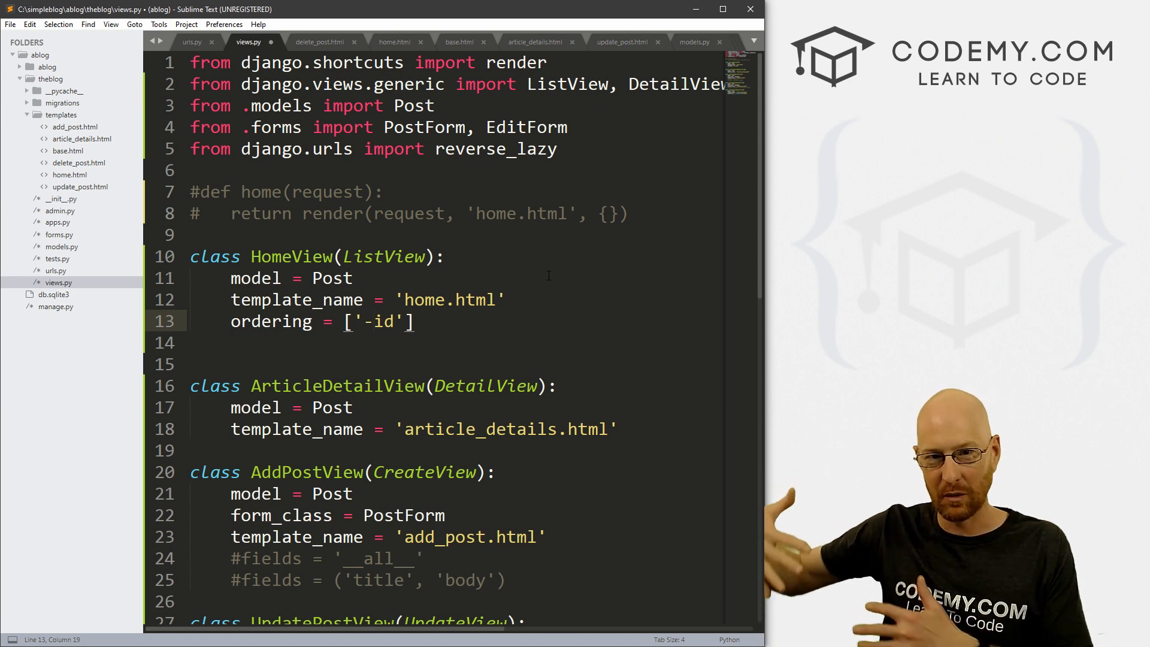
mouse_move(1029, 214)
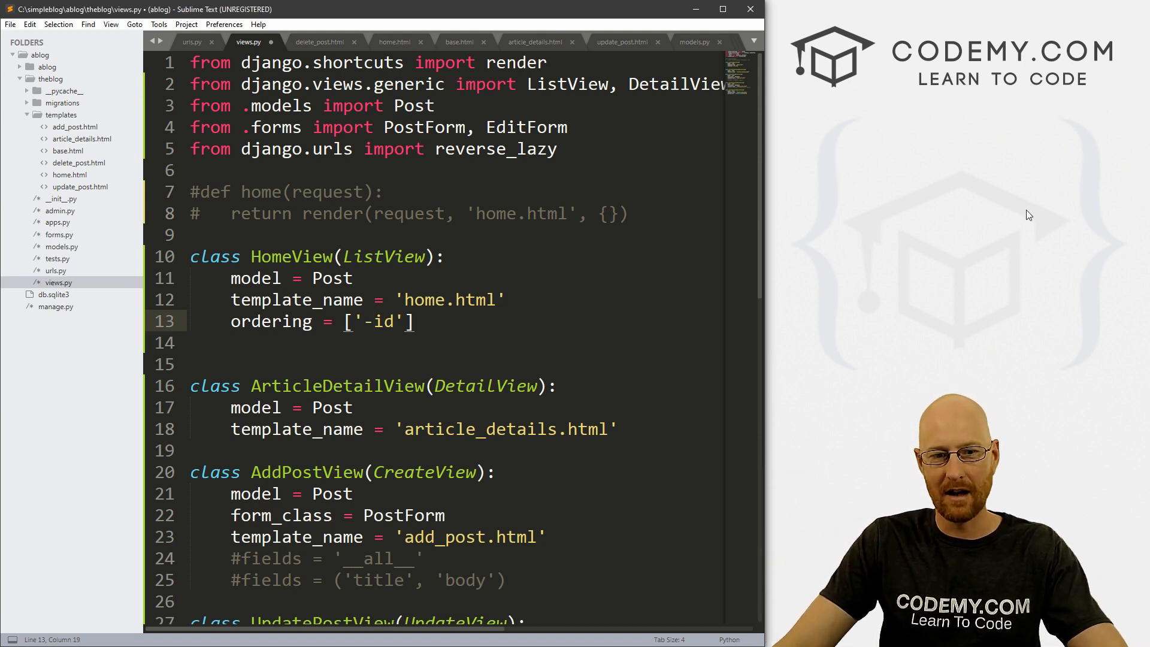
key("ctrl+s")
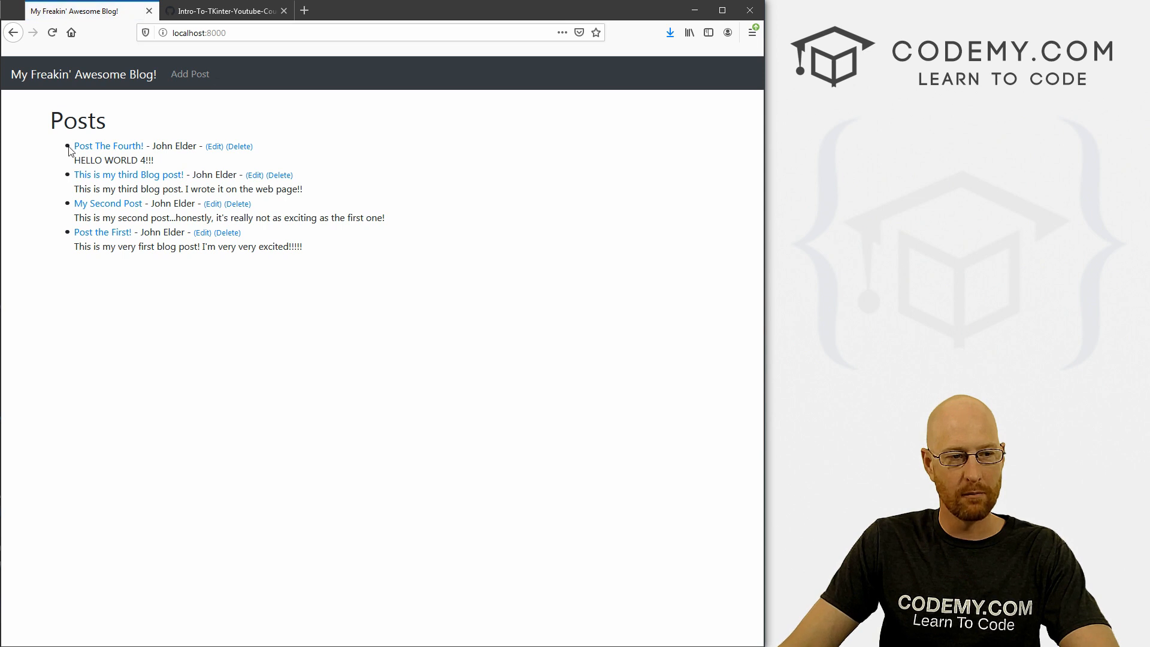
Check the home page now lists the four posts newest first, Post The Fourth! on top.
left_click_drag(73, 146, 174, 146)
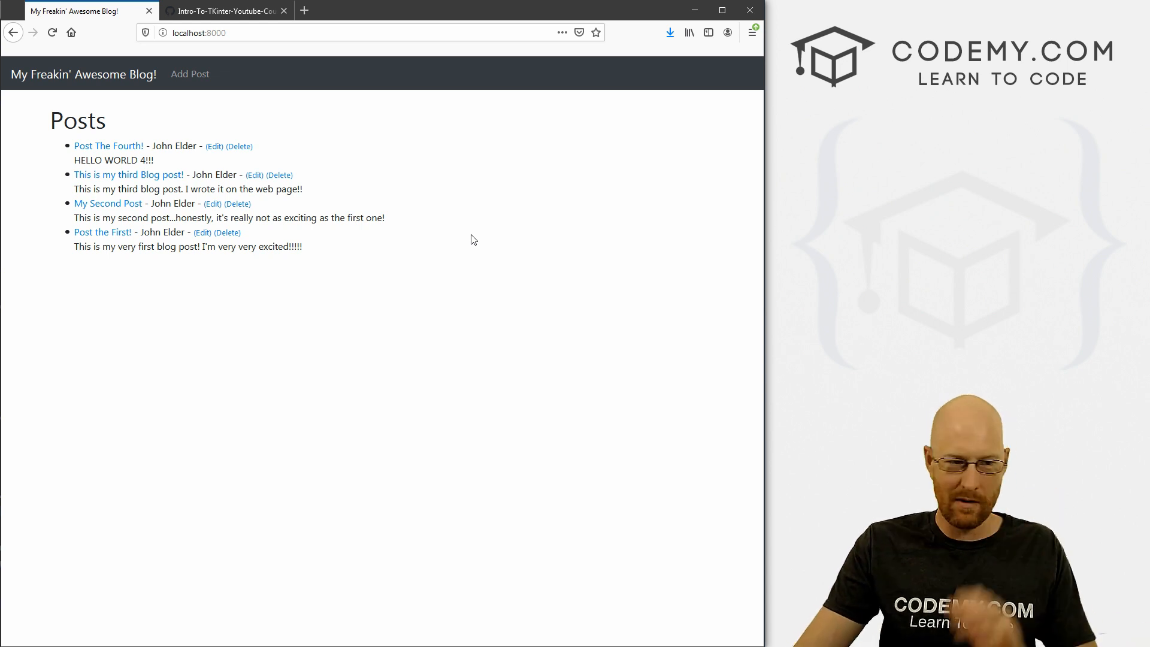
mouse_move(362, 228)
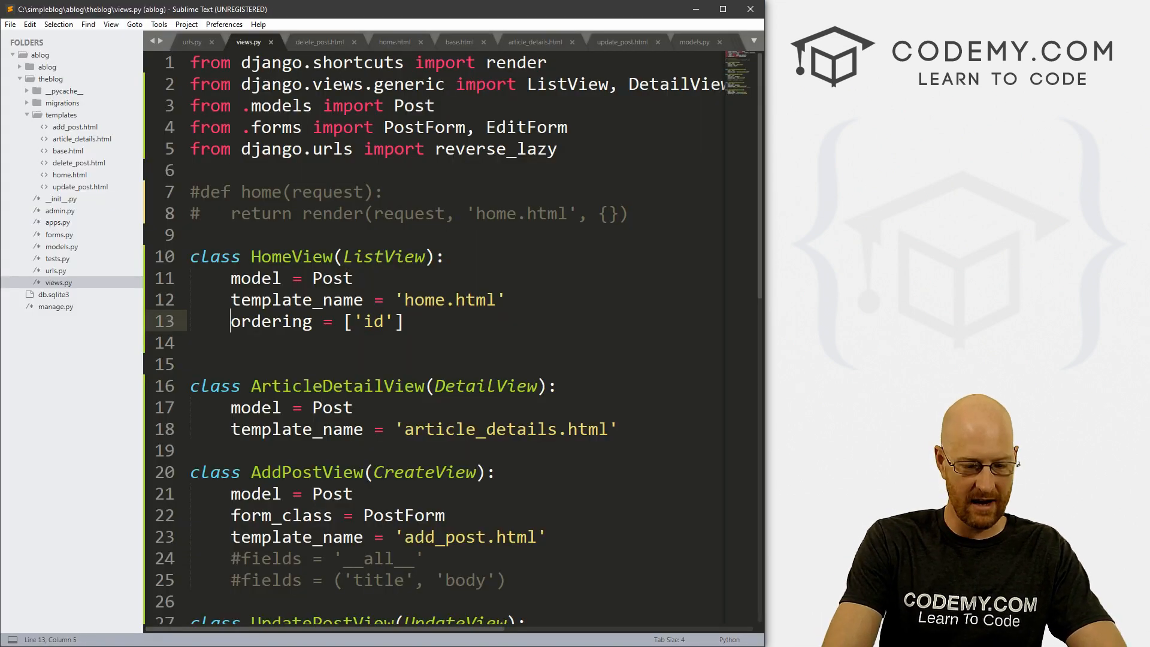
Comment out HomeView's ordering line with a leading #, leaving #ordering = ['id'].
type("#")
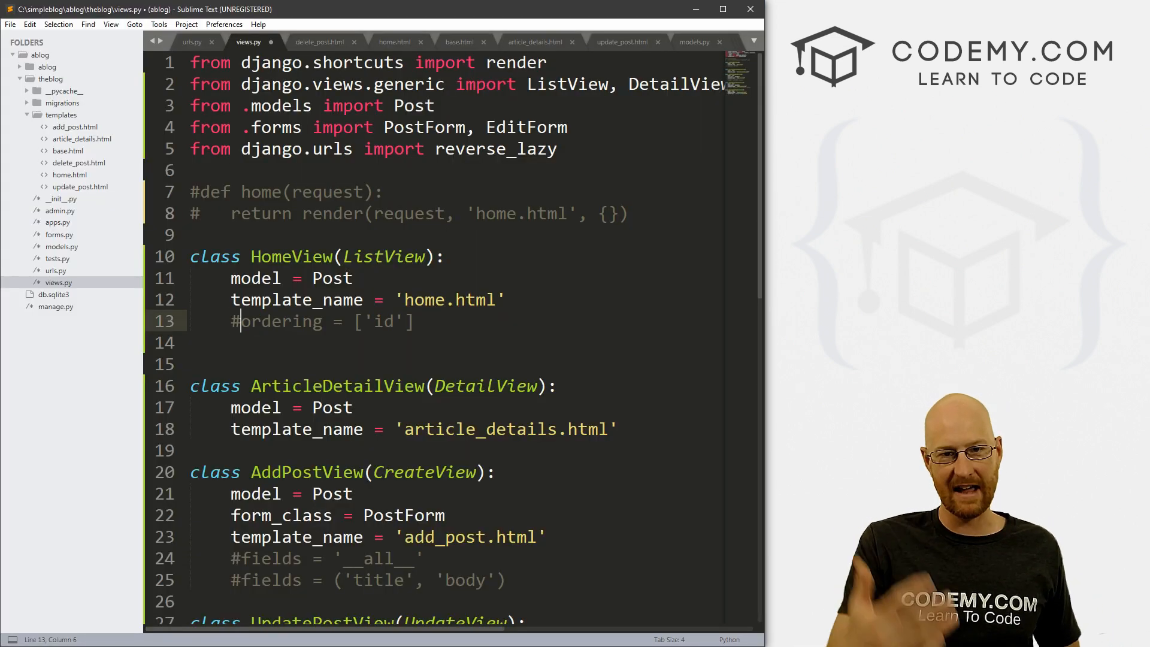